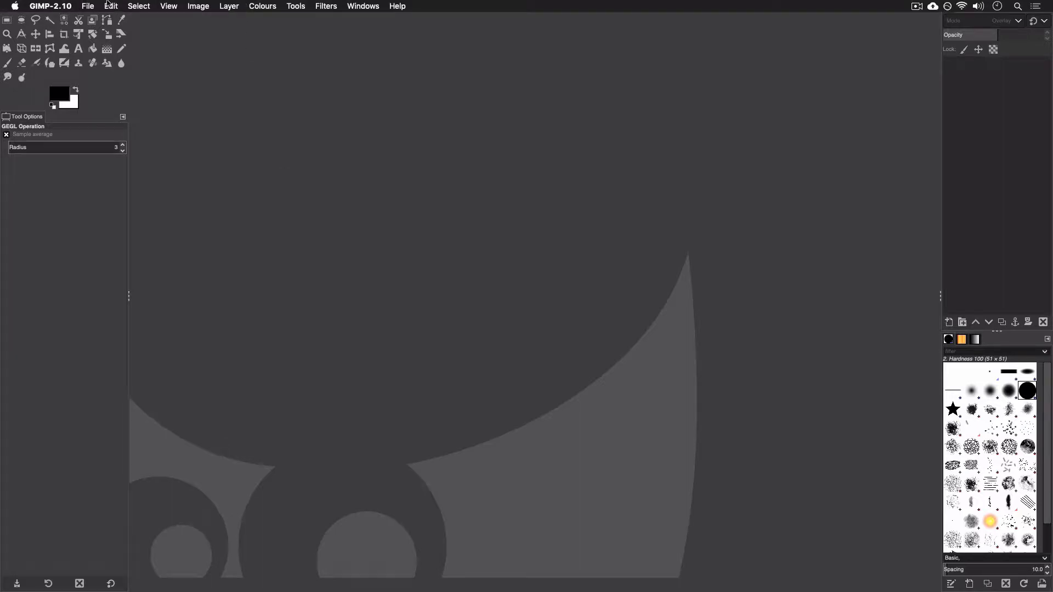
Create a new 1920×1080 px image, keeping 16-bit integer precision under Advanced Options
click(87, 6)
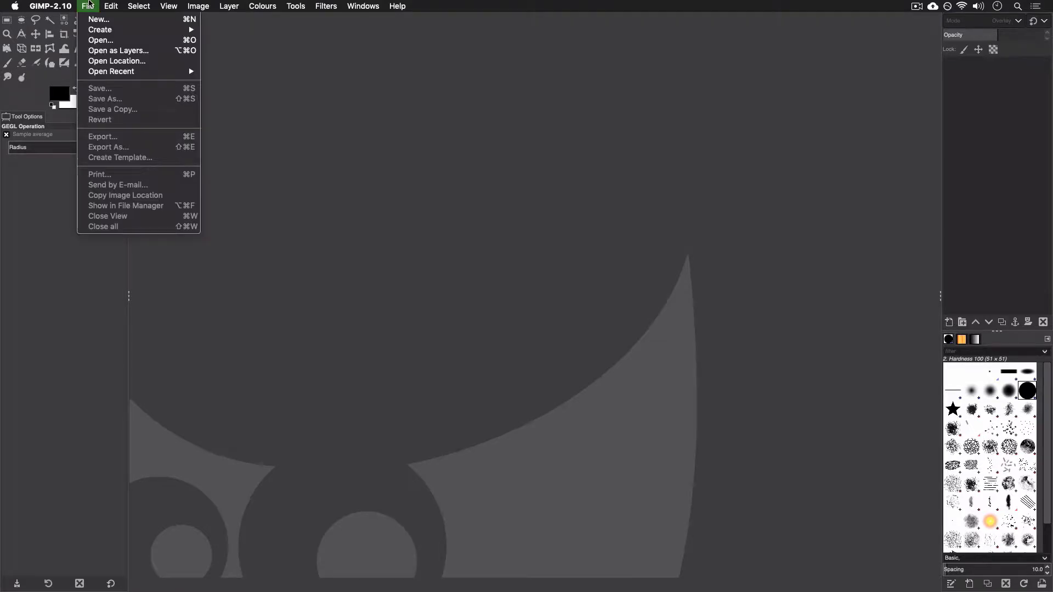
mouse_move(98, 19)
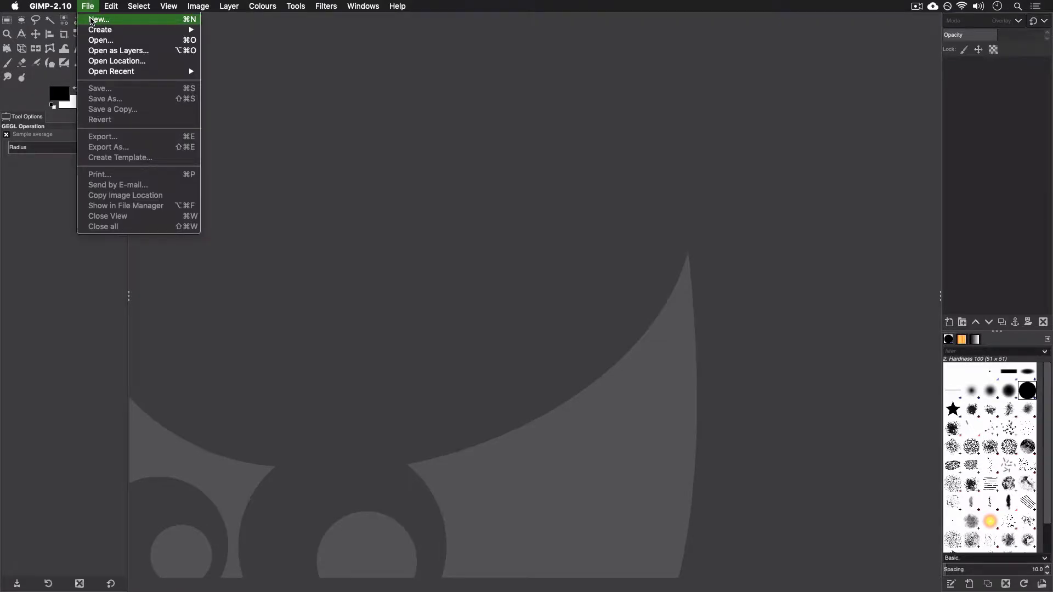
click(97, 19)
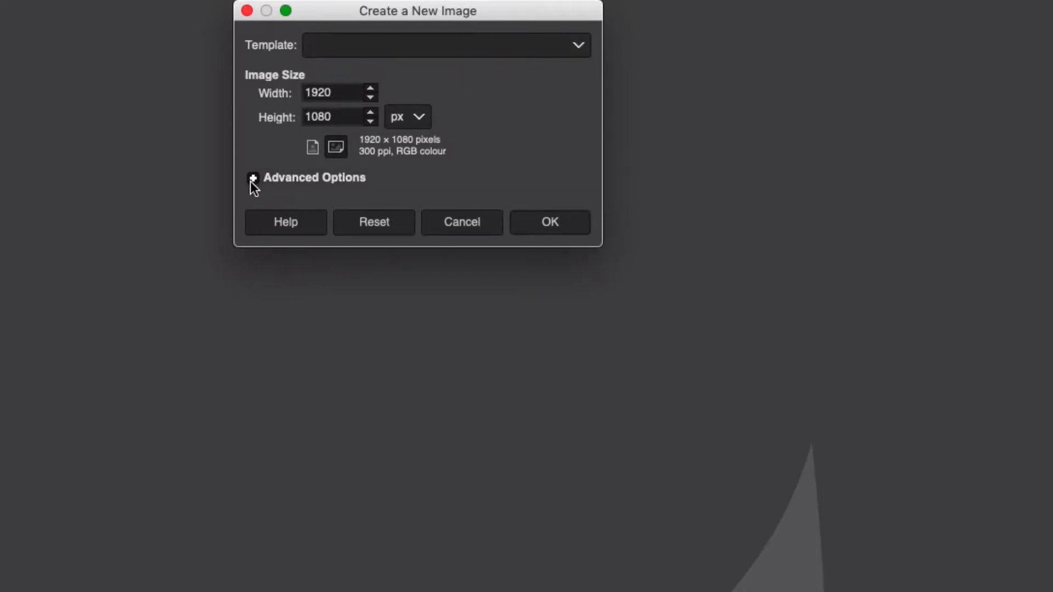
click(253, 179)
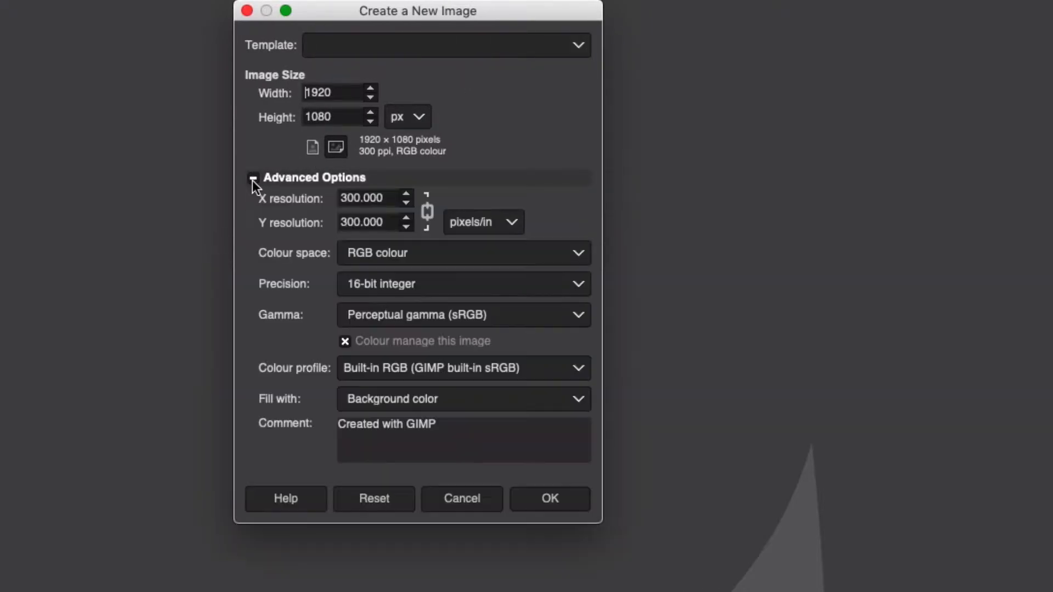
mouse_move(469, 291)
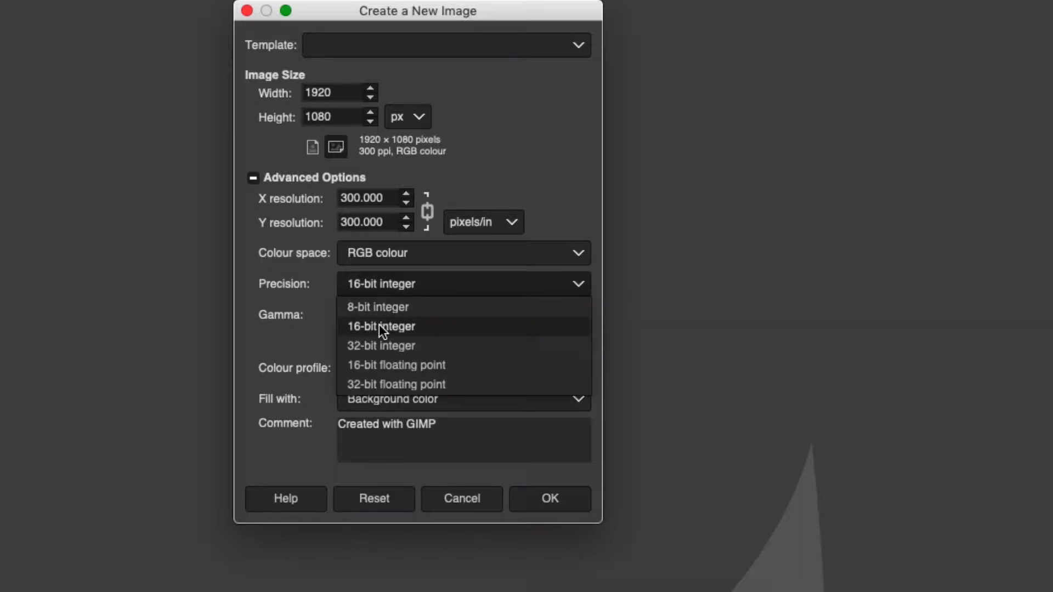
click(381, 327)
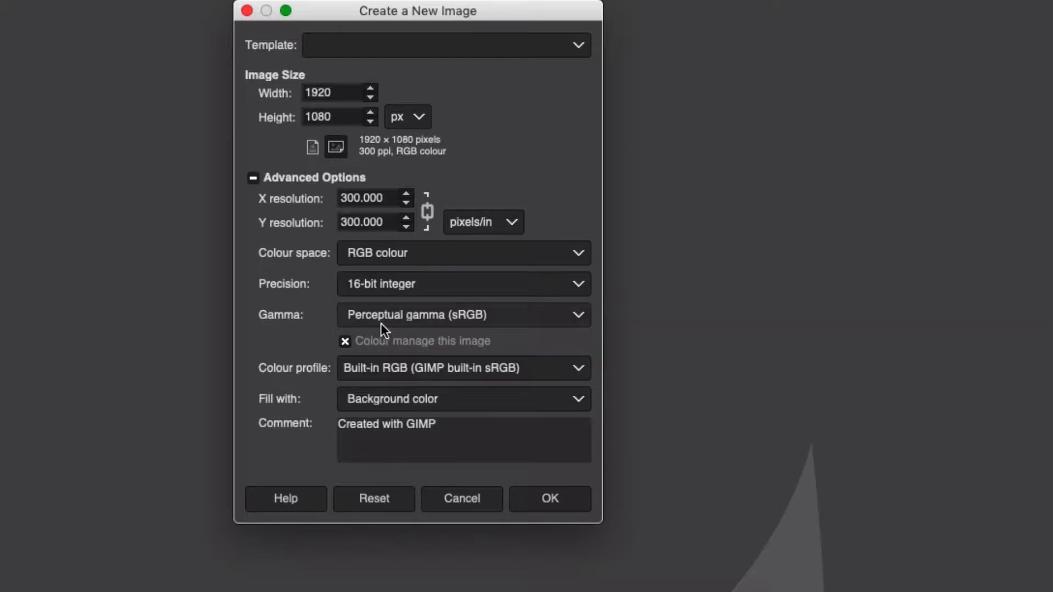
click(550, 498)
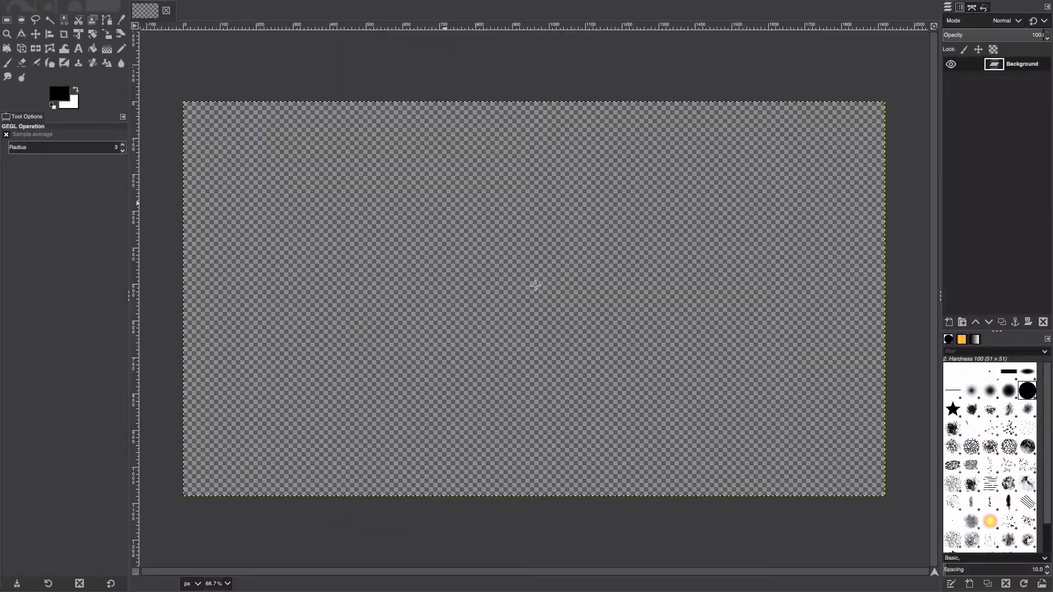
Bucket-fill the Background black and add a transparent layer named Stars above it
click(534, 285)
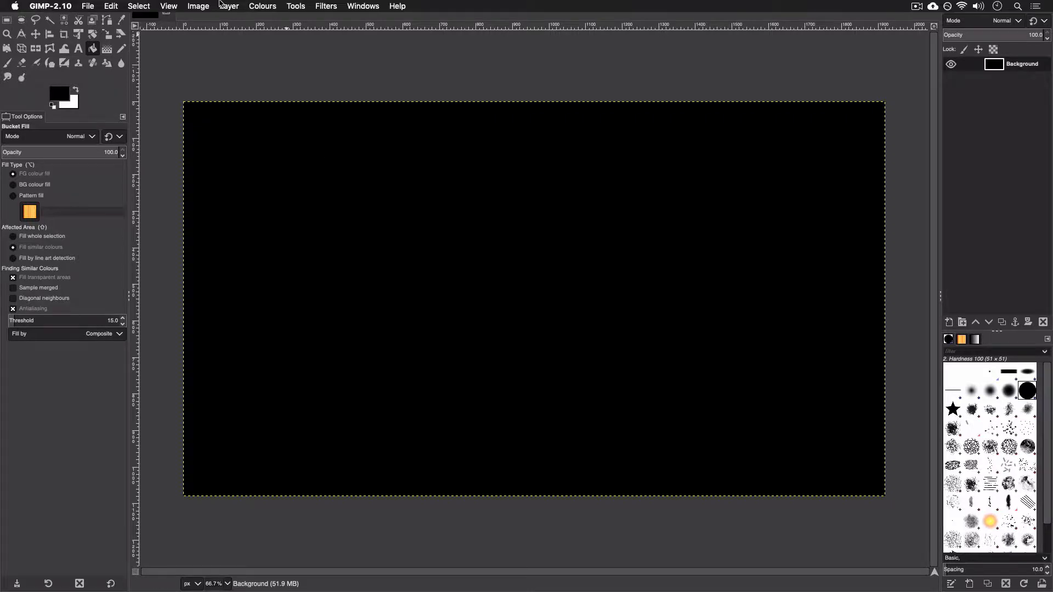
click(228, 6)
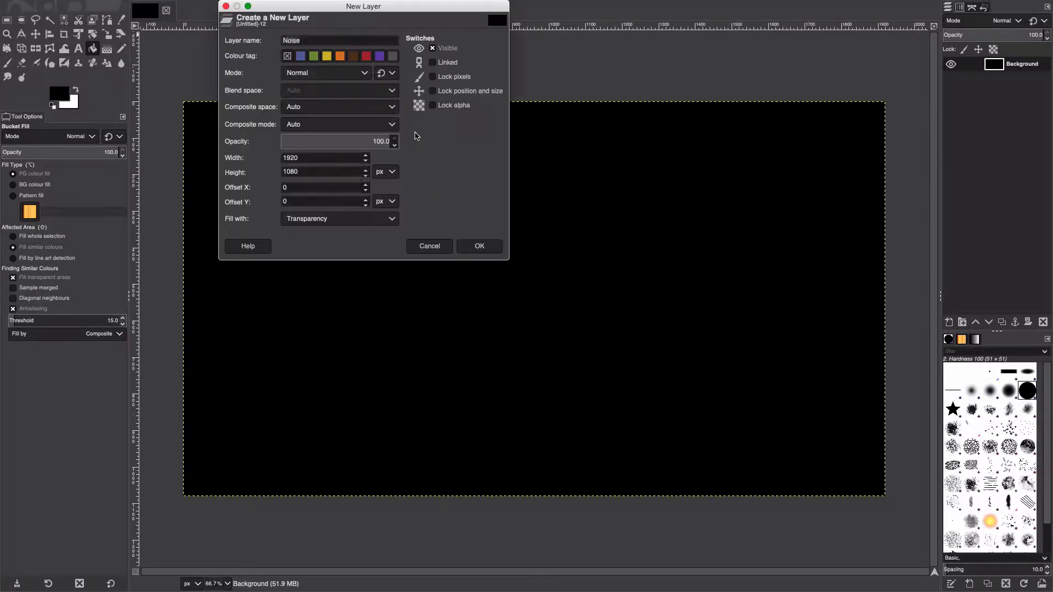
text(St)
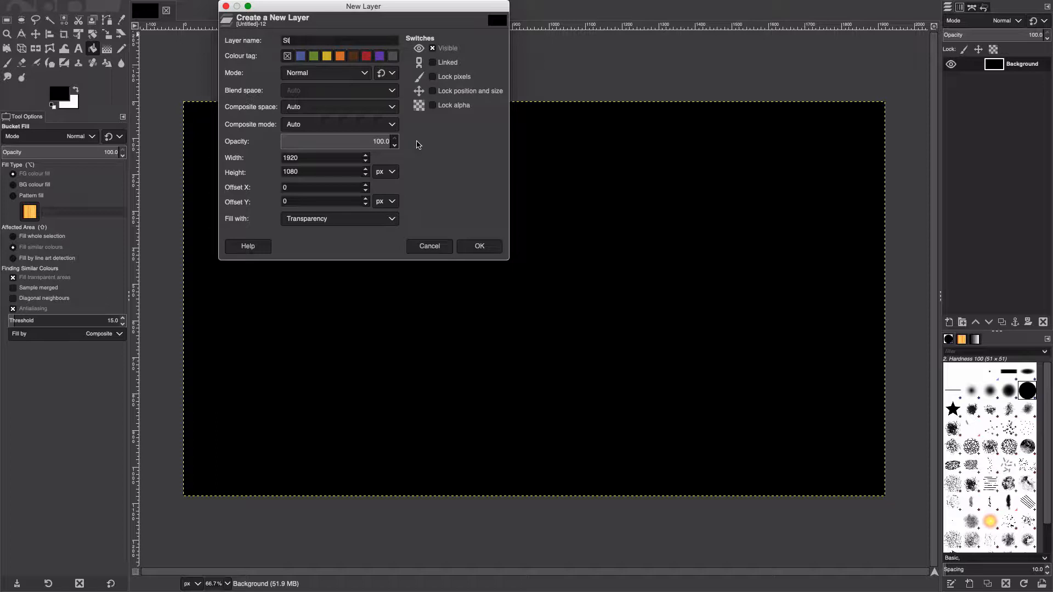
click(479, 246)
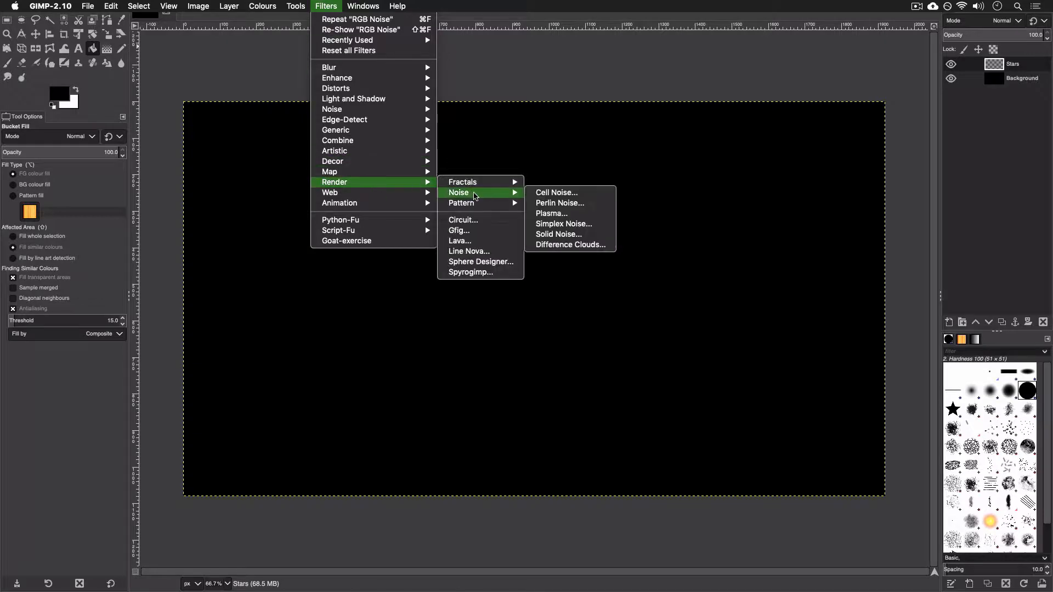
Render Cell Noise at scale 1.320 on the Stars layer and invert it
click(555, 193)
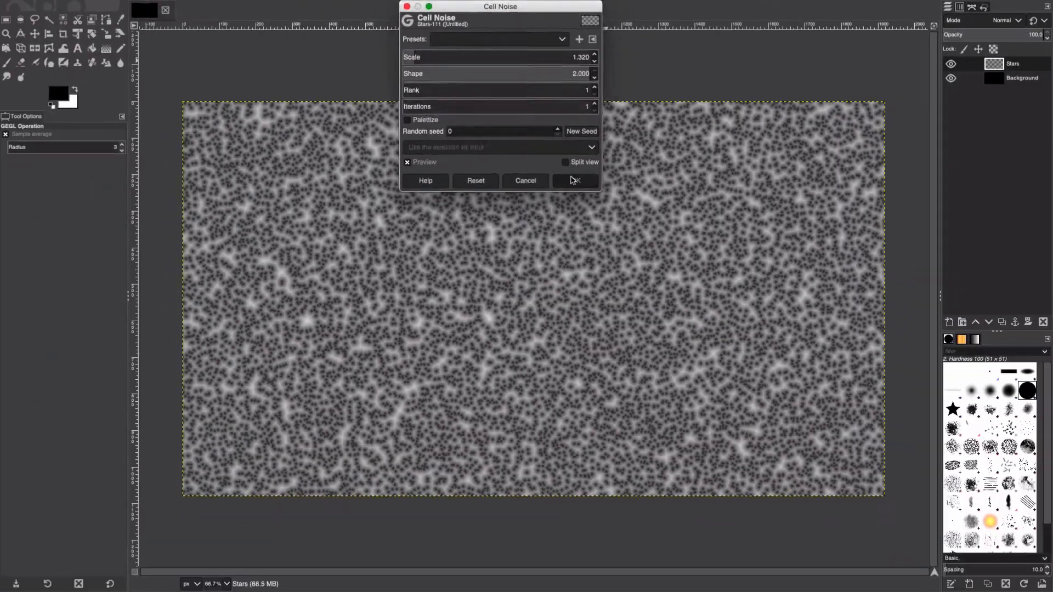
click(574, 180)
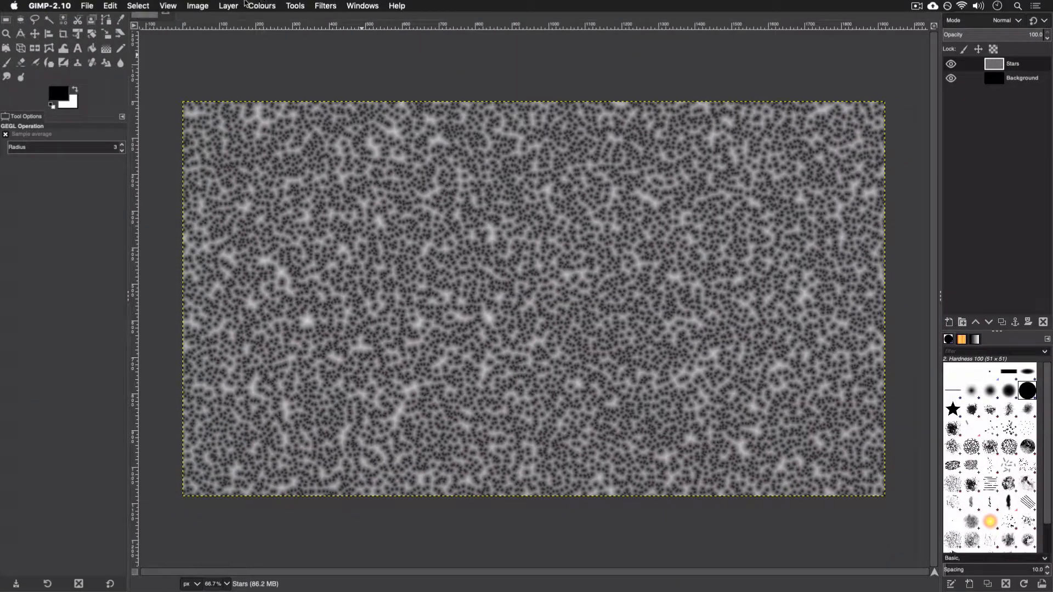
click(262, 6)
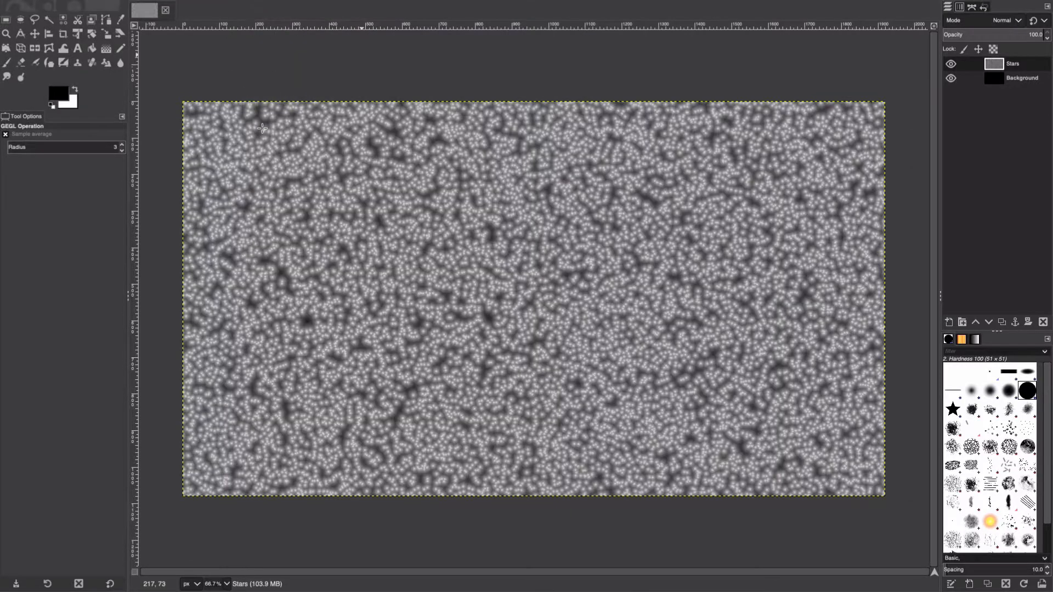
Apply Levels with input levels about 83.76 and 86.89, leaving sparse white stars on black
click(262, 6)
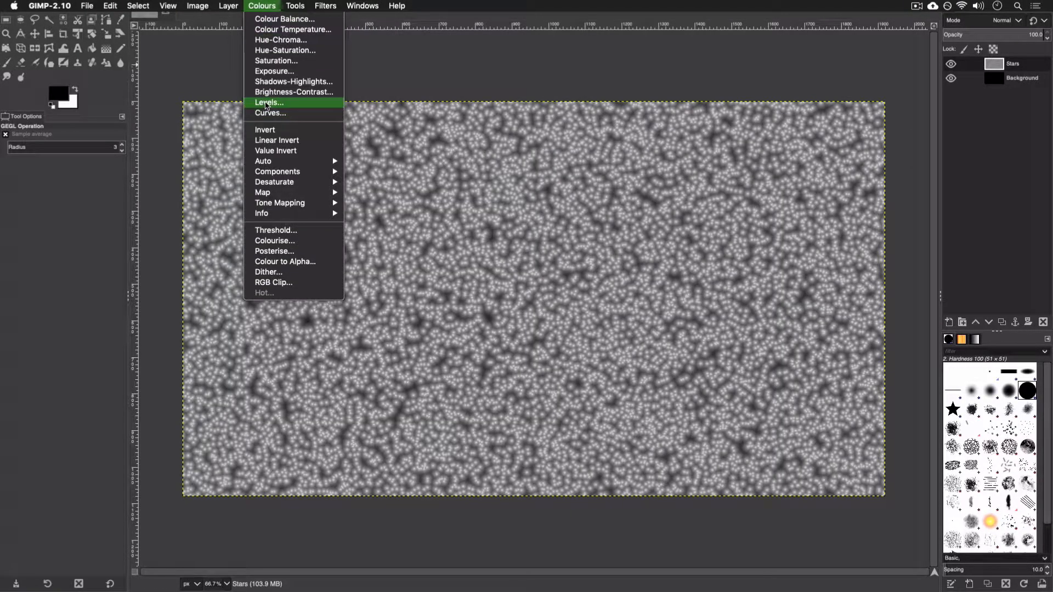
click(269, 103)
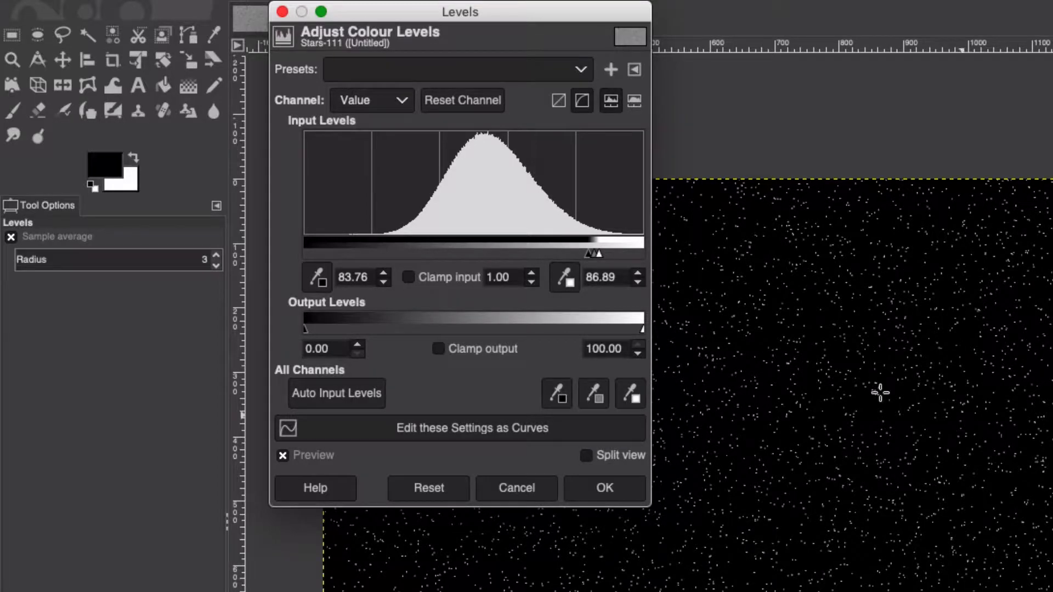
click(603, 487)
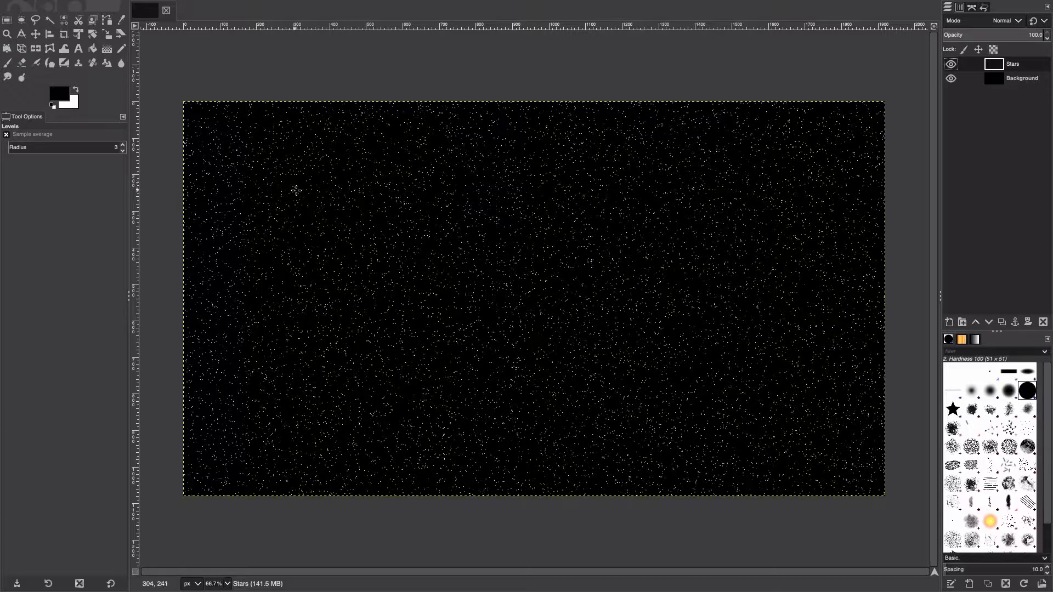
Add a Space layer and fill it with cell noise at scale 0.234 using a new seed
click(228, 7)
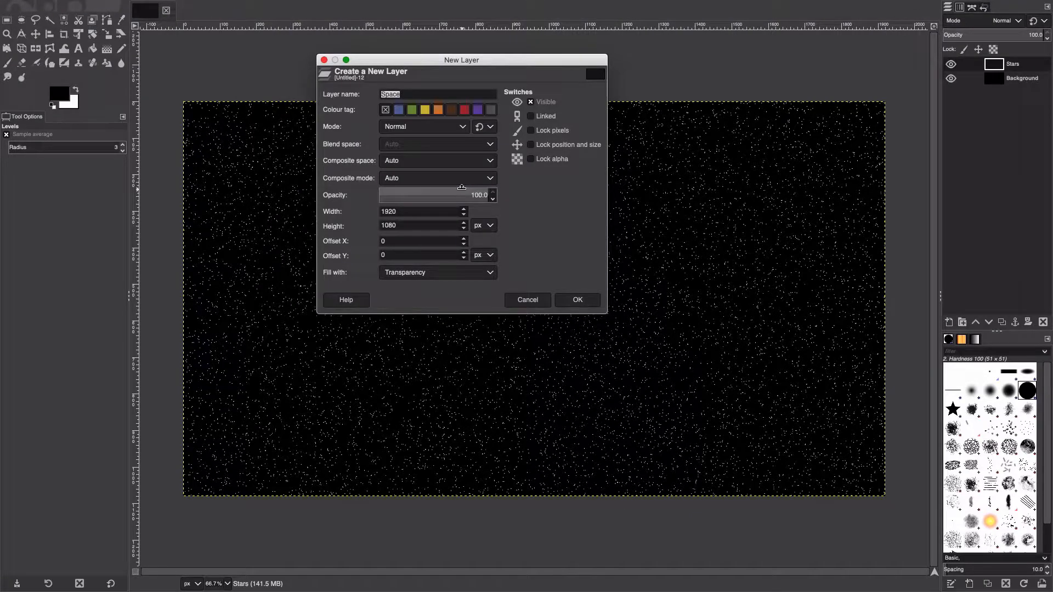
click(326, 6)
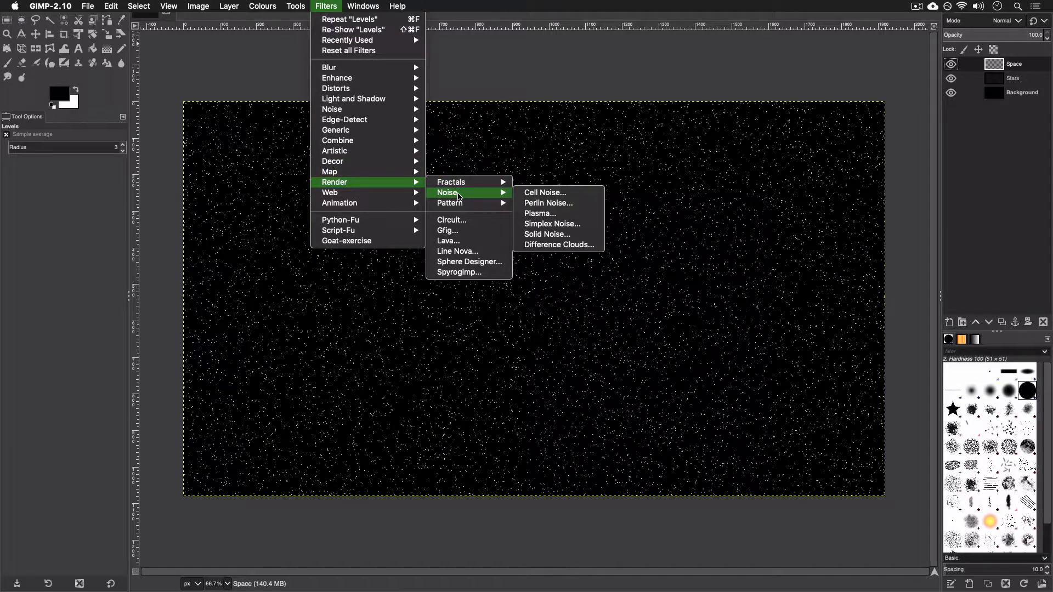
click(544, 193)
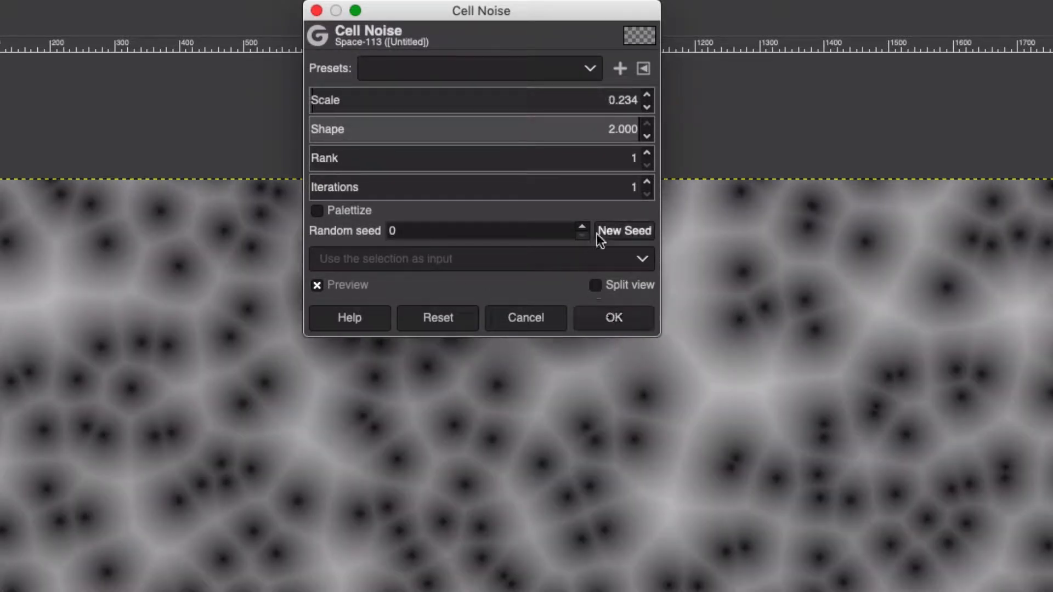
click(623, 230)
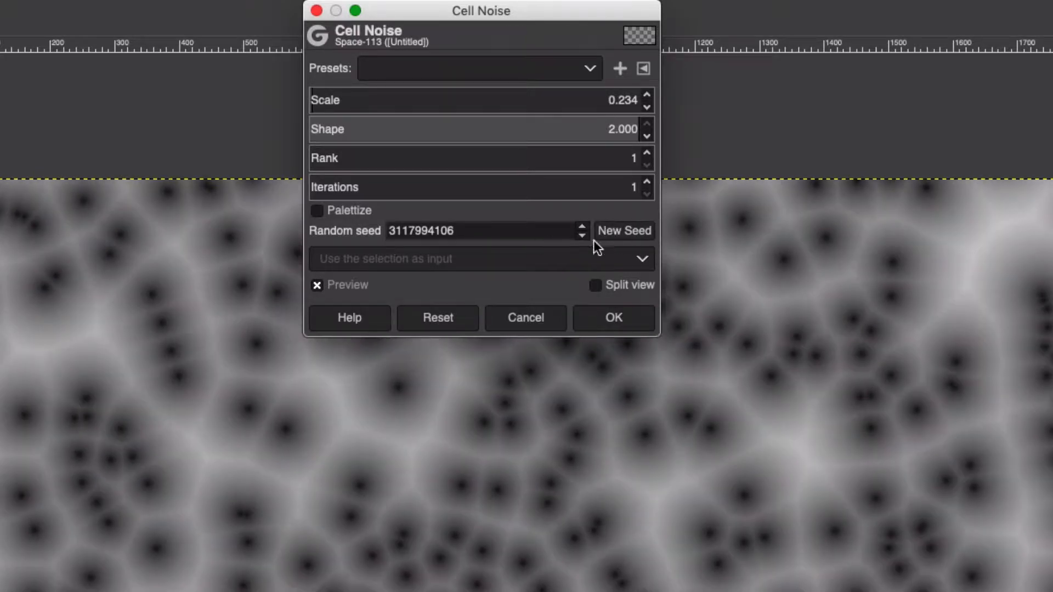
click(612, 317)
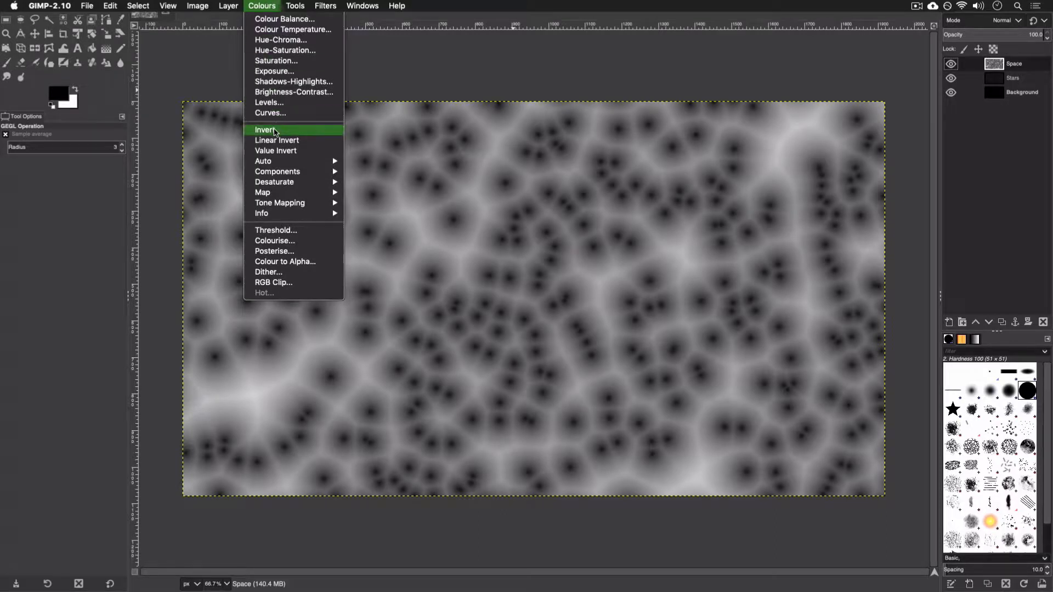
Invert the Space noise and darken it with a Curves adjustment into bright blobs
click(264, 129)
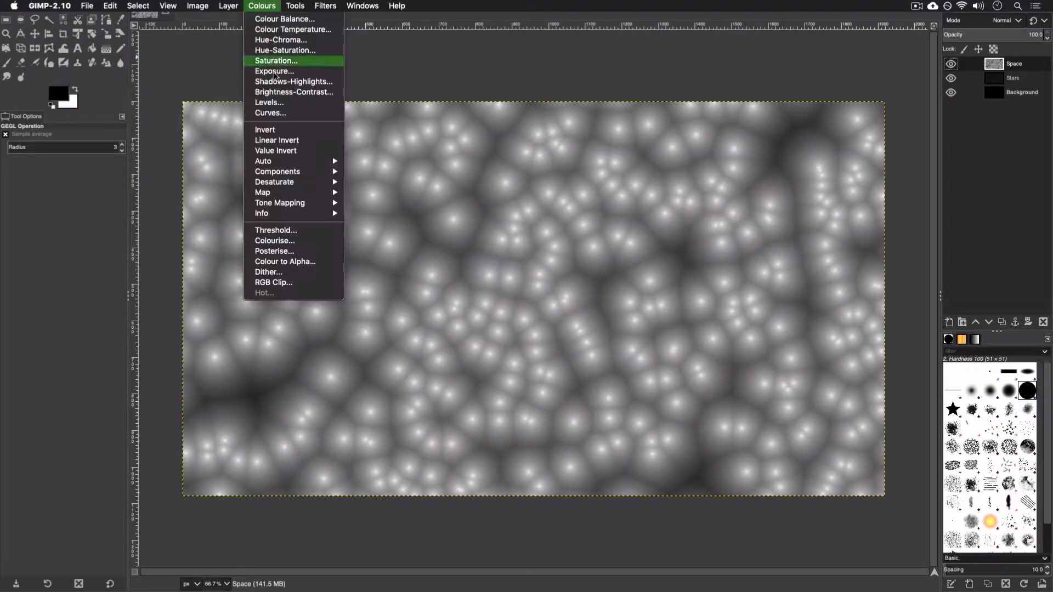
click(269, 112)
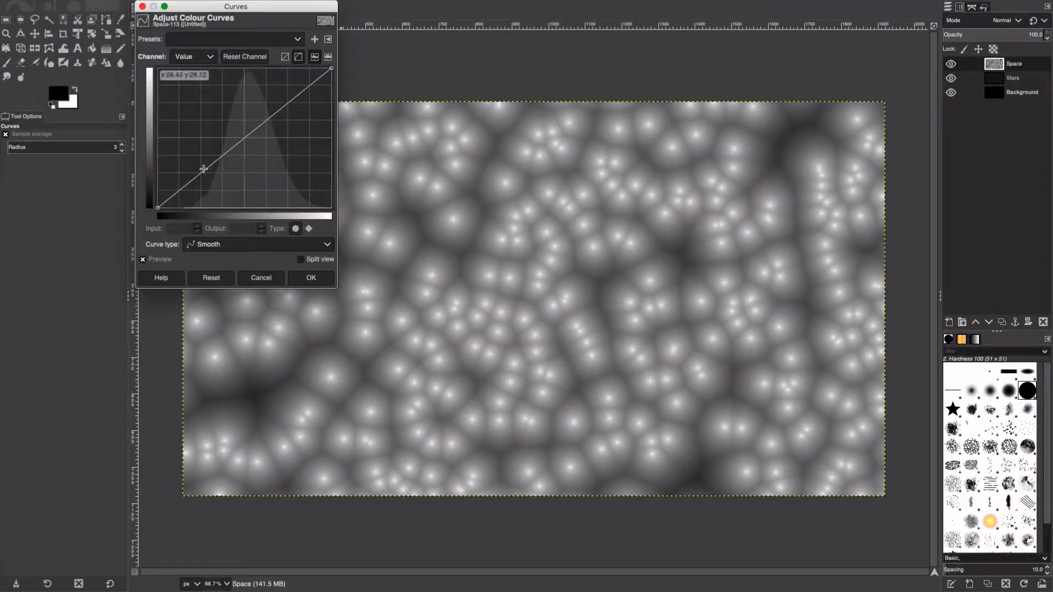
drag(204, 169, 212, 177)
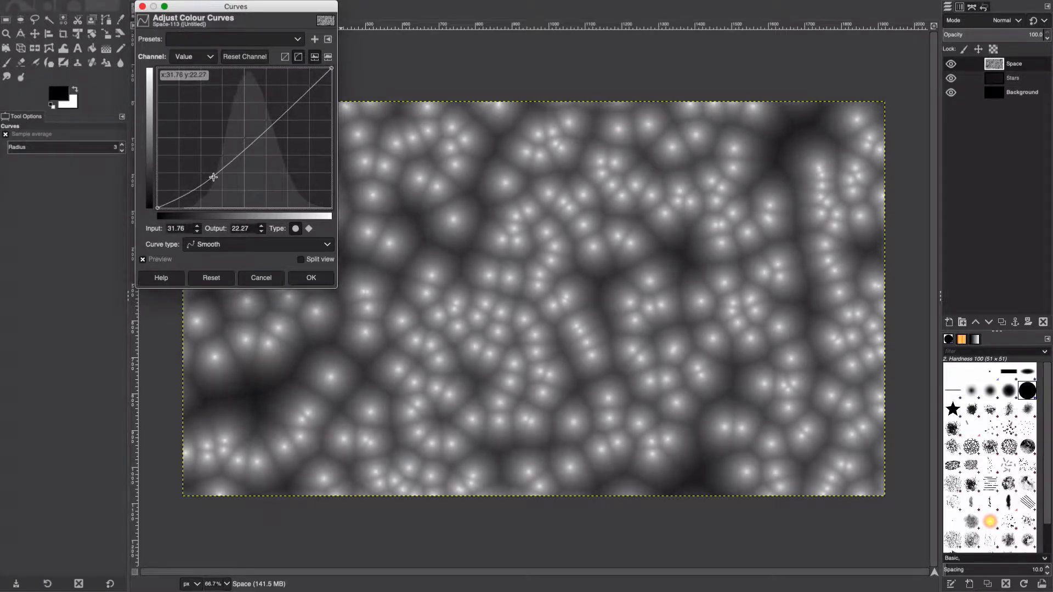
drag(214, 176, 297, 112)
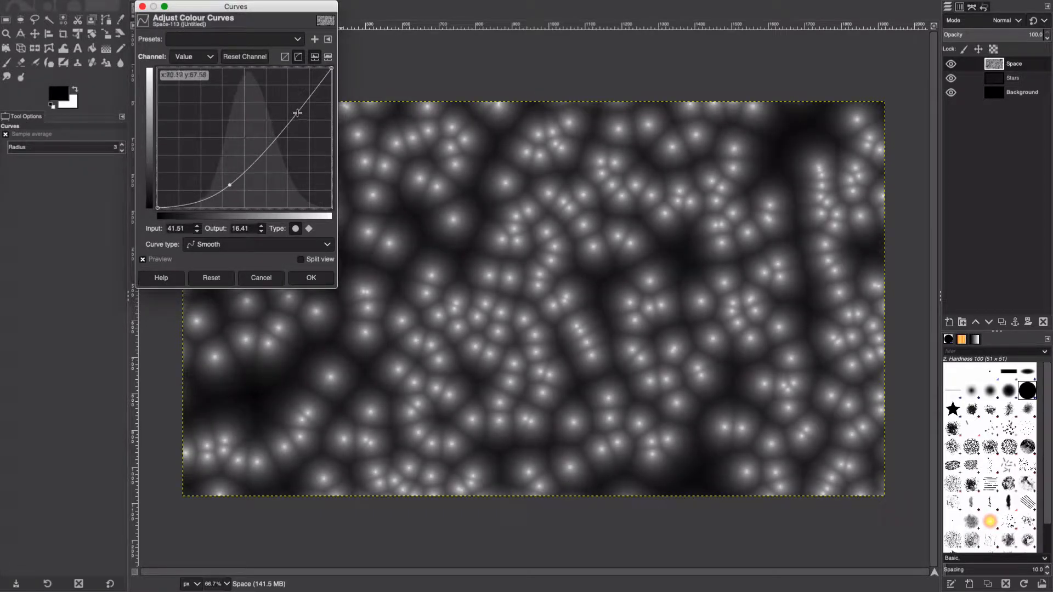
drag(297, 113, 279, 106)
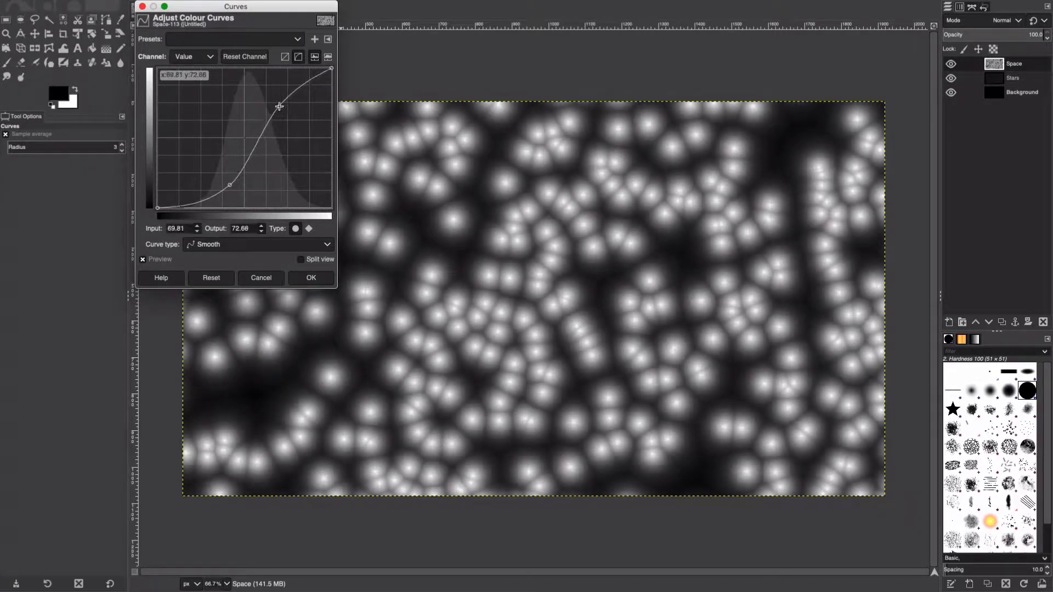
drag(277, 106, 278, 108)
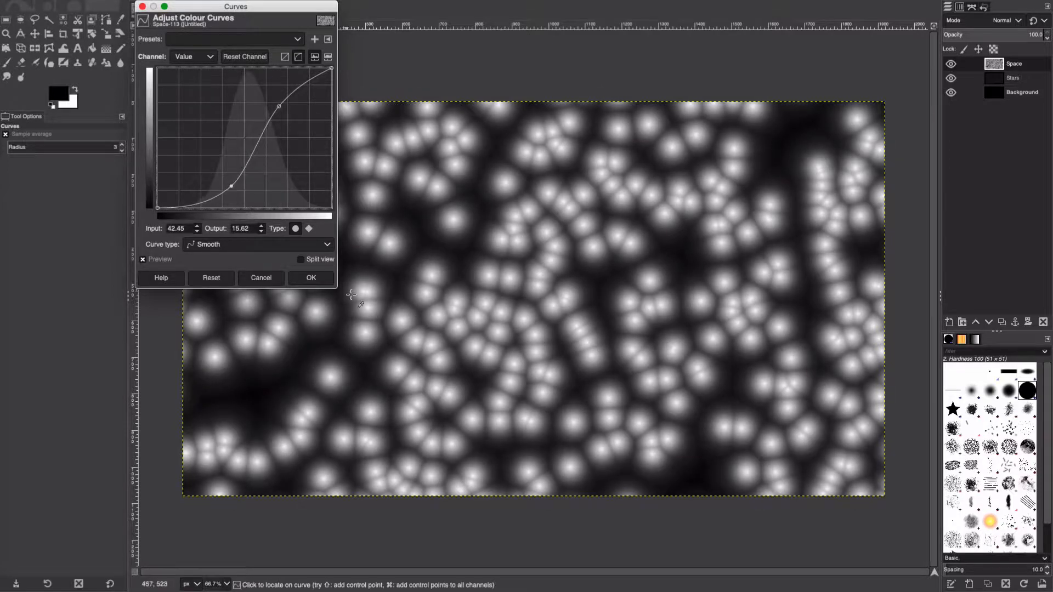
click(309, 278)
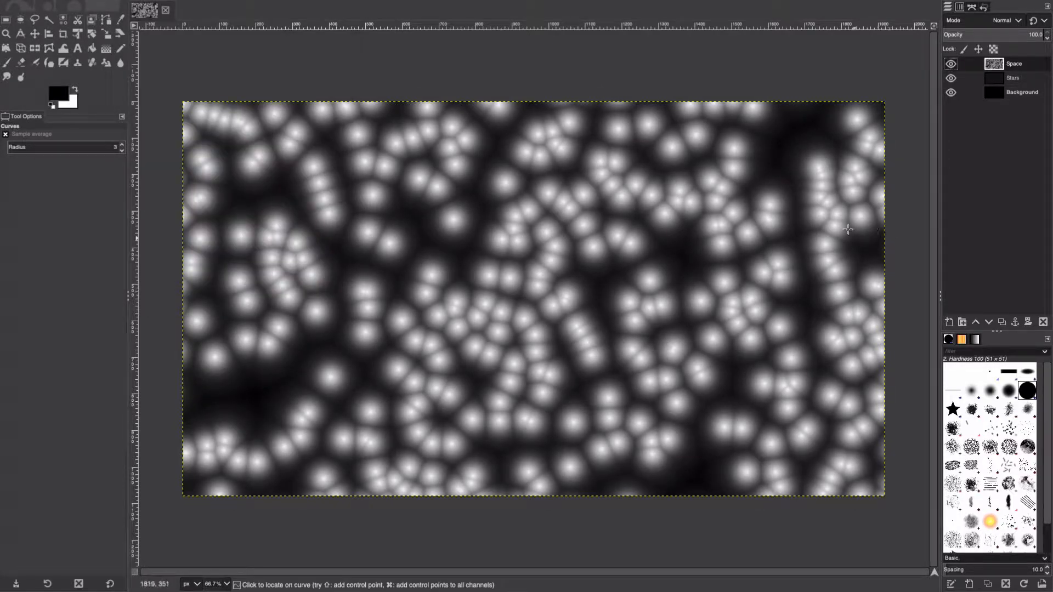
Set the Space layer's blending mode to Multiply
click(1004, 20)
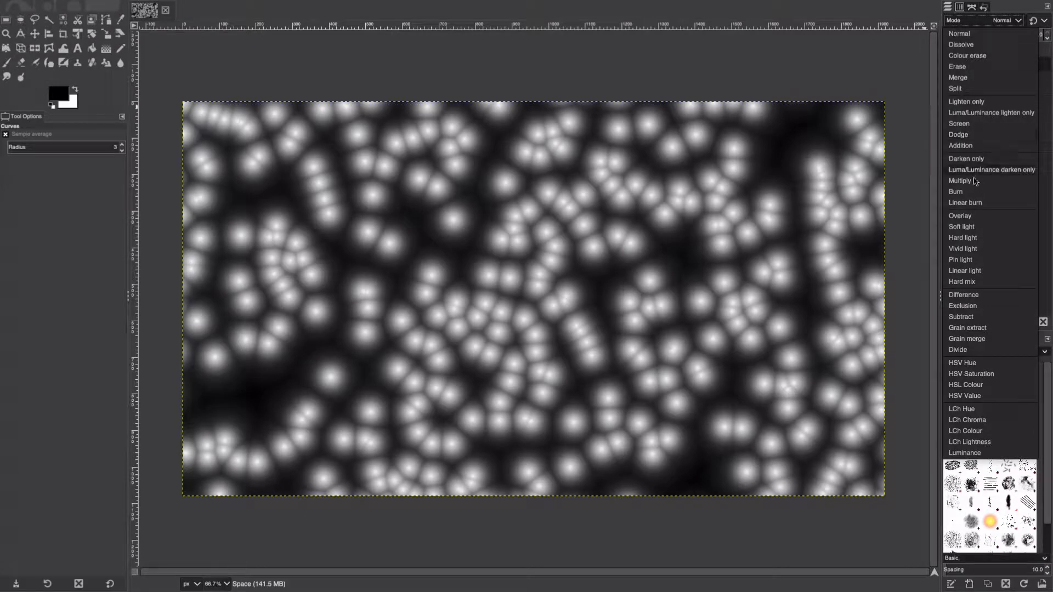
click(962, 181)
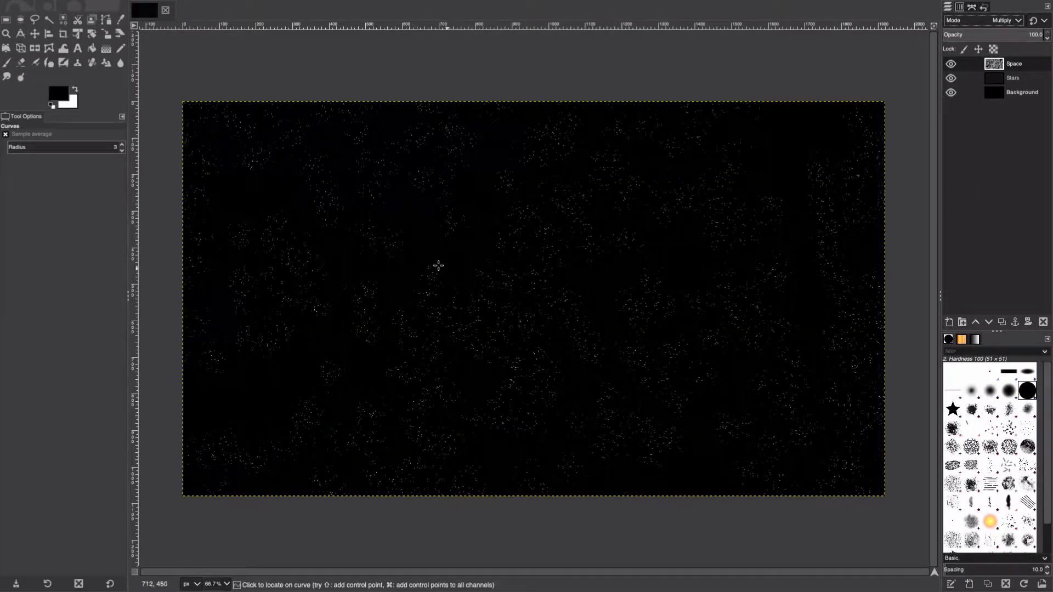
mouse_move(734, 187)
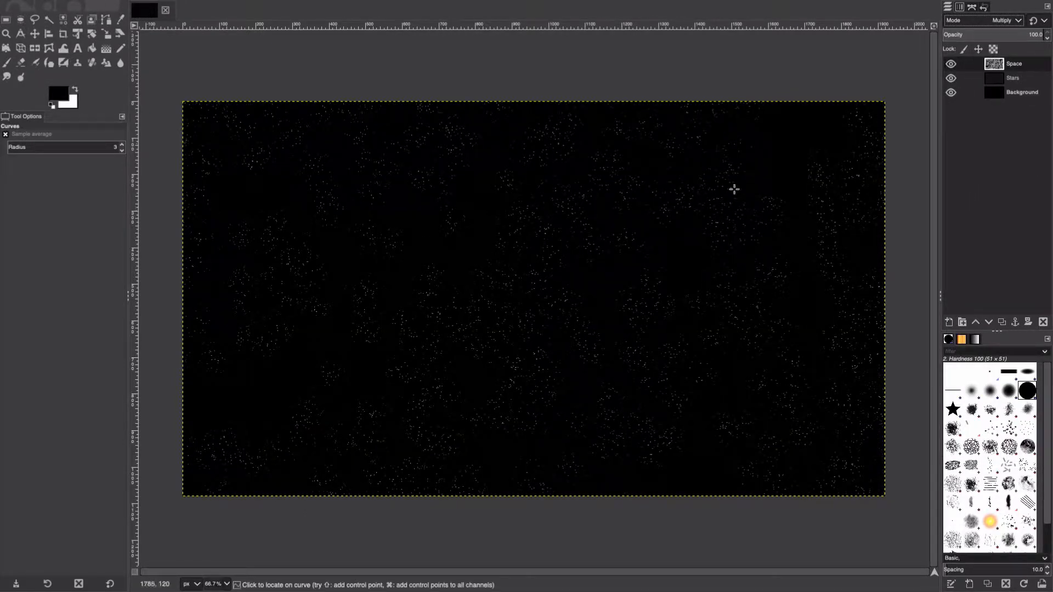
mouse_move(341, 243)
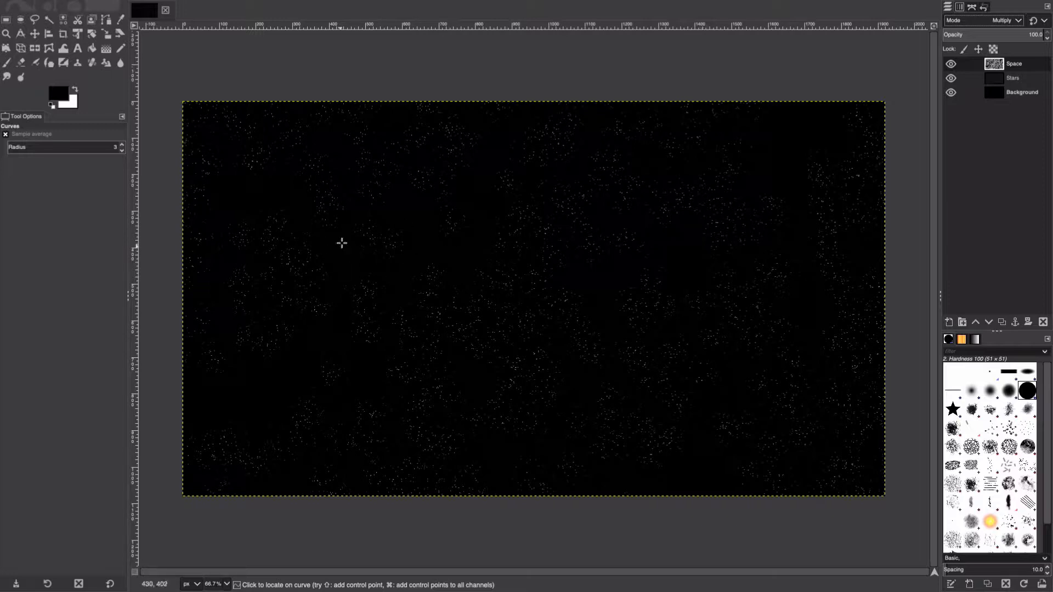
mouse_move(571, 237)
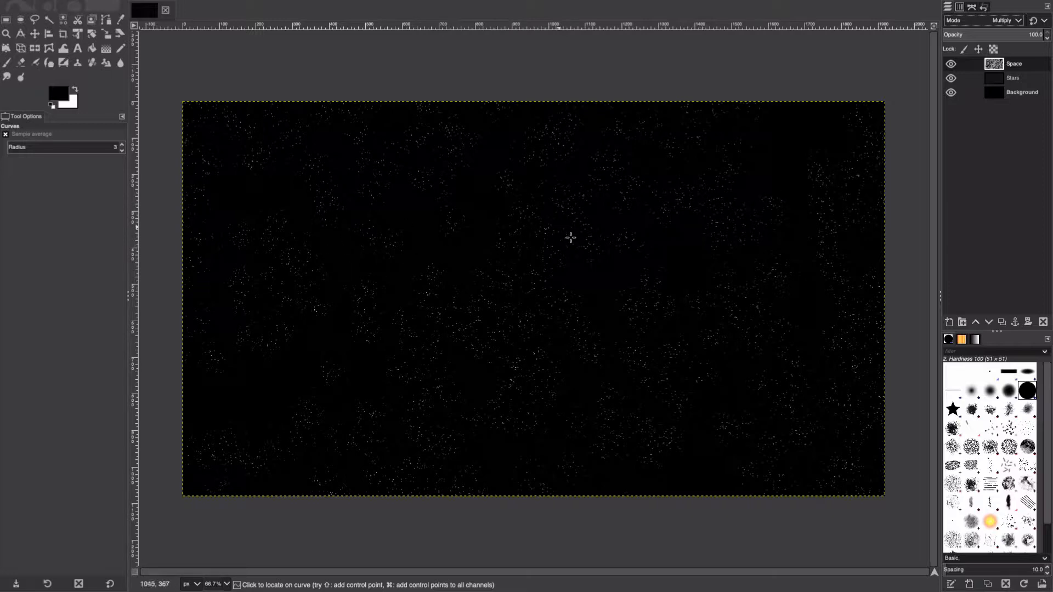
mouse_move(481, 325)
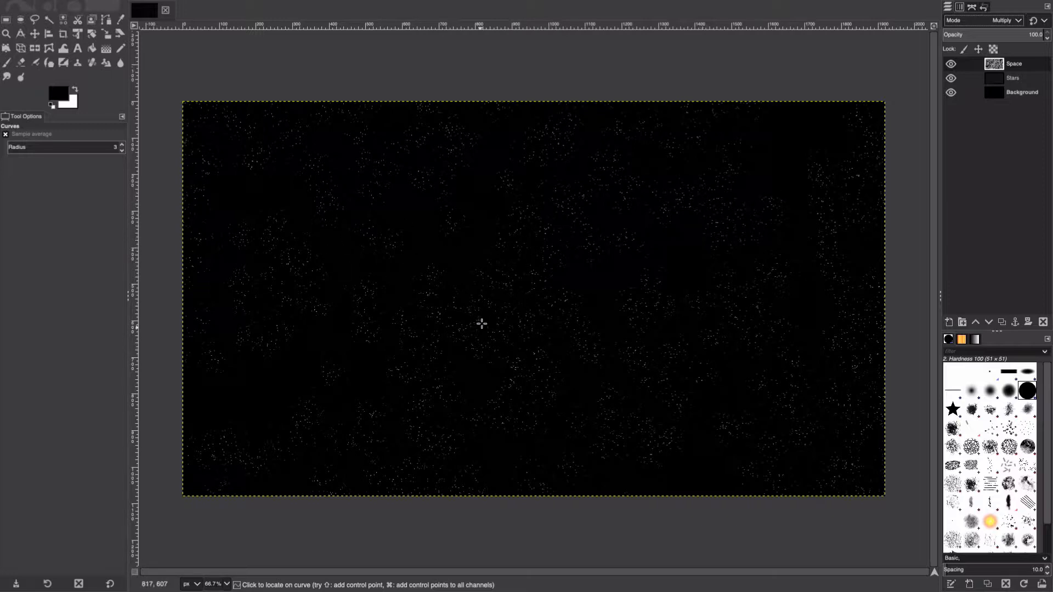
mouse_move(840, 170)
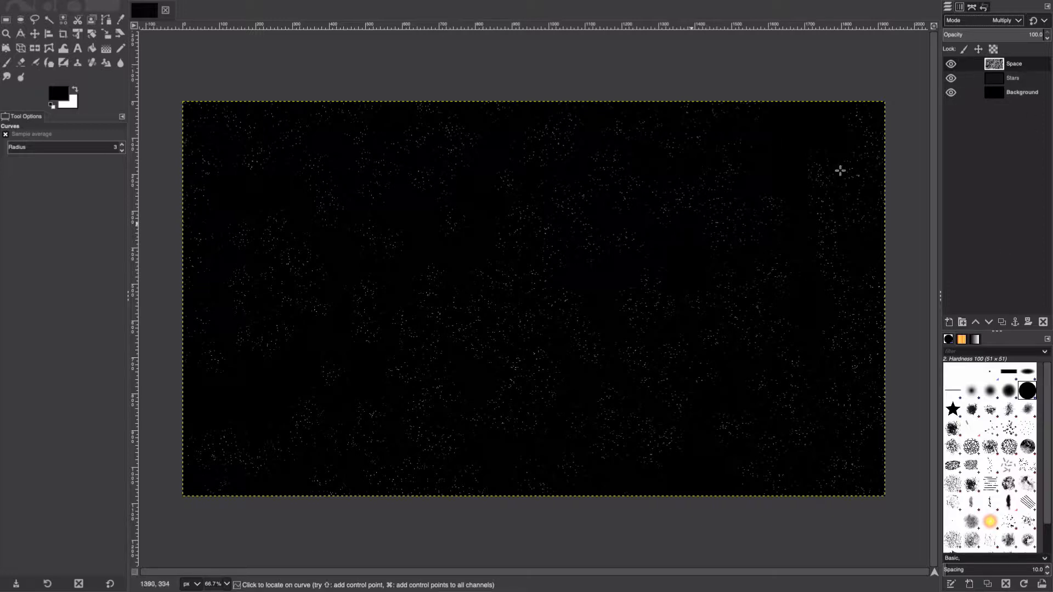
Merge Space down into Stars, then duplicate Stars as Stars copy
right_click(1013, 64)
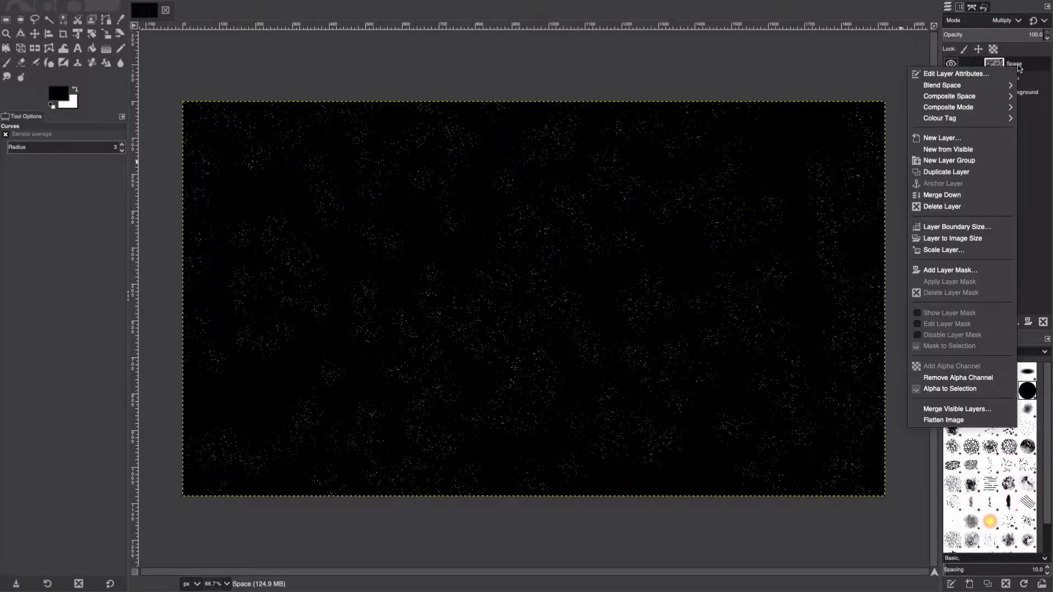
mouse_move(942, 195)
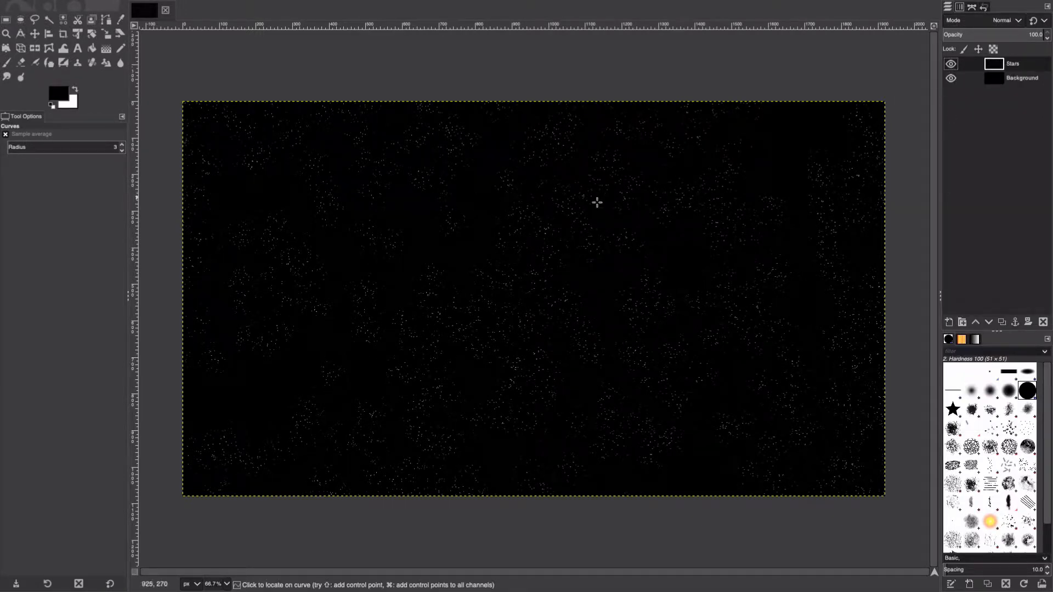
mouse_move(608, 205)
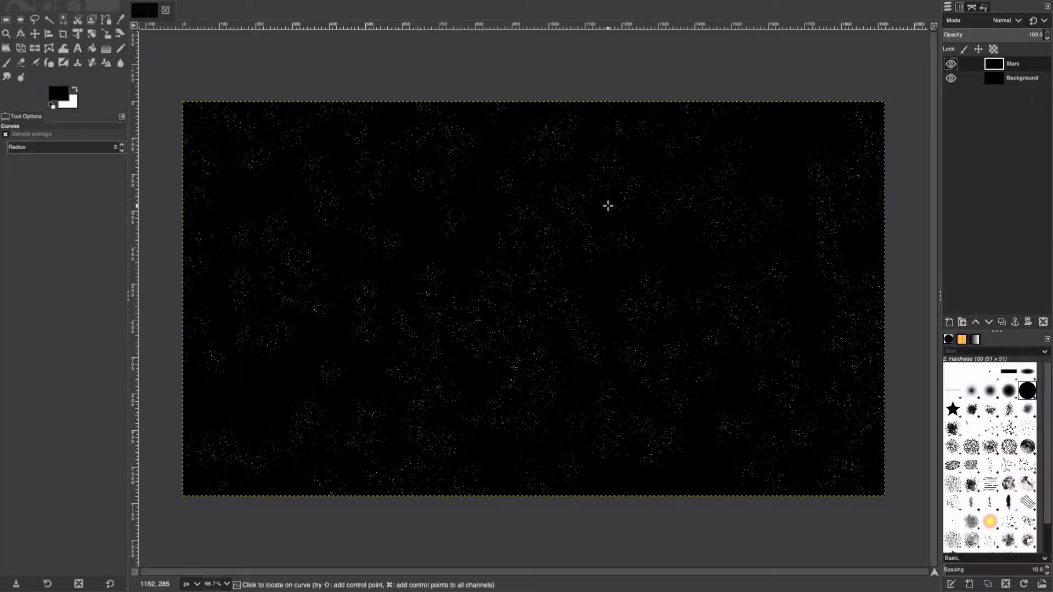
right_click(1013, 63)
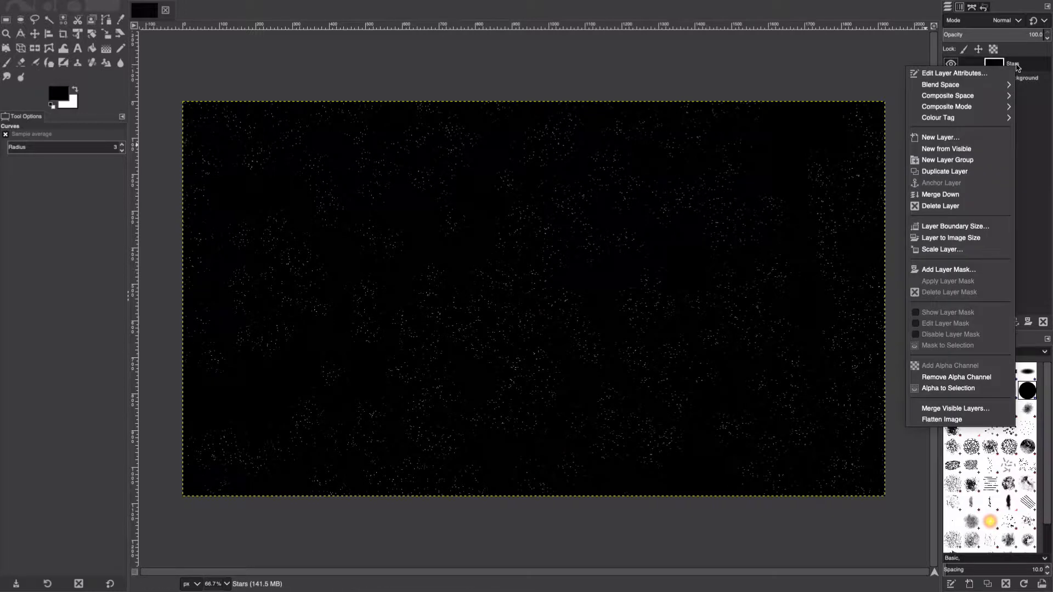
click(324, 5)
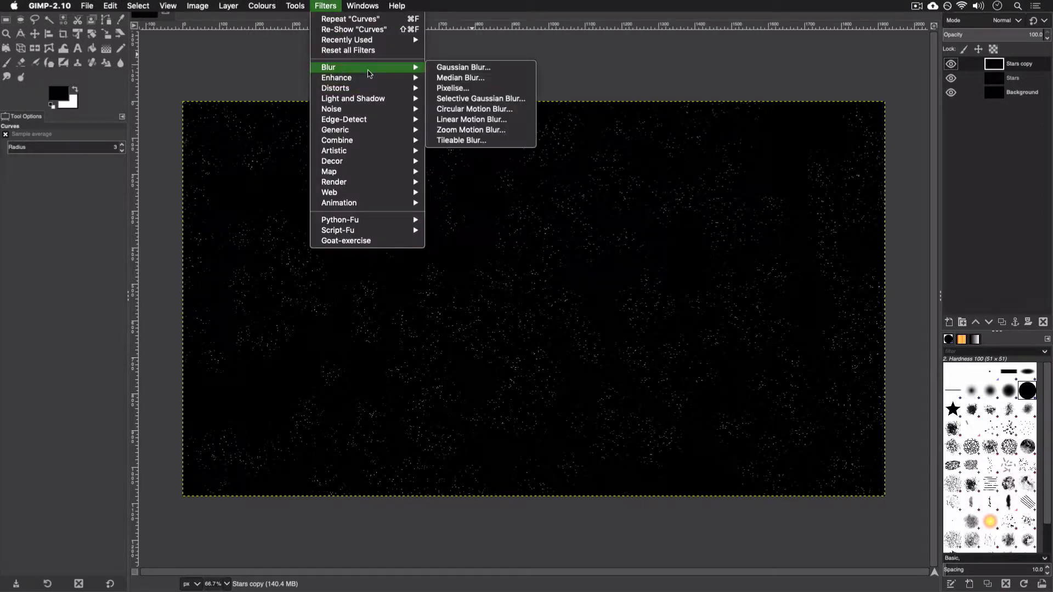
Gaussian-blur Stars copy with size 3.50 and set its mode to Screen for a glow
click(462, 66)
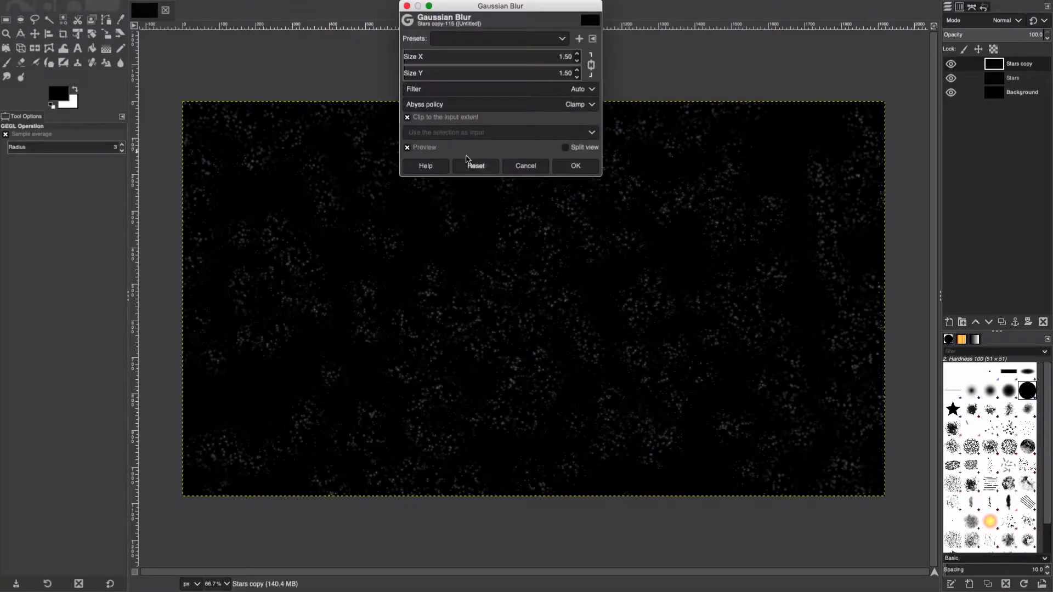
click(576, 53)
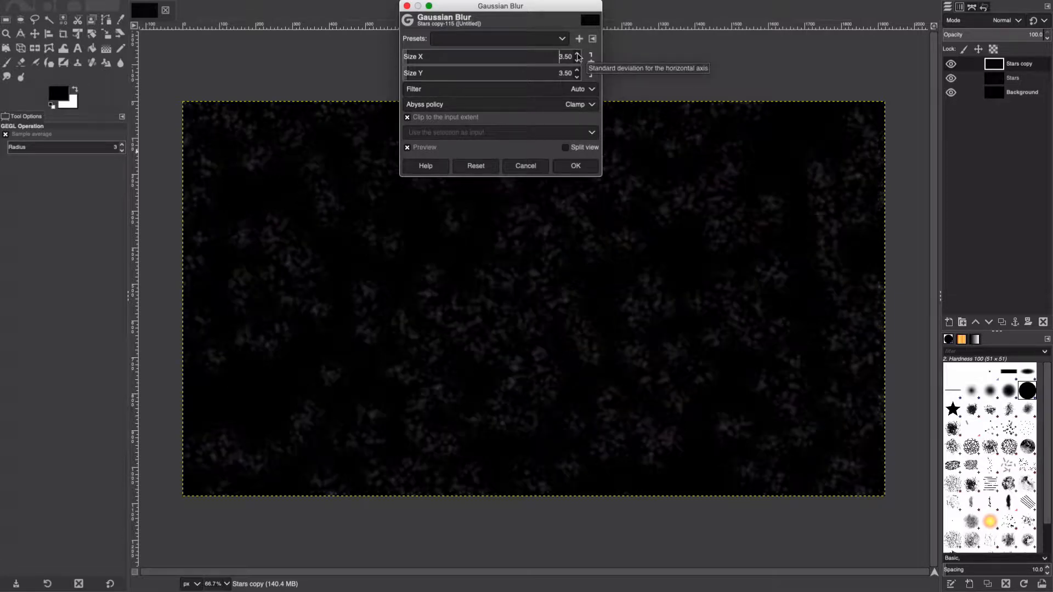
click(575, 166)
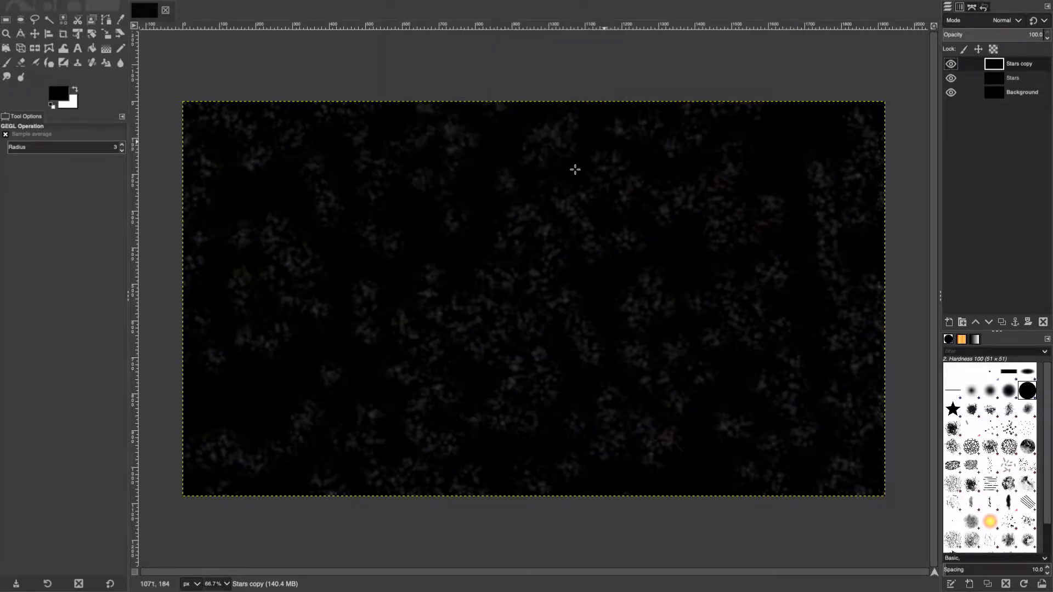
click(1006, 19)
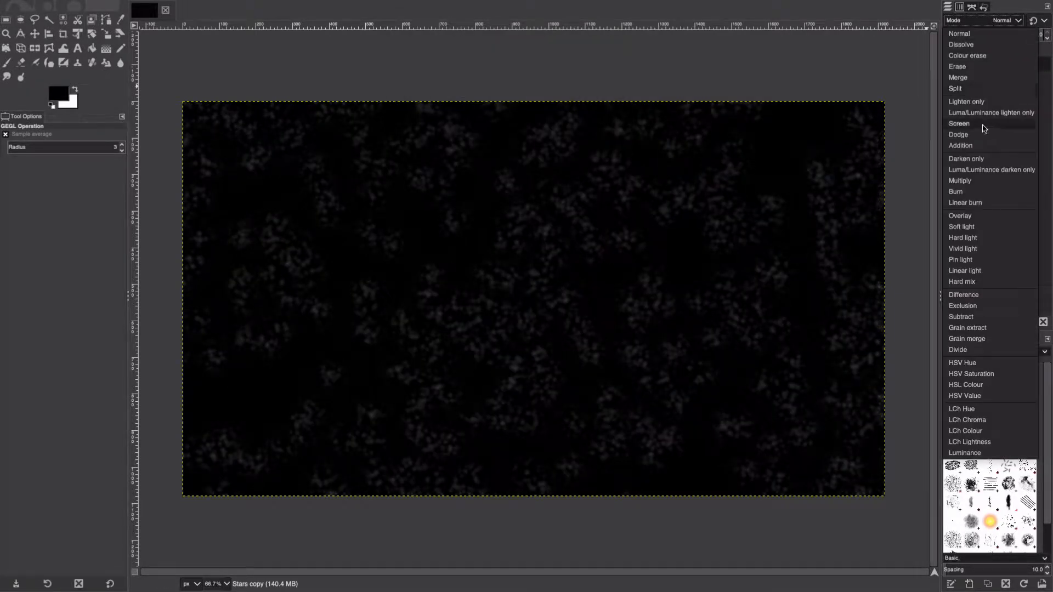
click(959, 123)
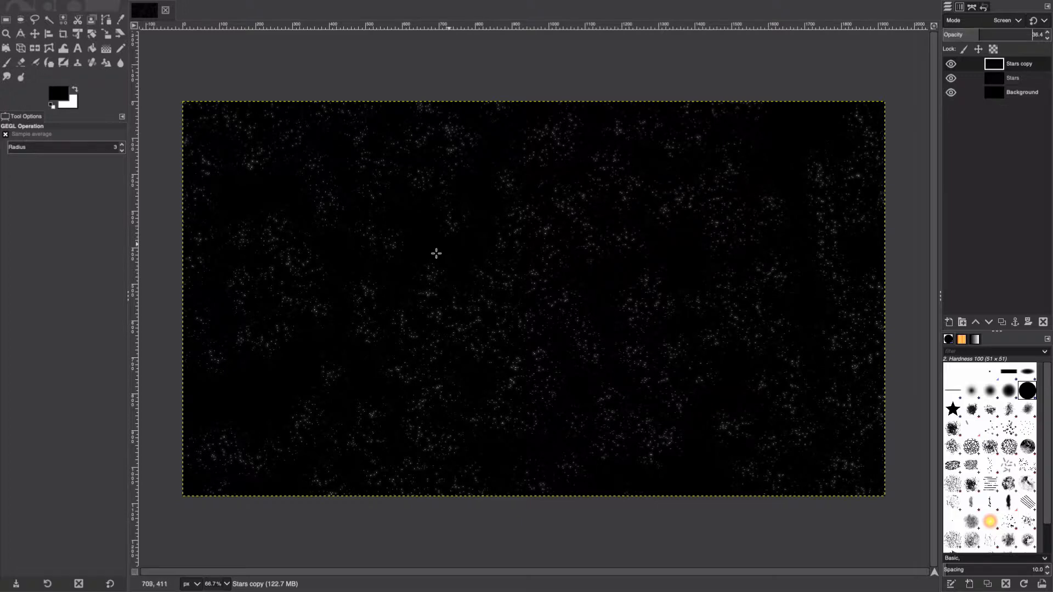
mouse_move(325, 87)
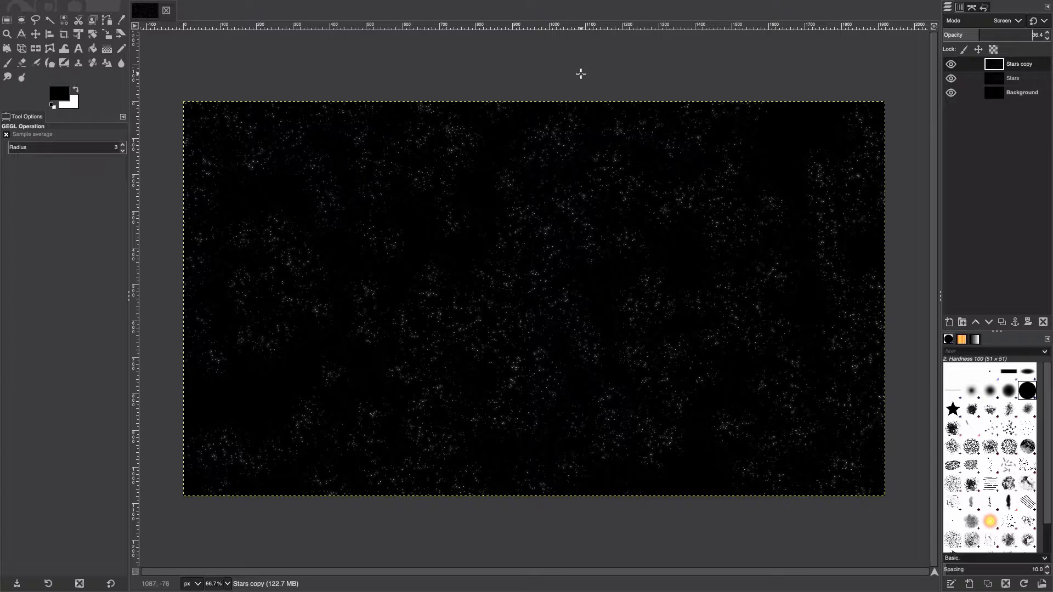
mouse_move(579, 253)
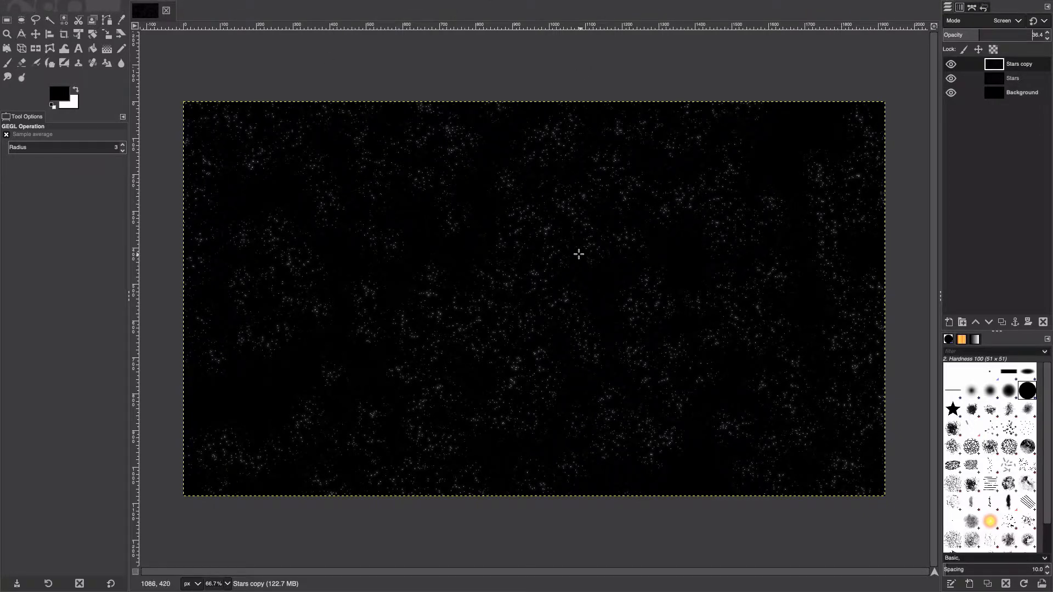
mouse_move(563, 247)
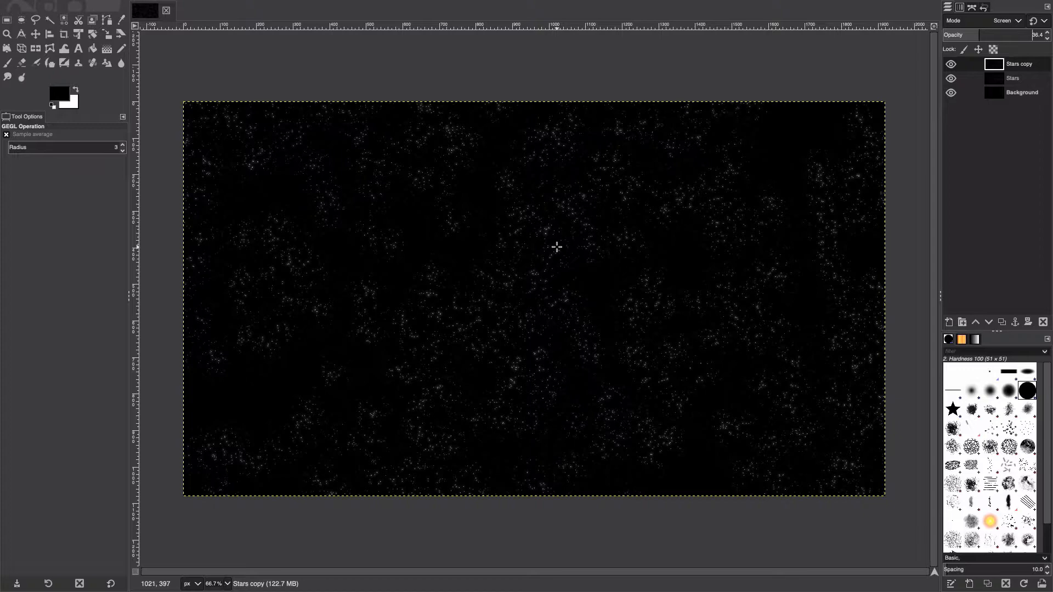
Add a new transparent layer named Space Clouds
click(229, 7)
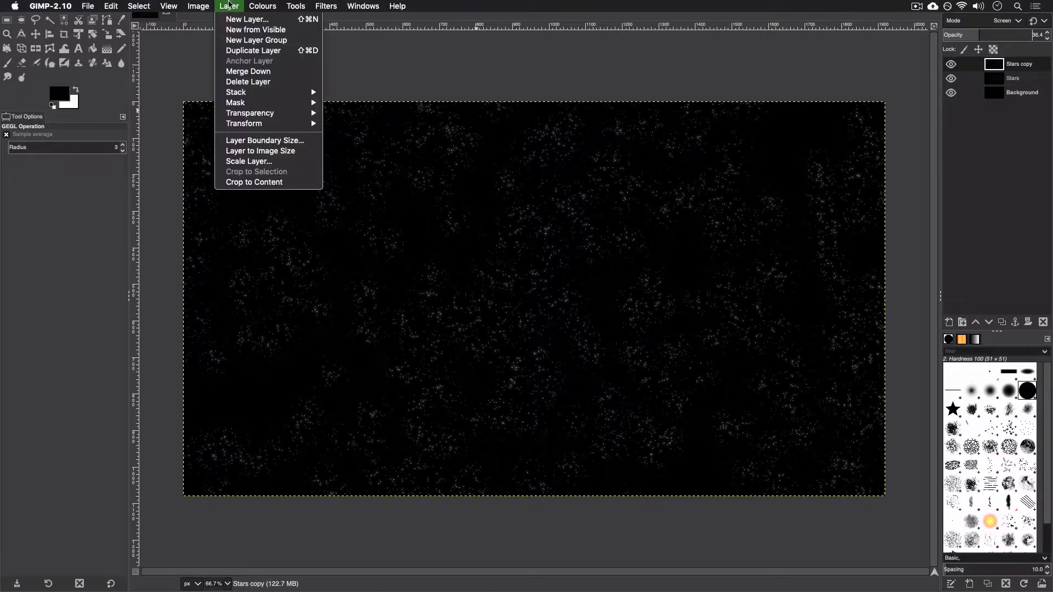
click(247, 19)
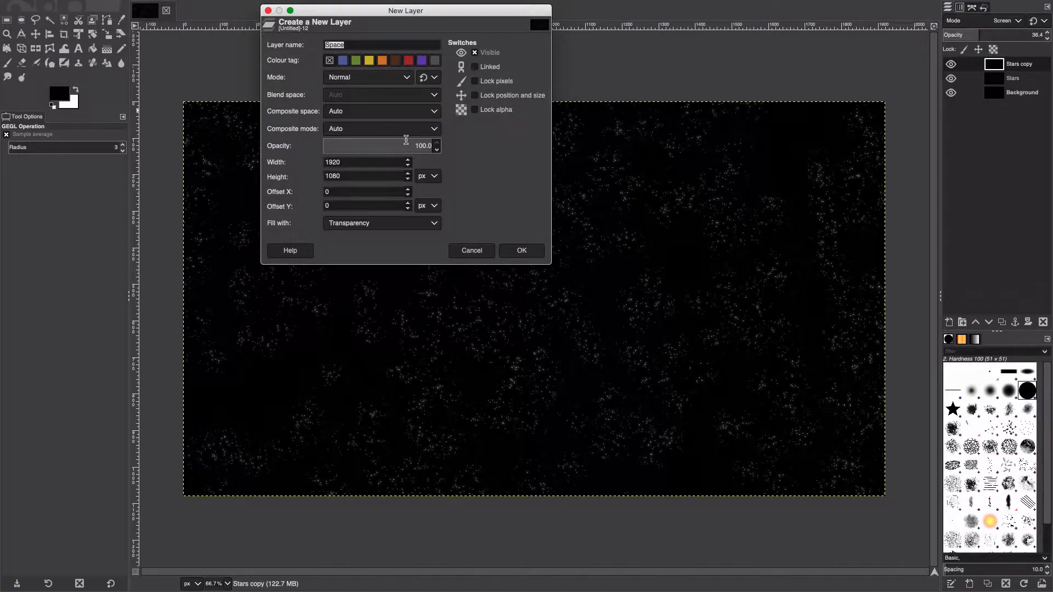
text(Clouds)
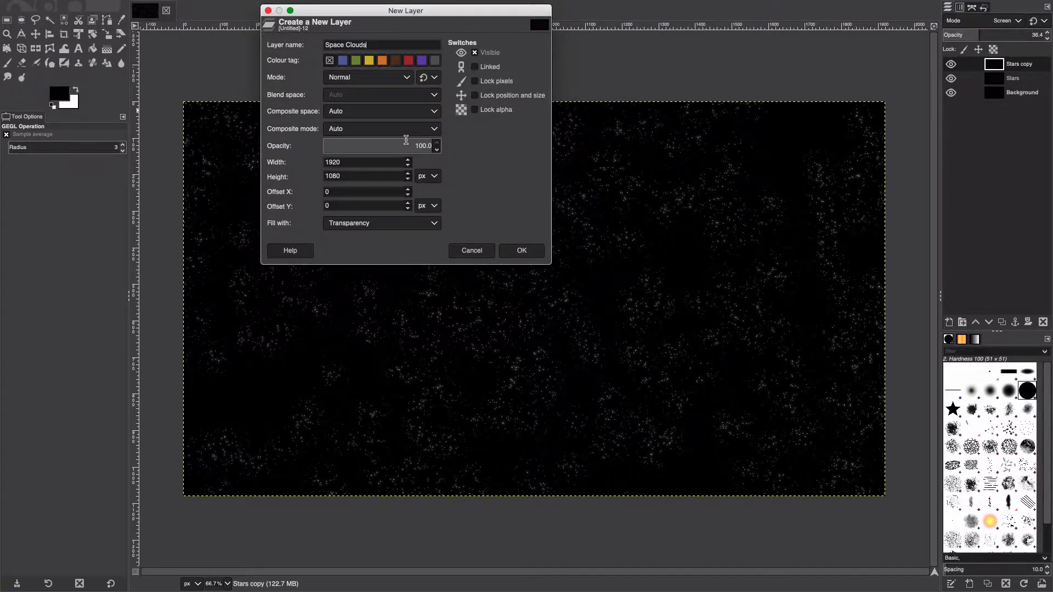
click(520, 250)
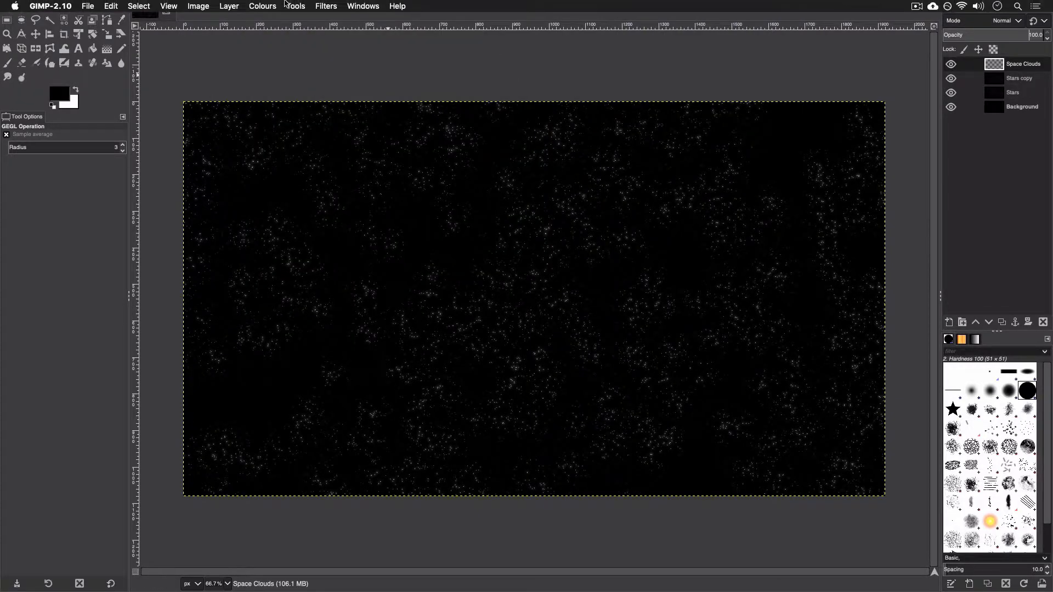
Fill Space Clouds with Solid Noise using a new random seed
click(325, 6)
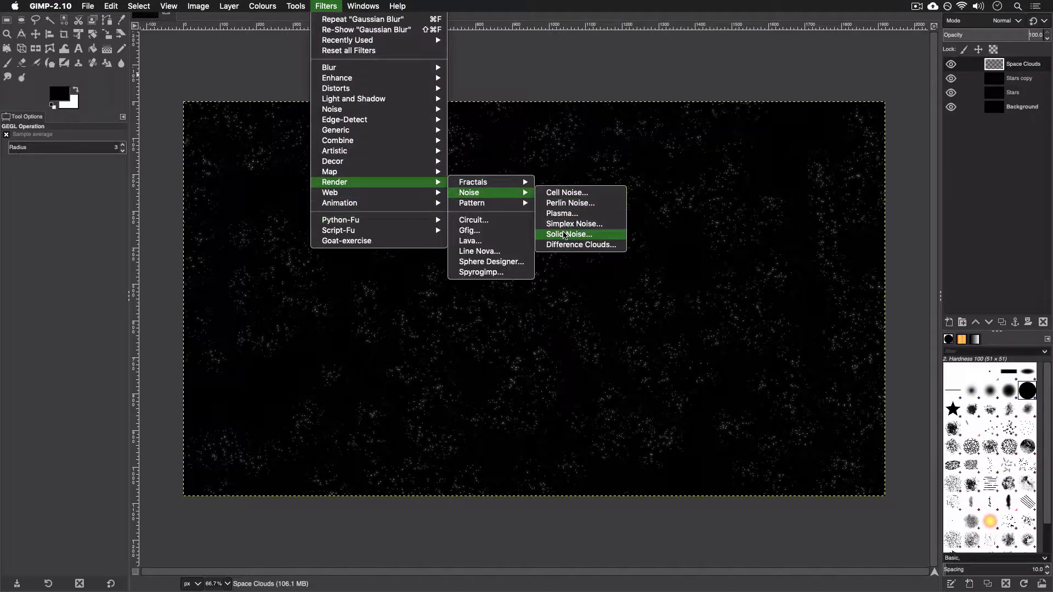
click(568, 235)
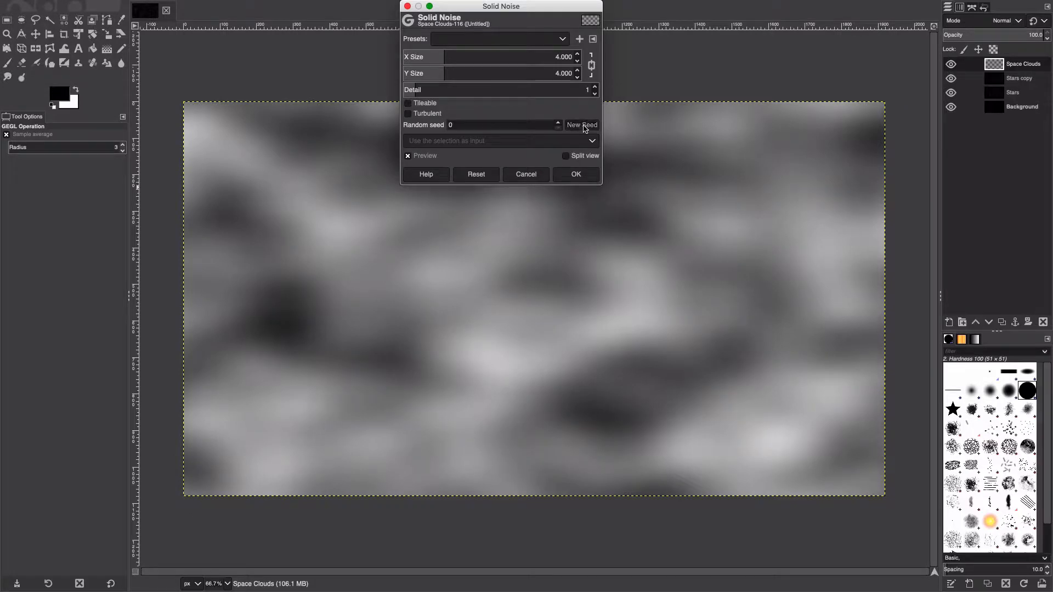
click(581, 125)
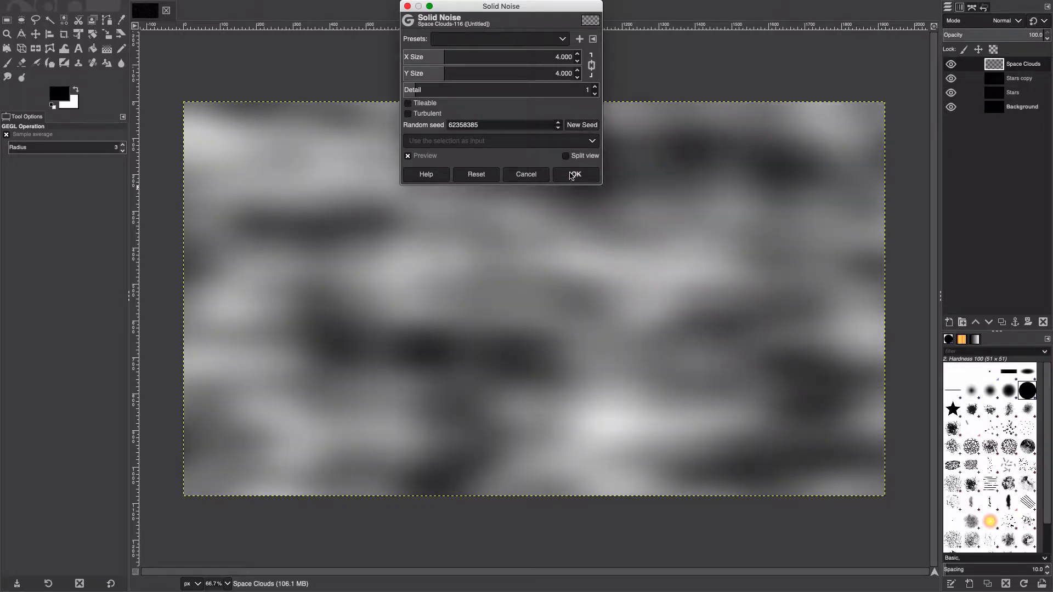
click(574, 174)
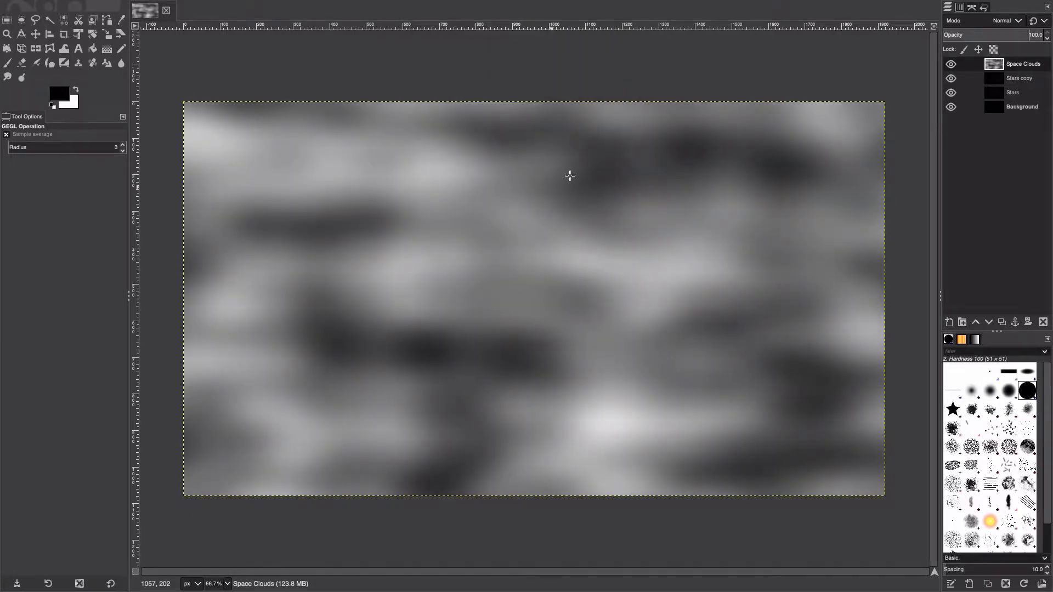
Colourise Space Clouds with a near-black navy blue, about 041520
click(263, 7)
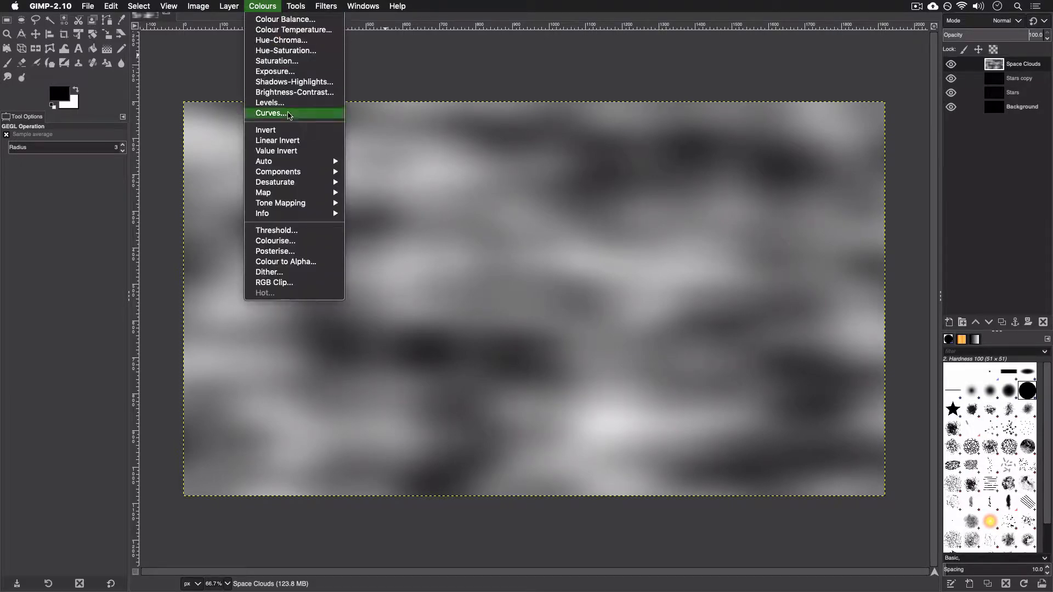
mouse_move(275, 252)
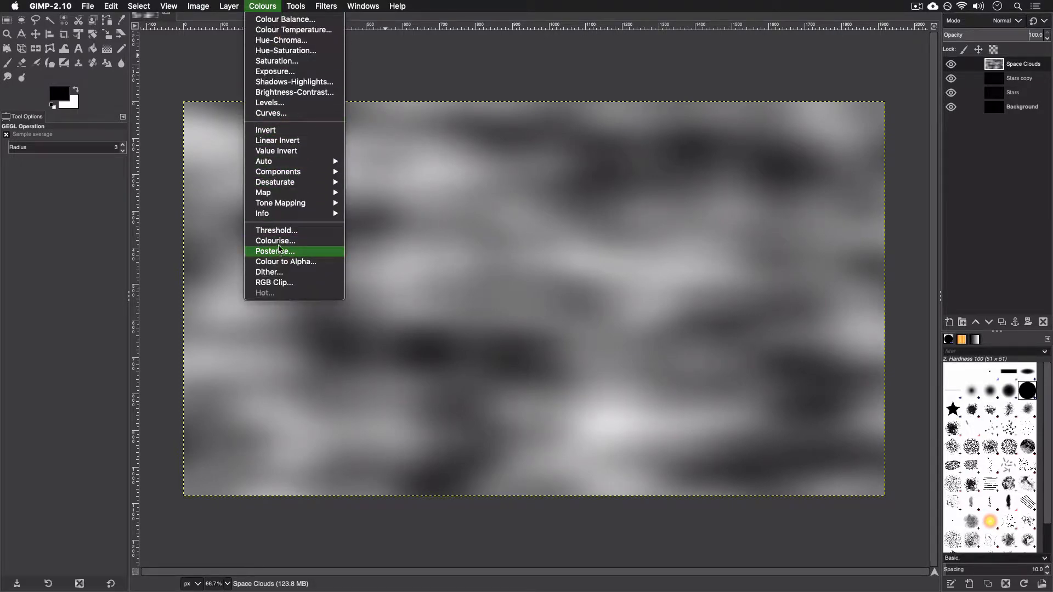
click(275, 240)
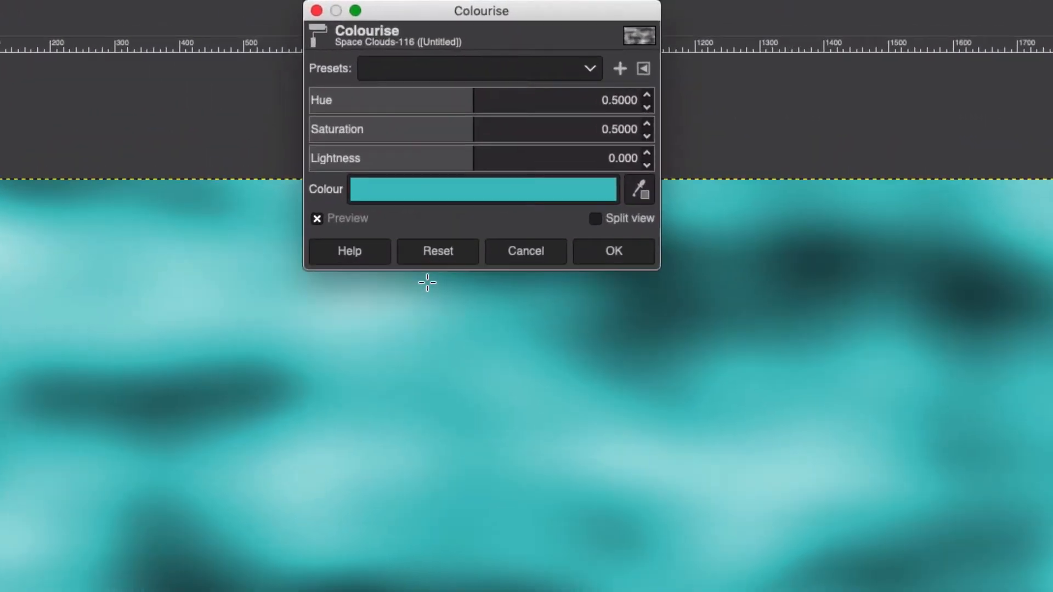
mouse_move(450, 203)
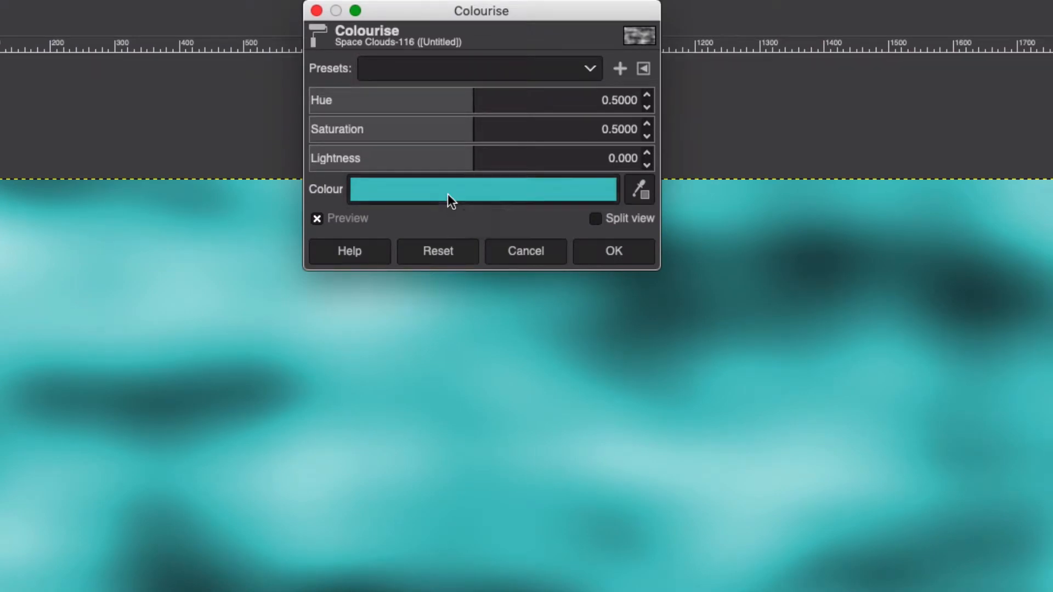
click(482, 189)
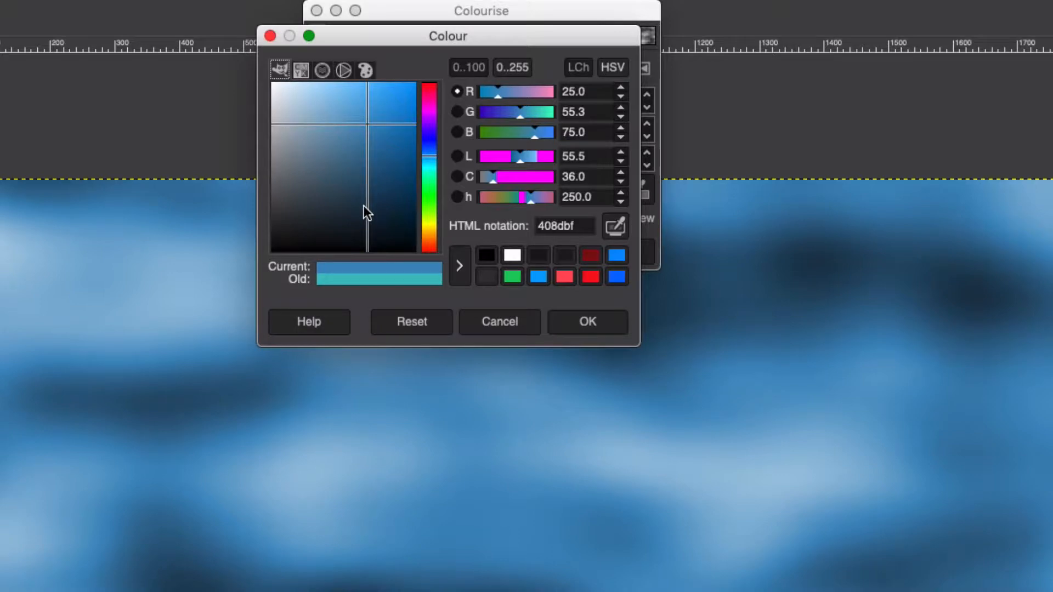
click(369, 228)
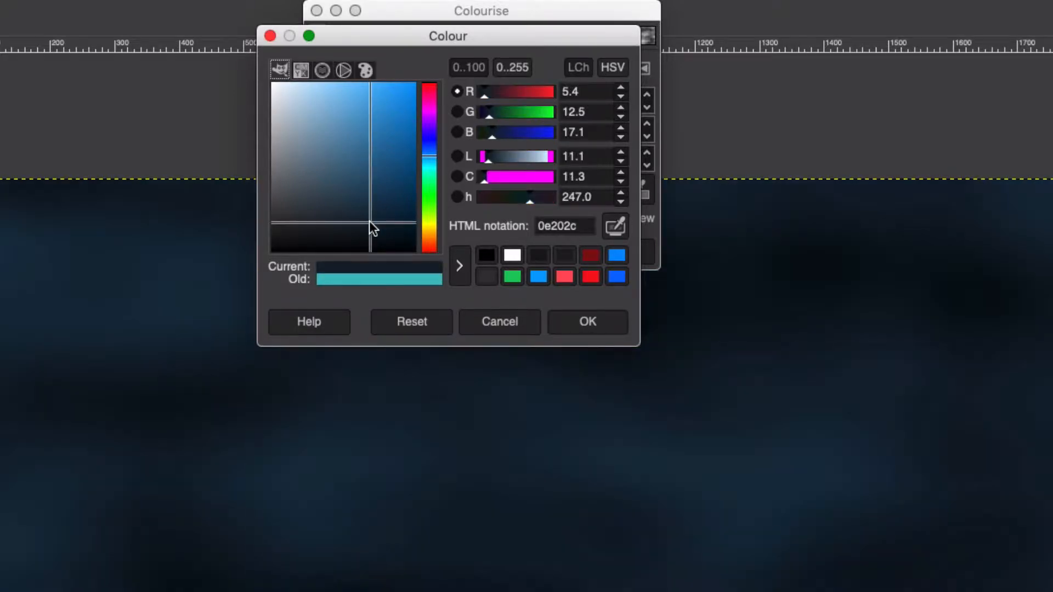
mouse_move(369, 226)
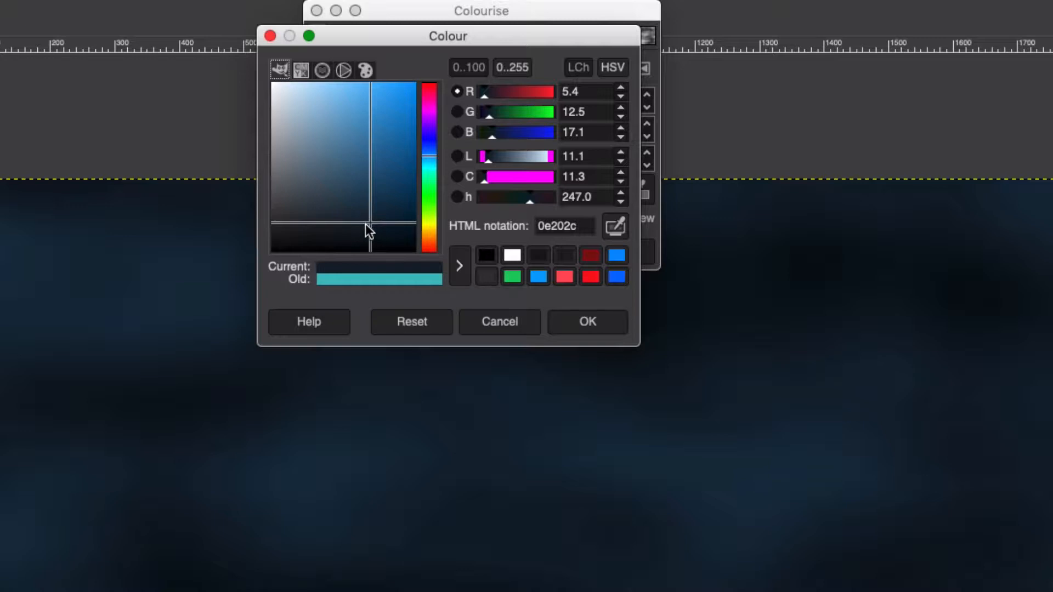
click(374, 232)
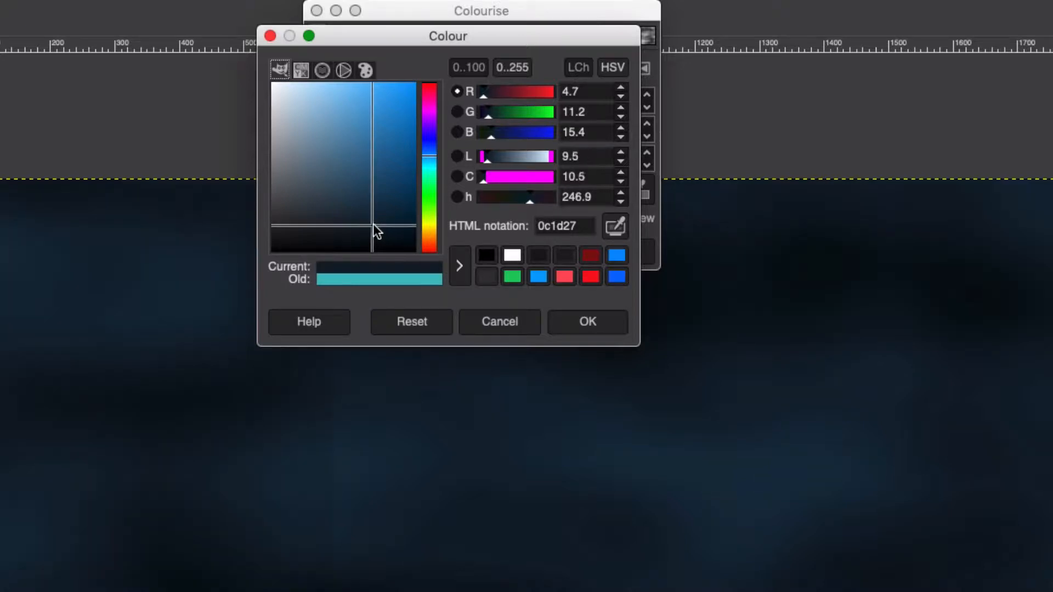
click(381, 238)
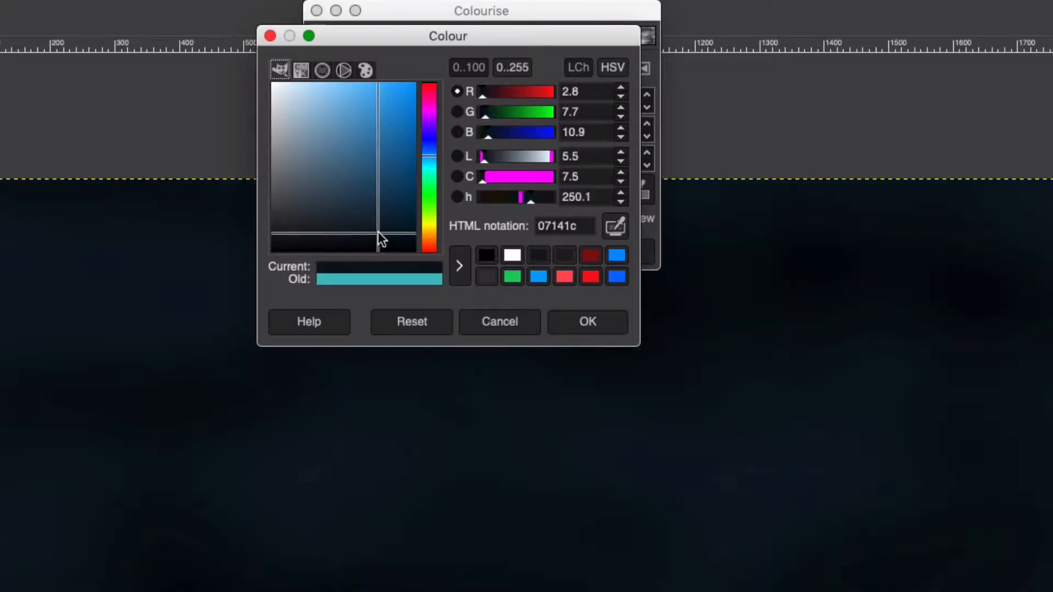
click(392, 242)
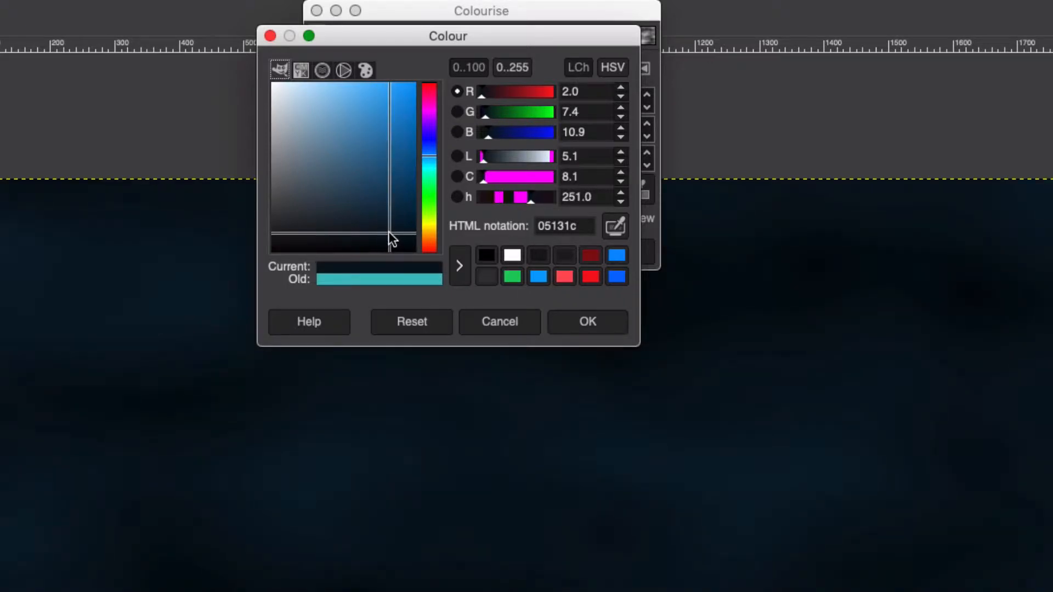
click(402, 238)
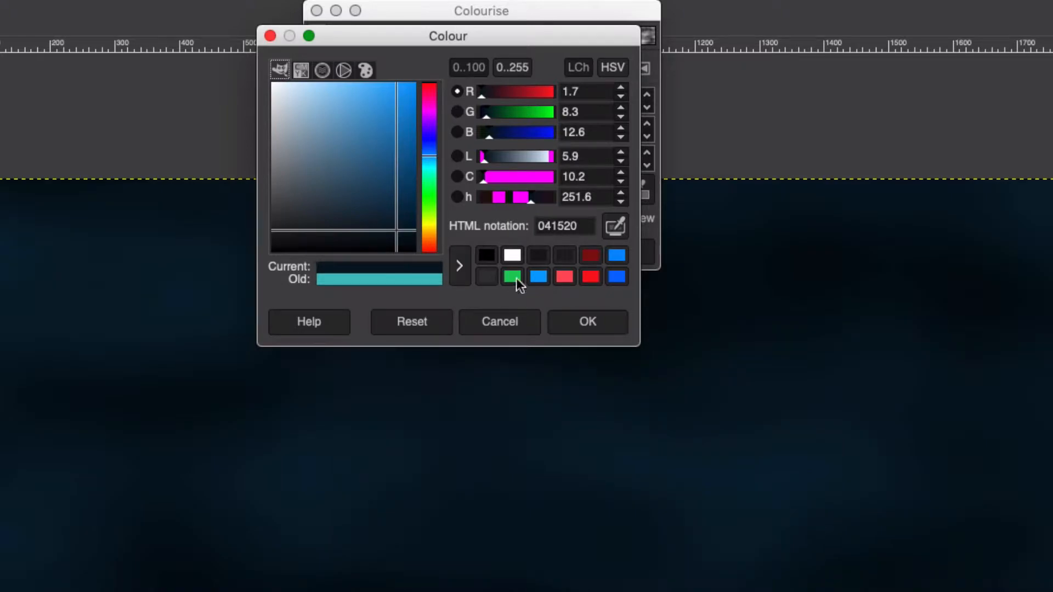
mouse_move(636, 419)
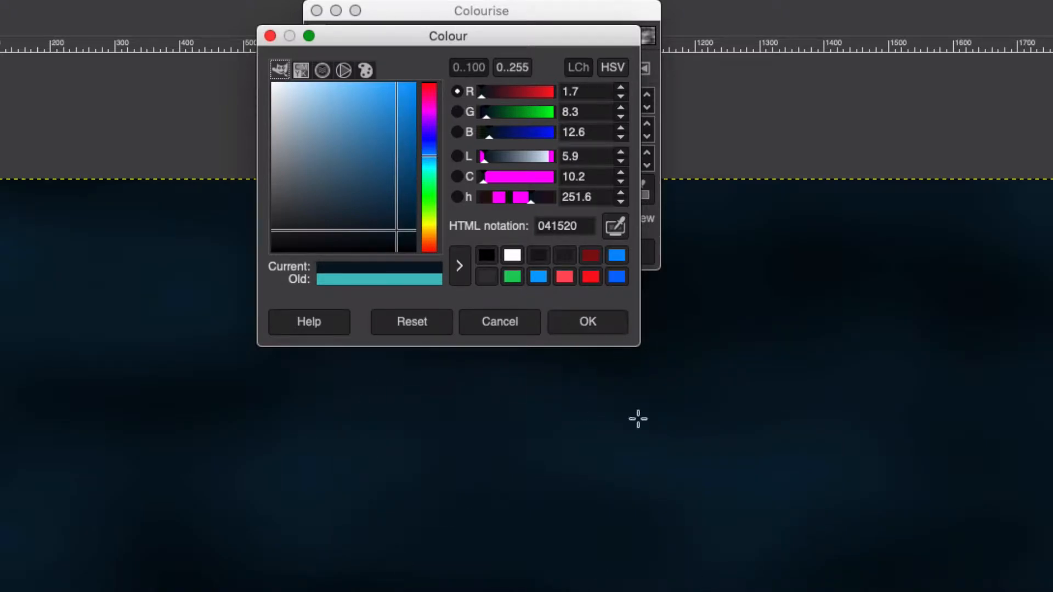
click(587, 321)
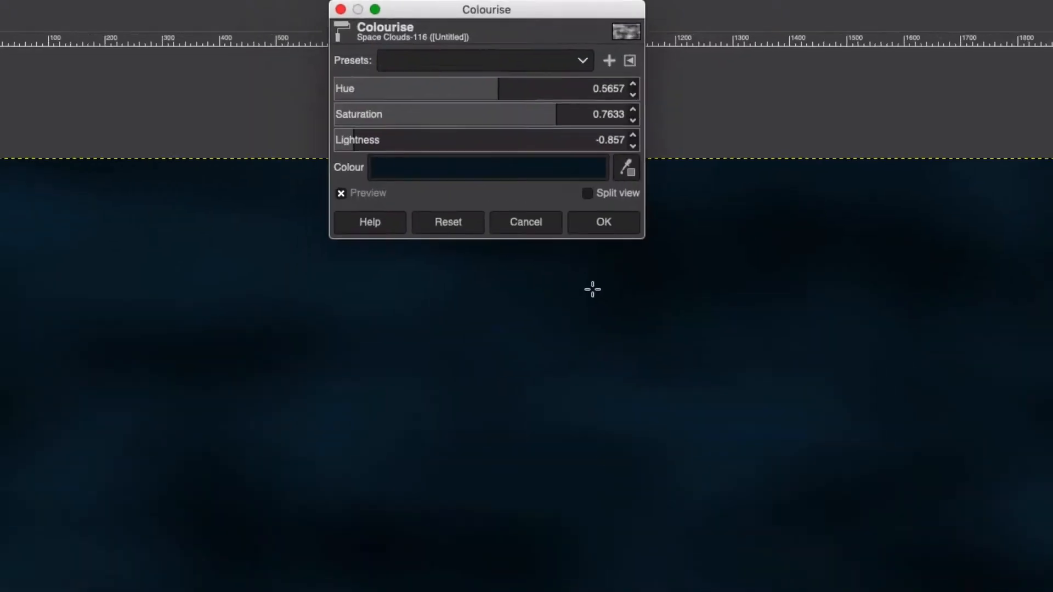
click(602, 223)
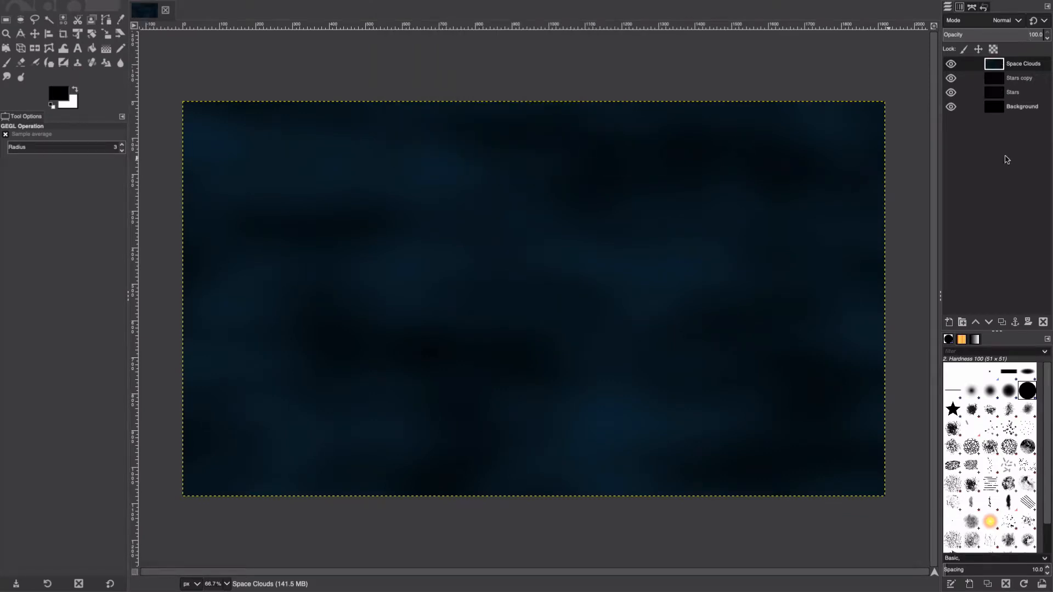
mouse_move(441, 241)
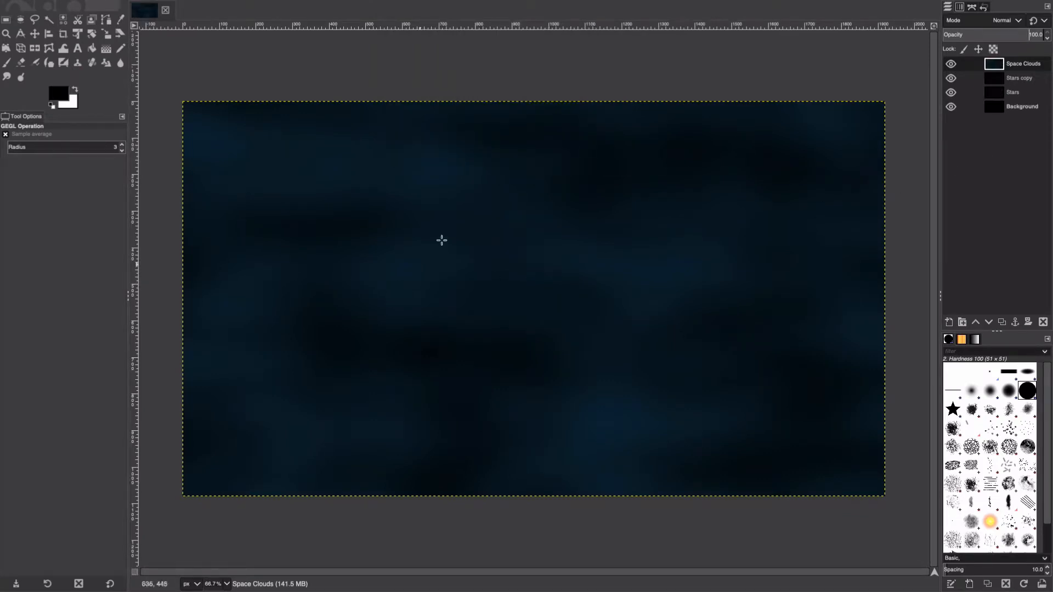
Create a new transparent layer named Space Clouds 2
click(228, 6)
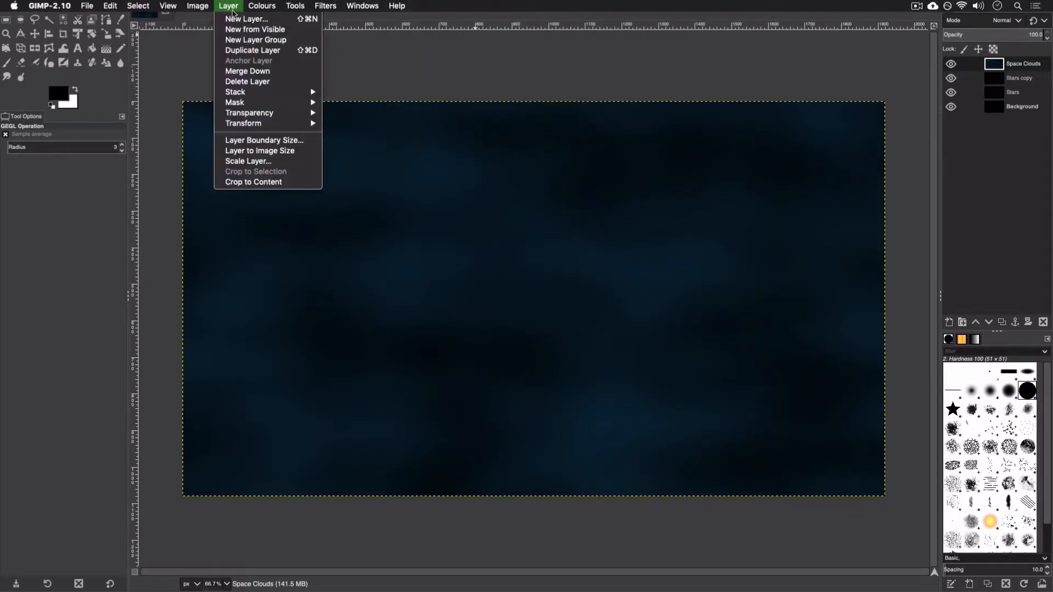
click(247, 19)
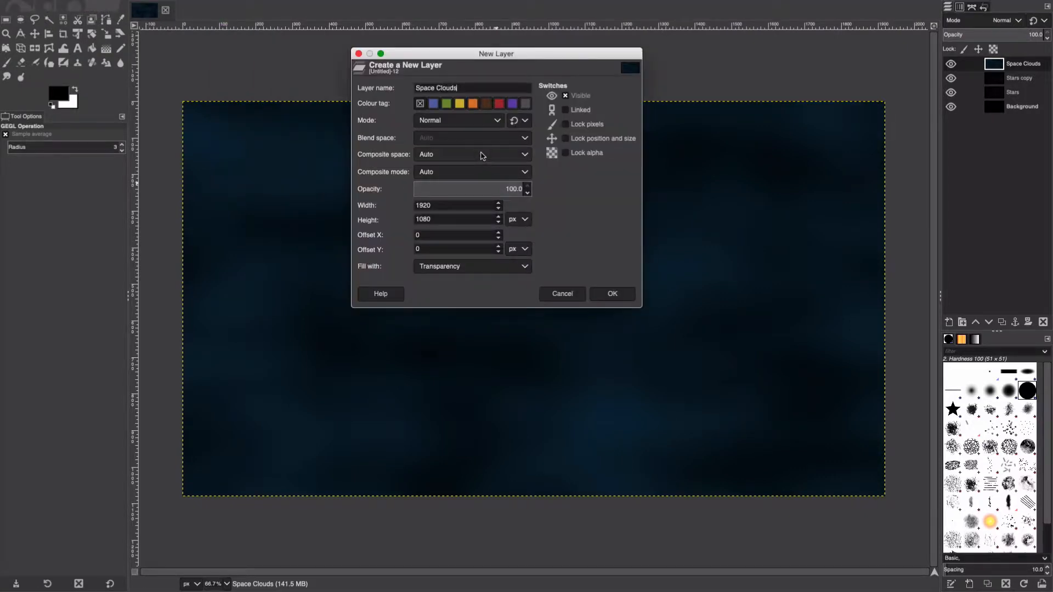
text(2)
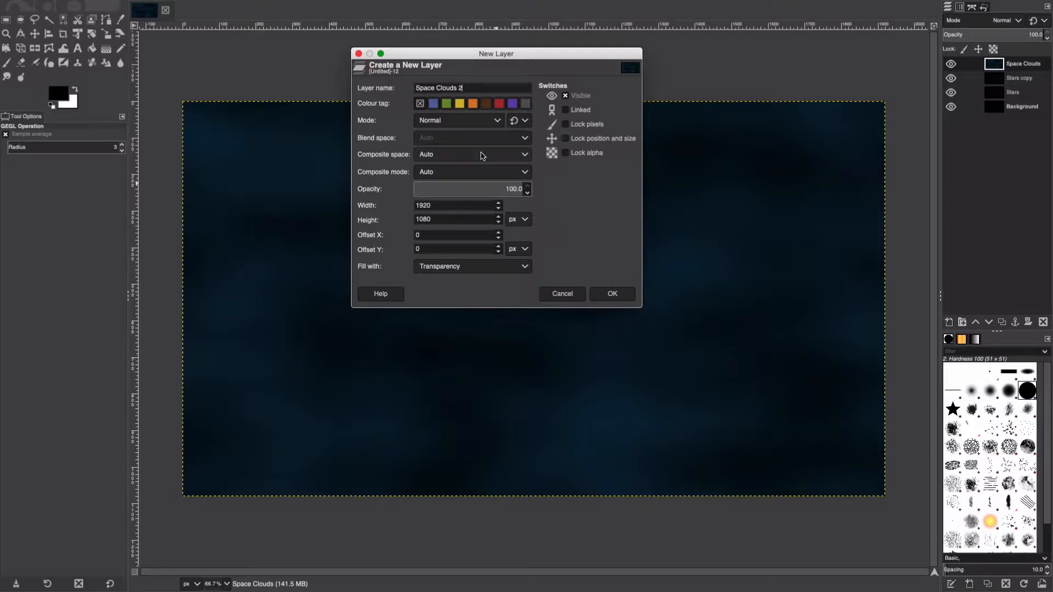
click(611, 294)
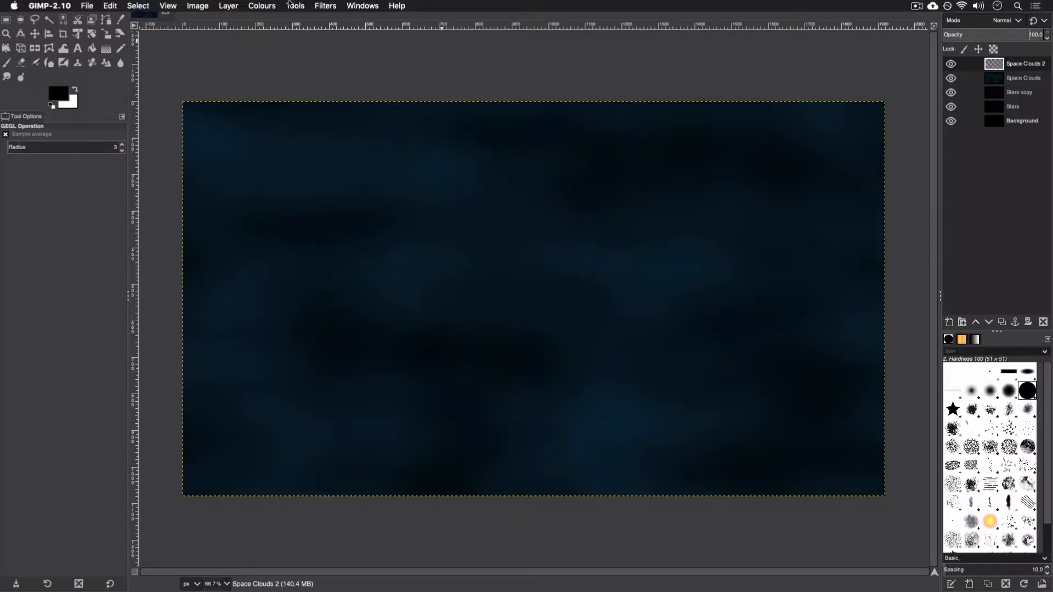
Fill Space Clouds 2 with Solid Noise at larger size and Detail 5
click(324, 5)
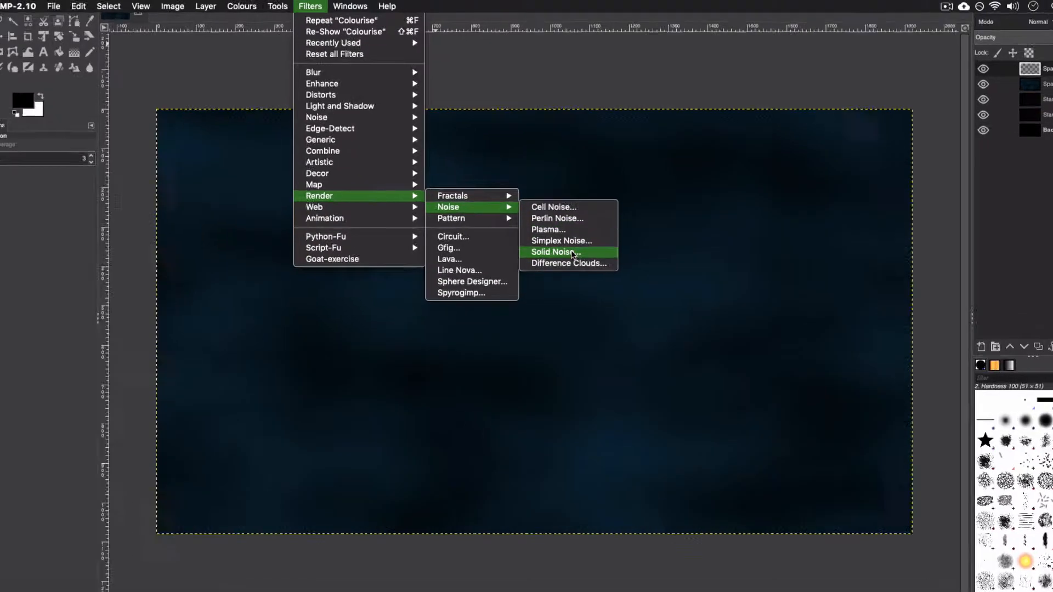
click(553, 252)
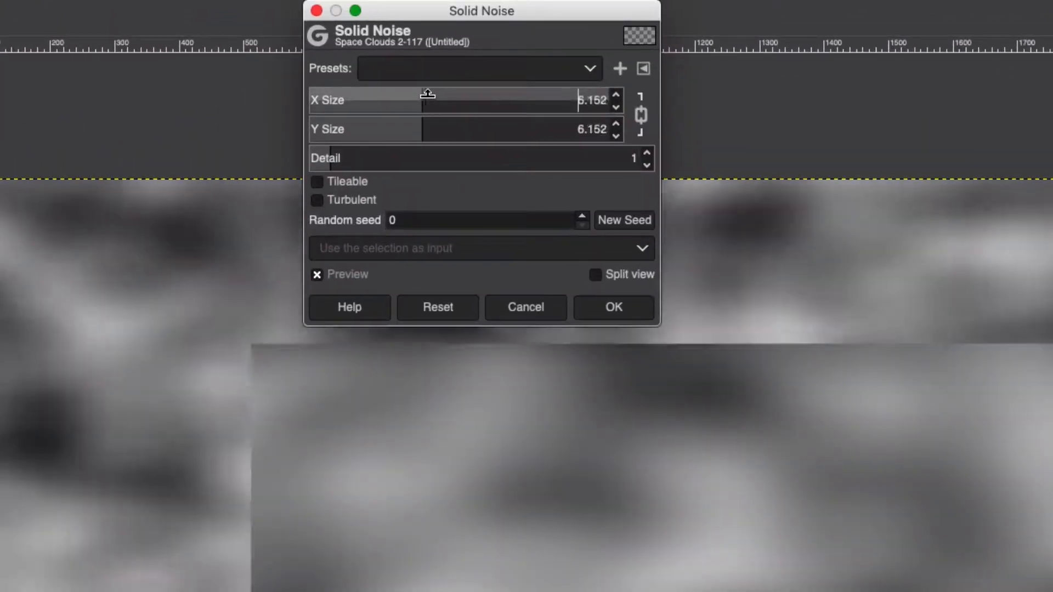
drag(428, 100, 471, 100)
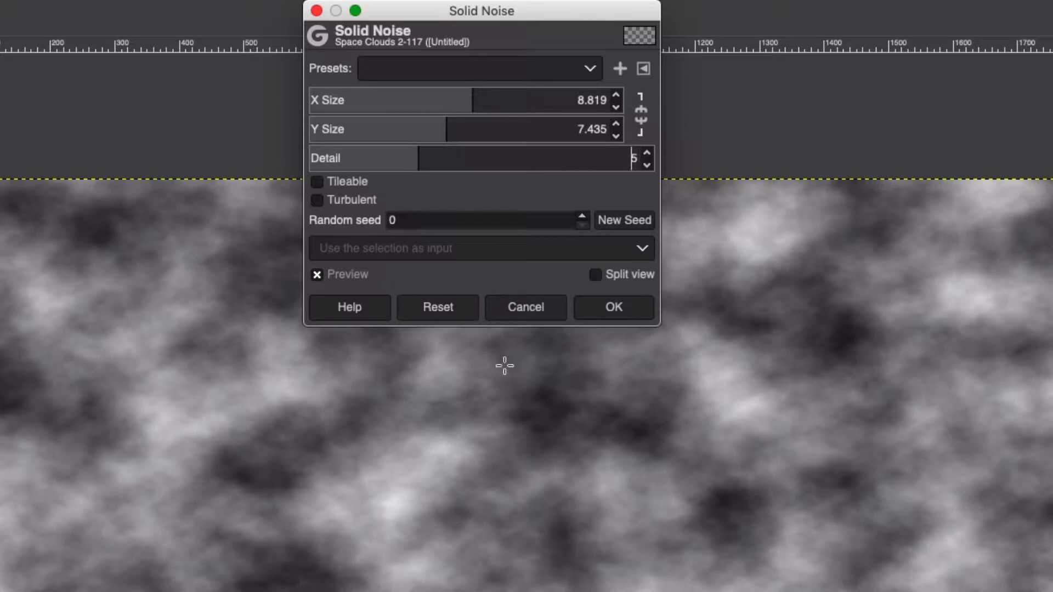
mouse_move(450, 143)
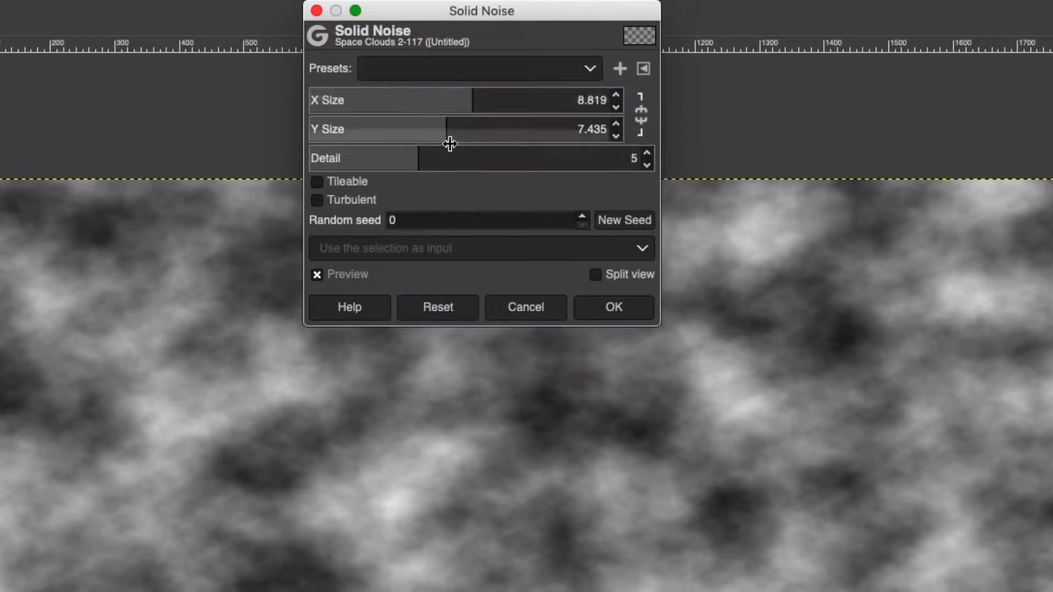
click(612, 307)
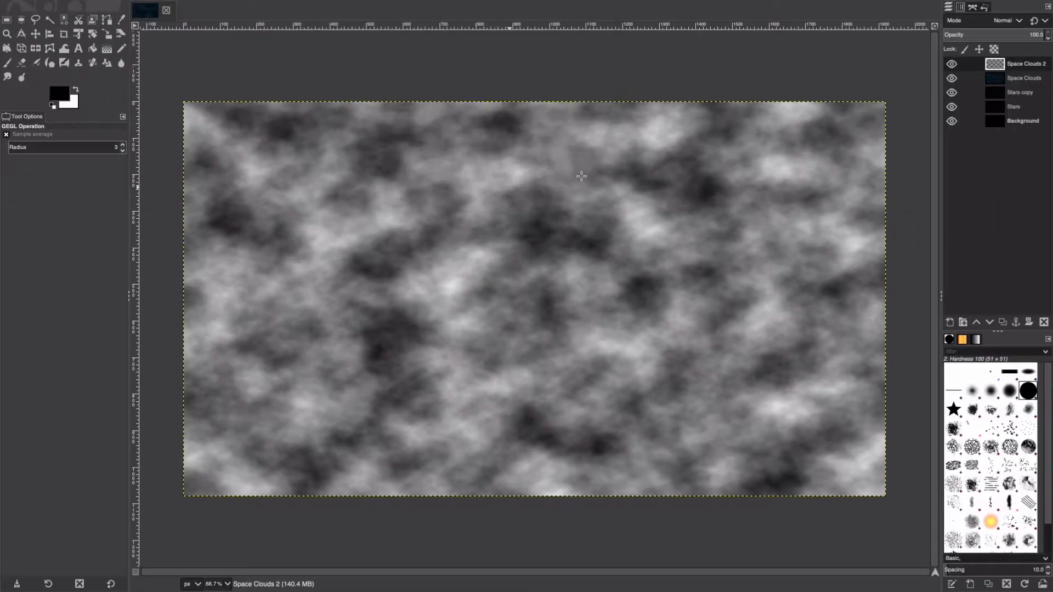
Colourise Space Clouds 2 with a very dark purple tint
click(262, 6)
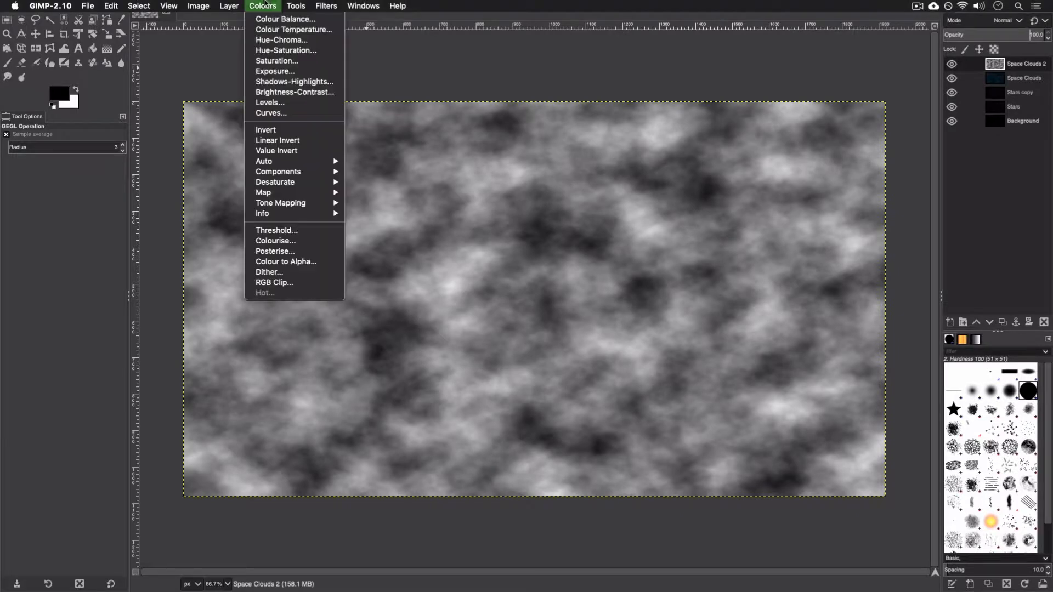
mouse_move(275, 240)
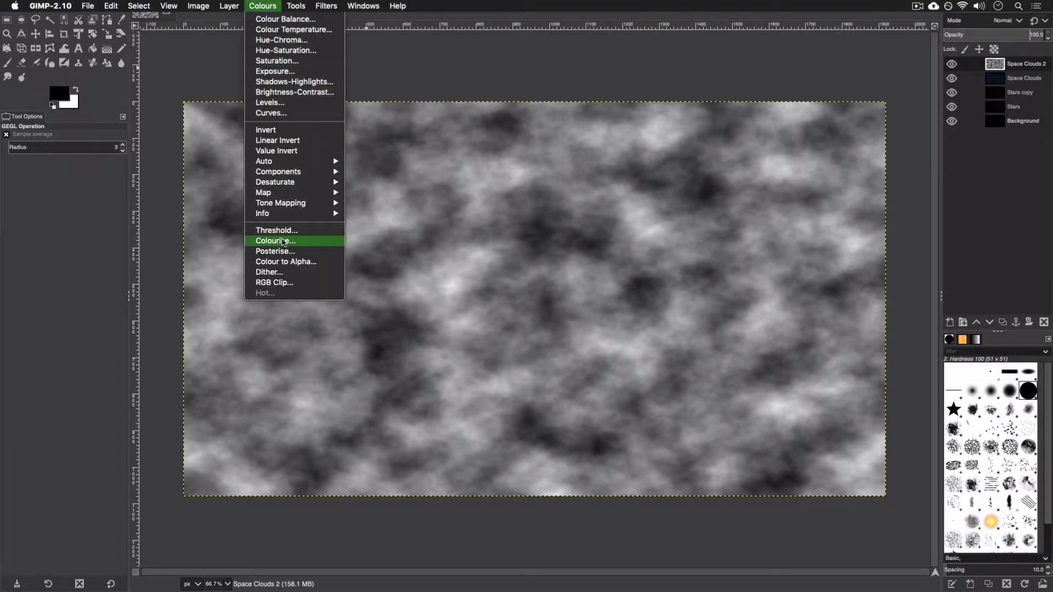
click(275, 240)
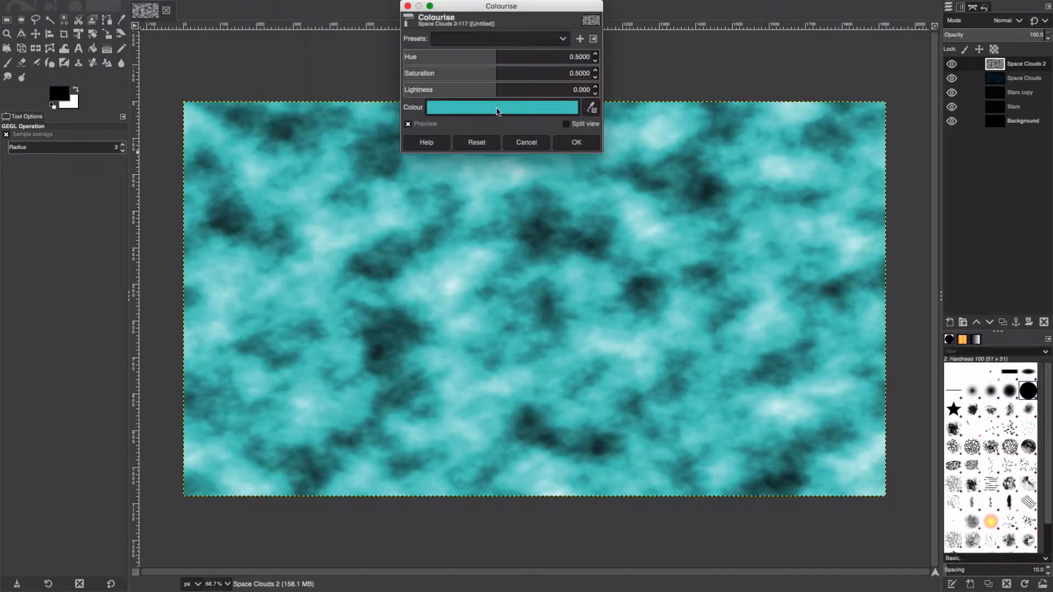
click(501, 108)
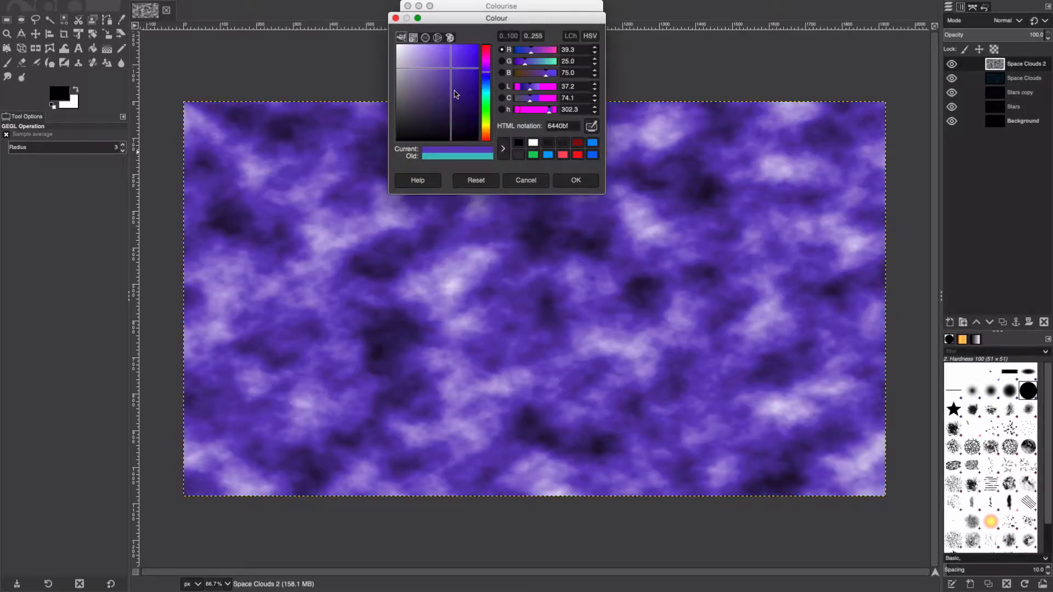
click(450, 132)
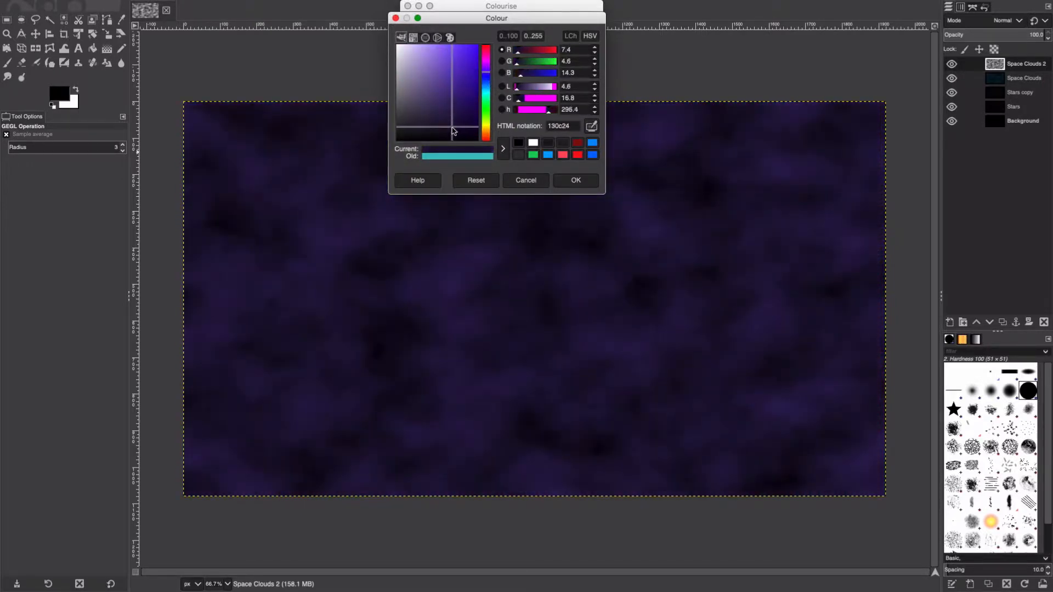
click(455, 133)
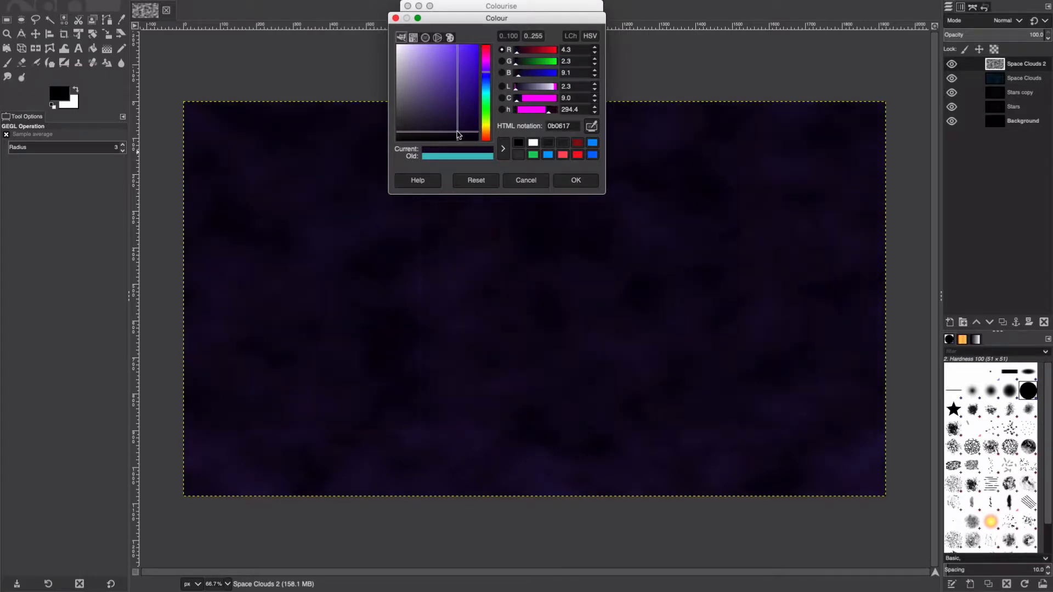
click(459, 133)
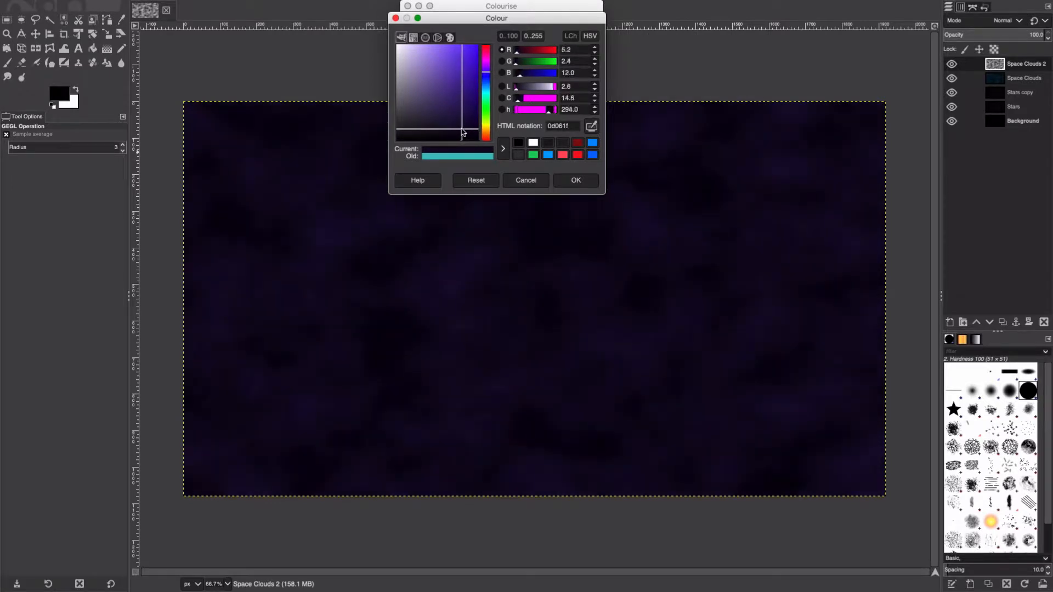
click(575, 179)
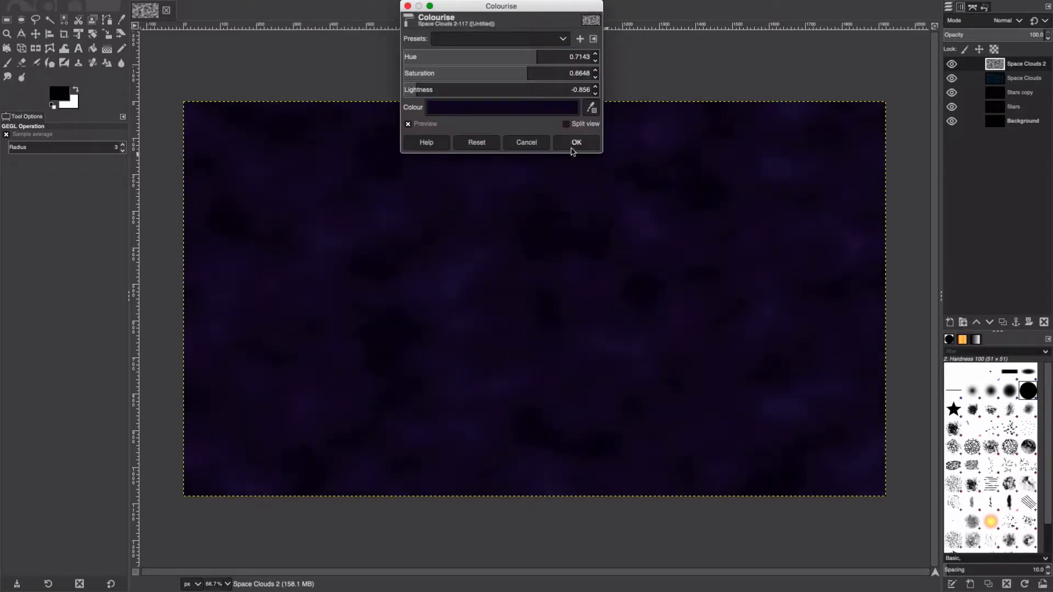
click(576, 143)
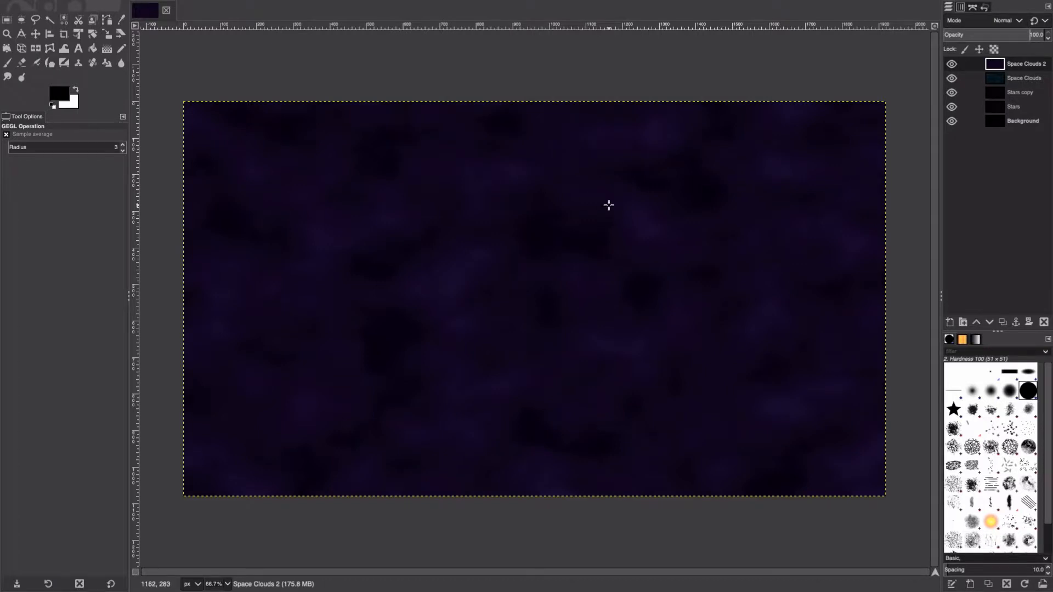
mouse_move(681, 192)
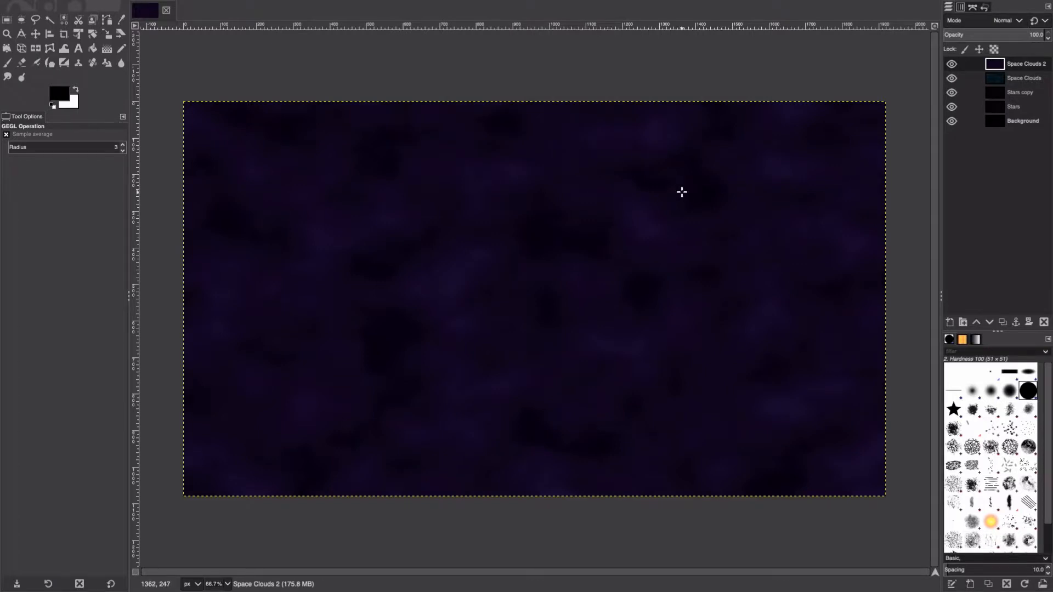
mouse_move(766, 95)
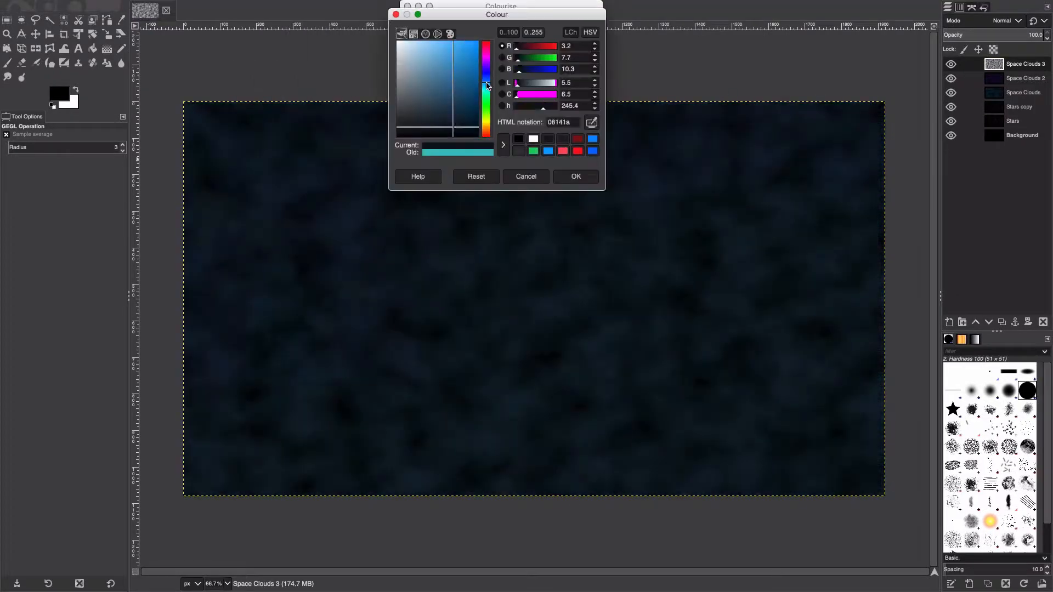
Accept the dark blue Colourise tint on Space Clouds 3 and select the Space Clouds layer
click(573, 175)
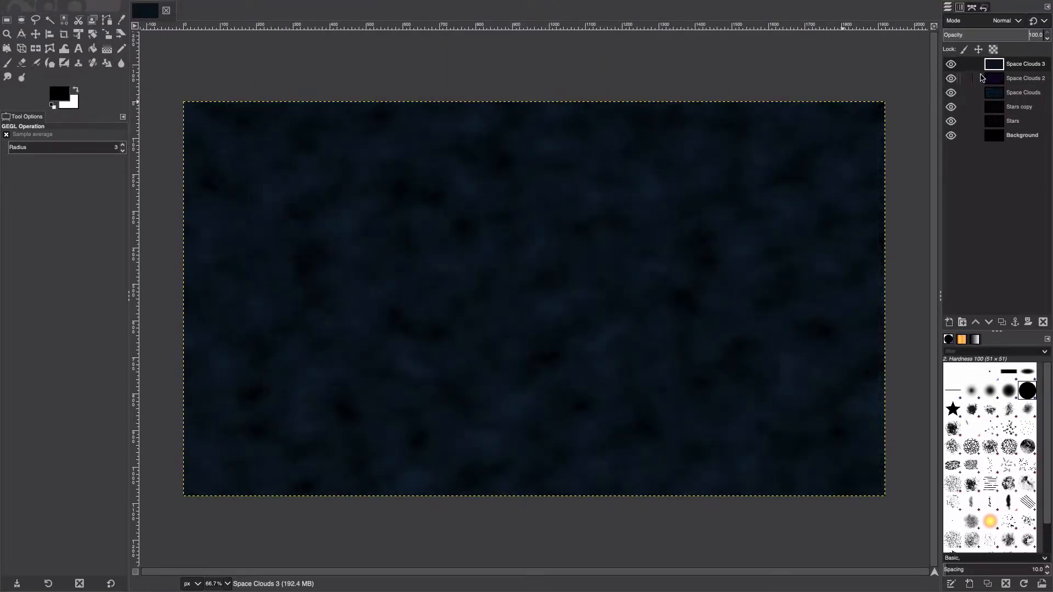
click(950, 63)
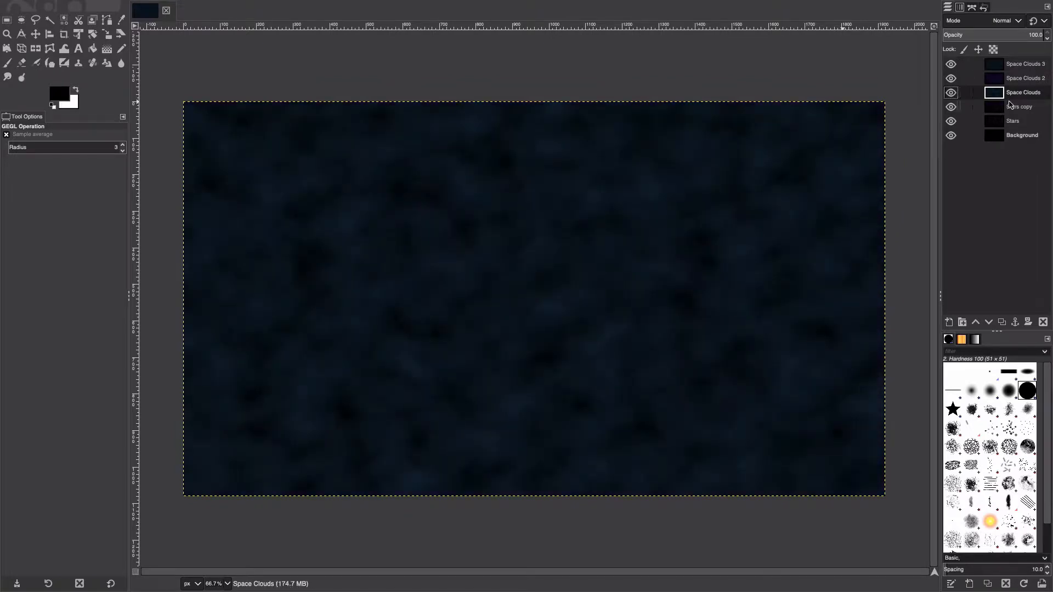
Set all three Space Clouds layers to Screen blending mode
click(1006, 20)
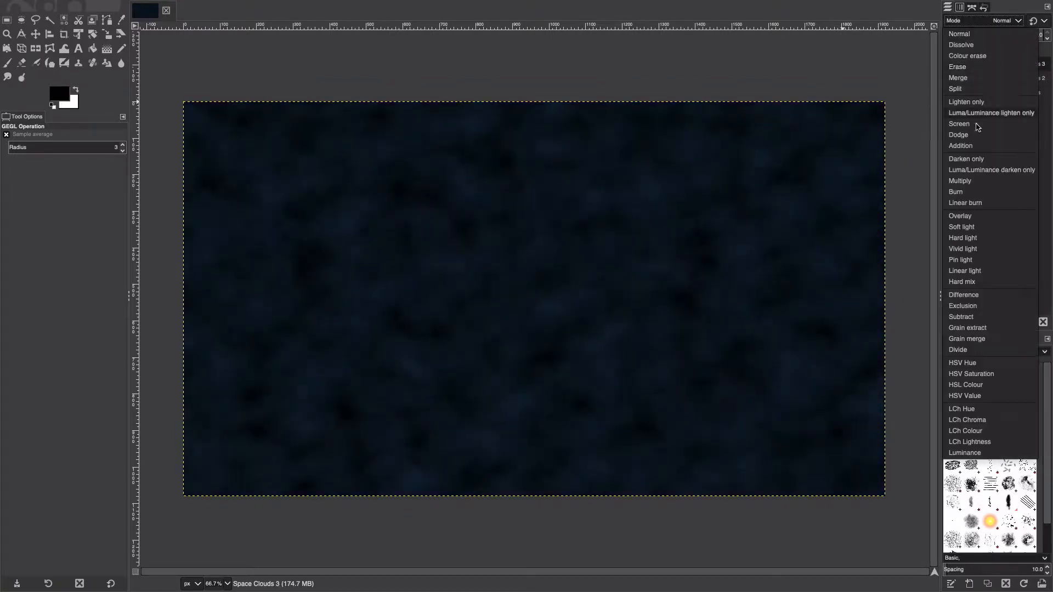
click(960, 124)
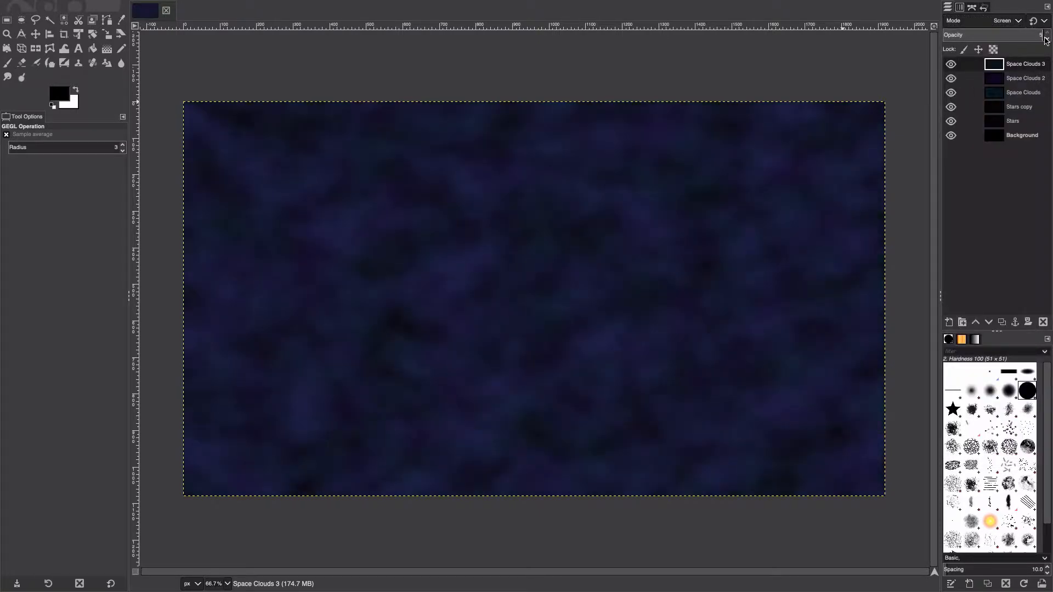
click(1025, 78)
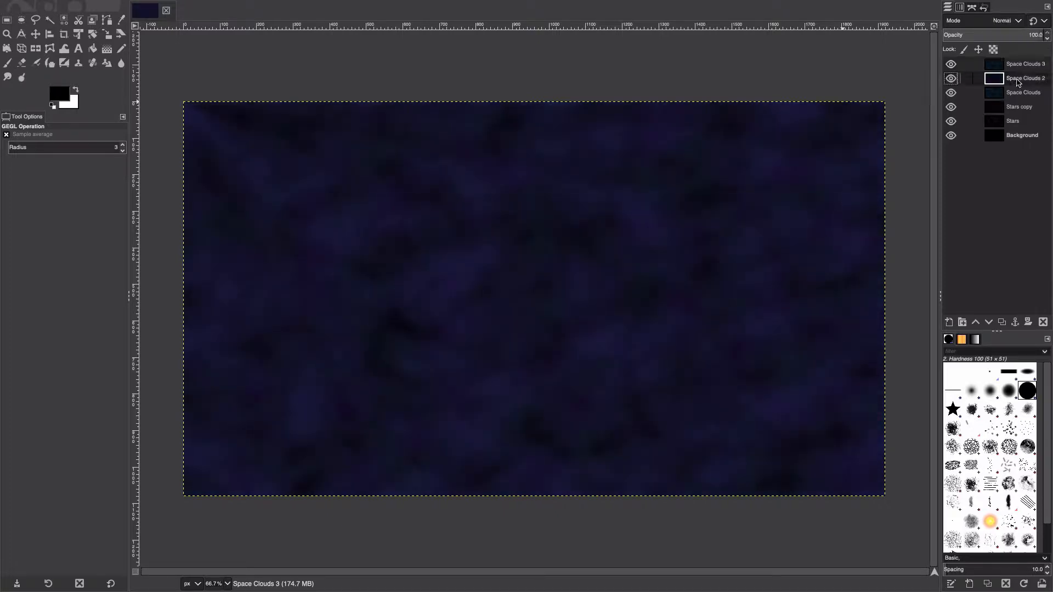
click(1007, 20)
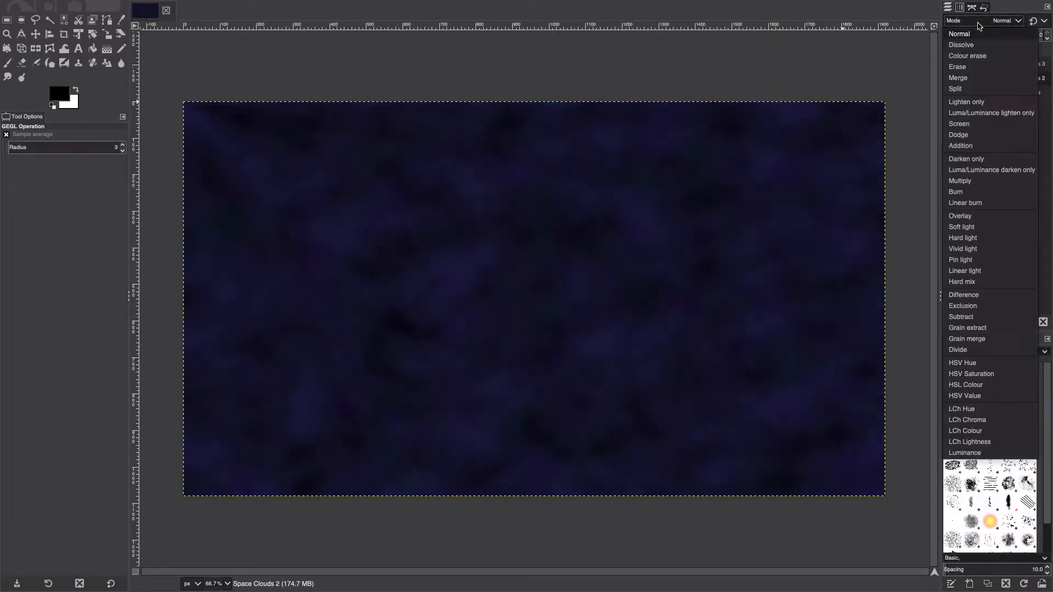
click(959, 124)
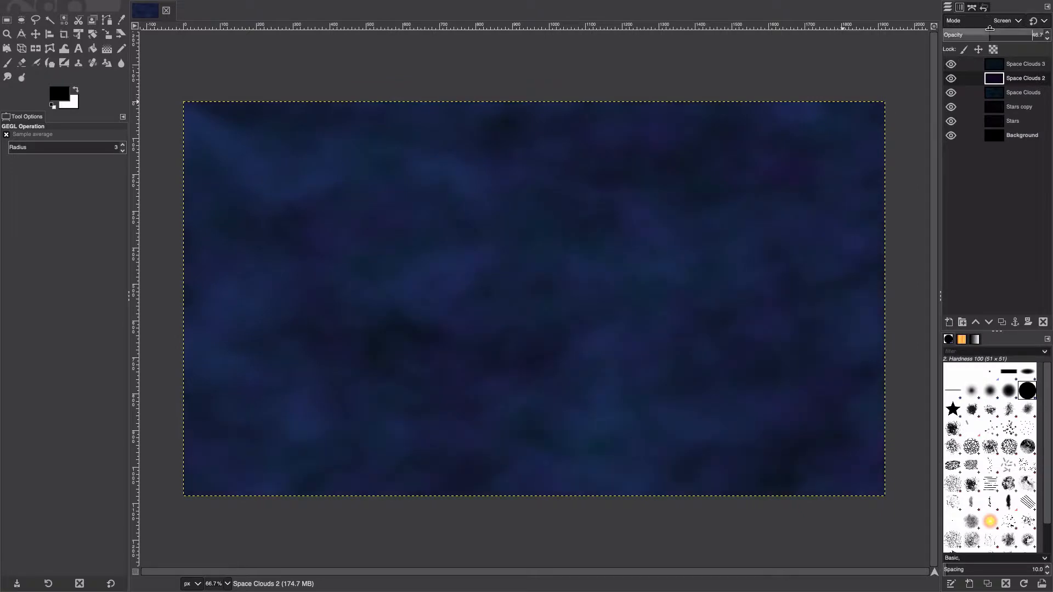
click(1004, 20)
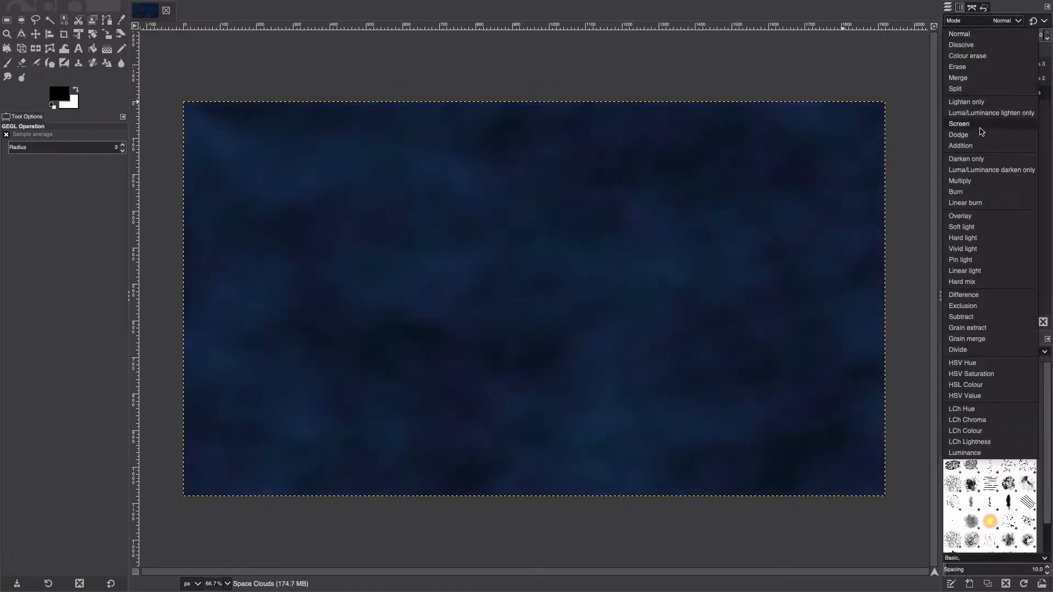
click(958, 124)
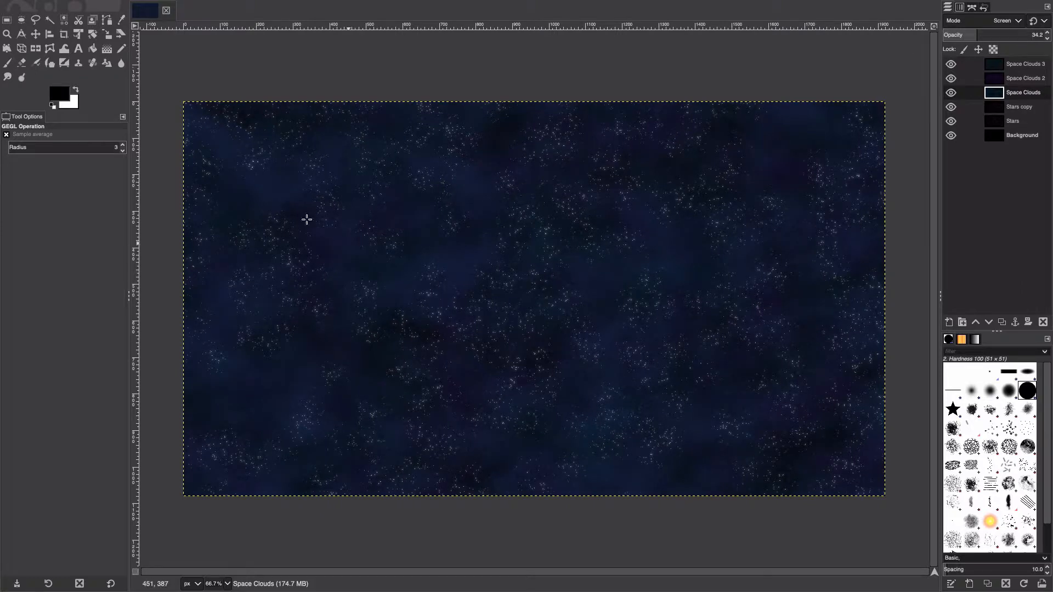
mouse_move(680, 198)
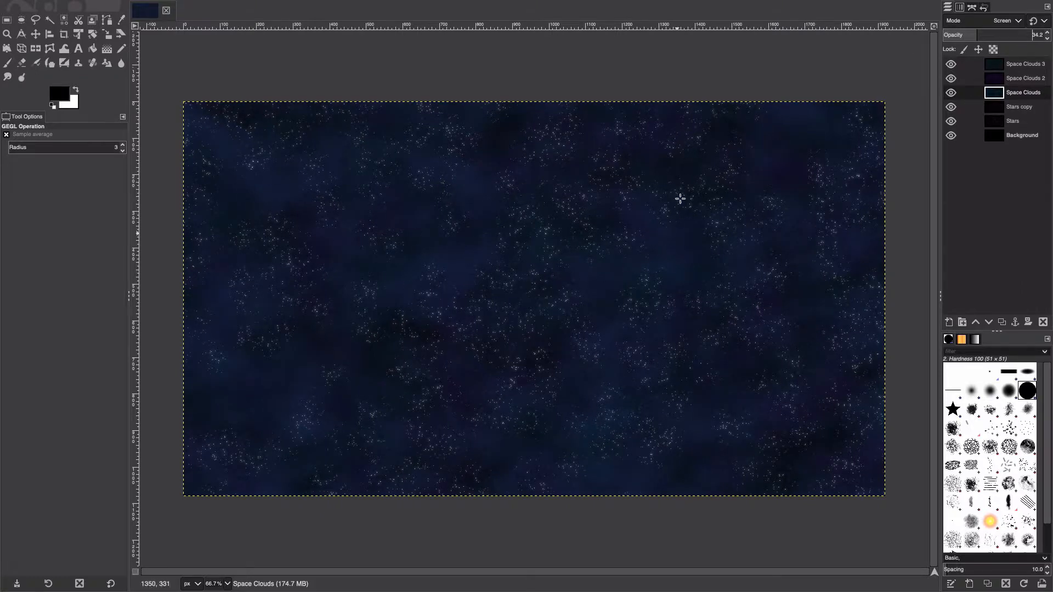
Lower the opacity of Space Clouds 2 and 3, then create a transparent Bigger Stars layer
click(1024, 78)
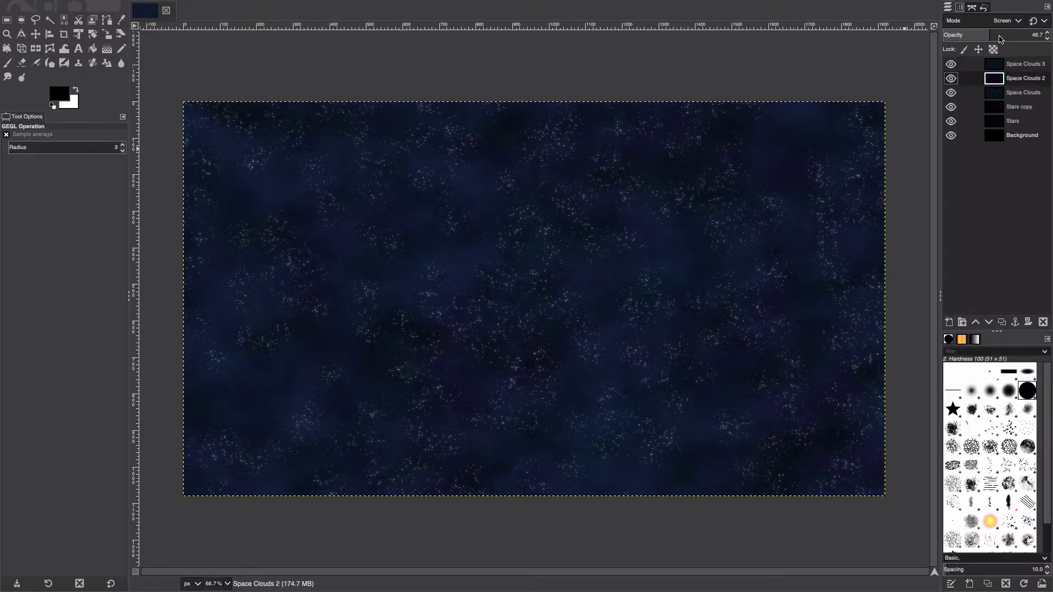
click(1023, 64)
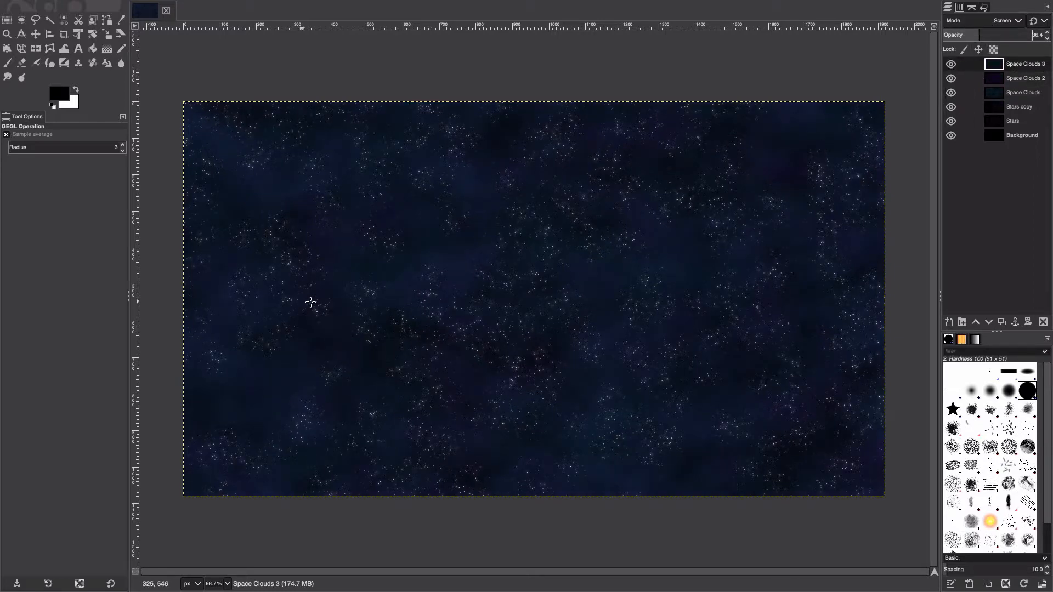
mouse_move(405, 299)
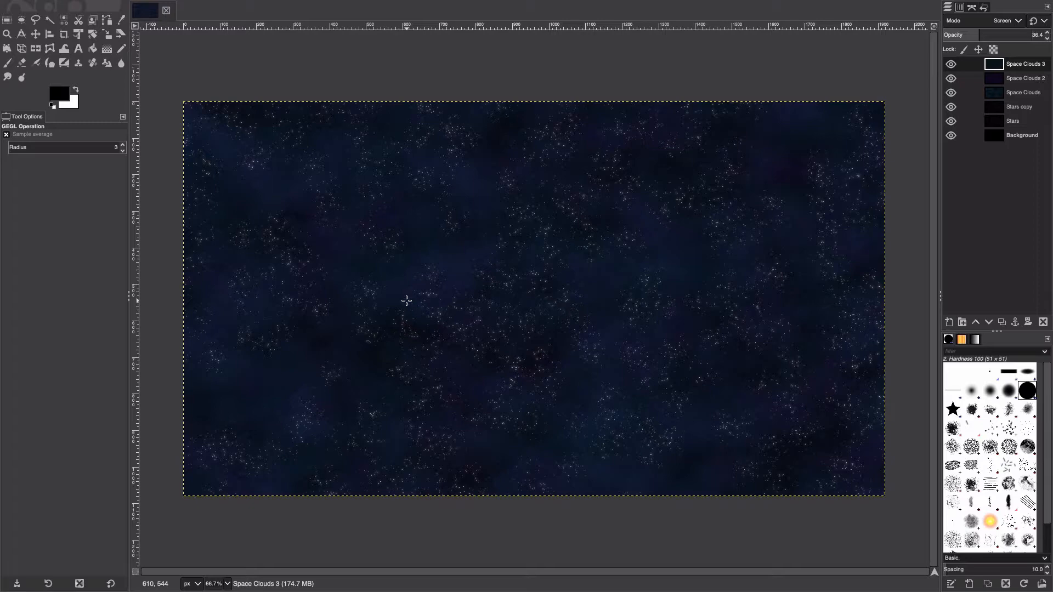
mouse_move(399, 255)
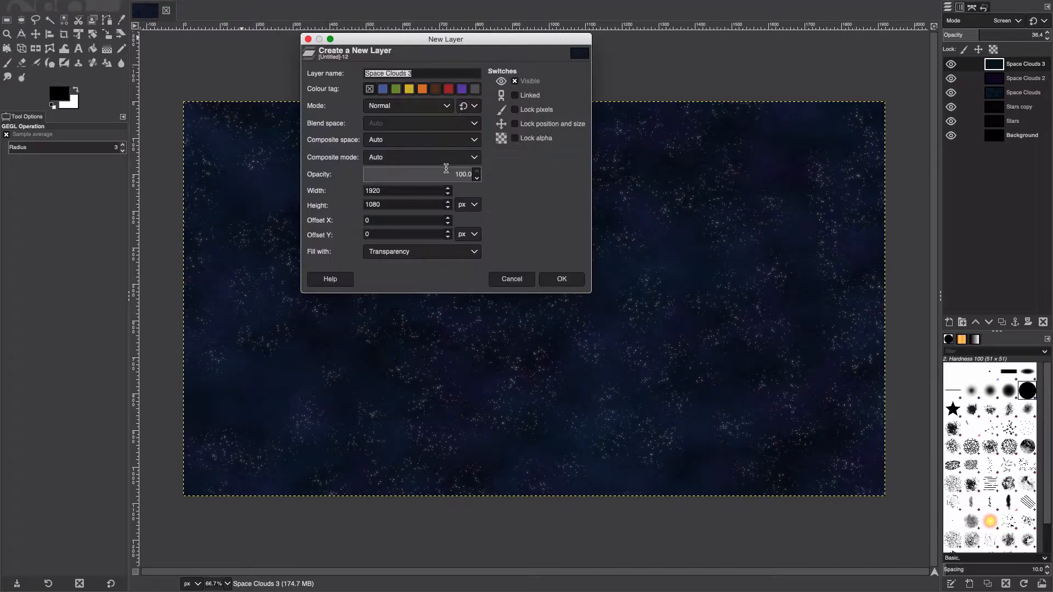
text(Bigger)
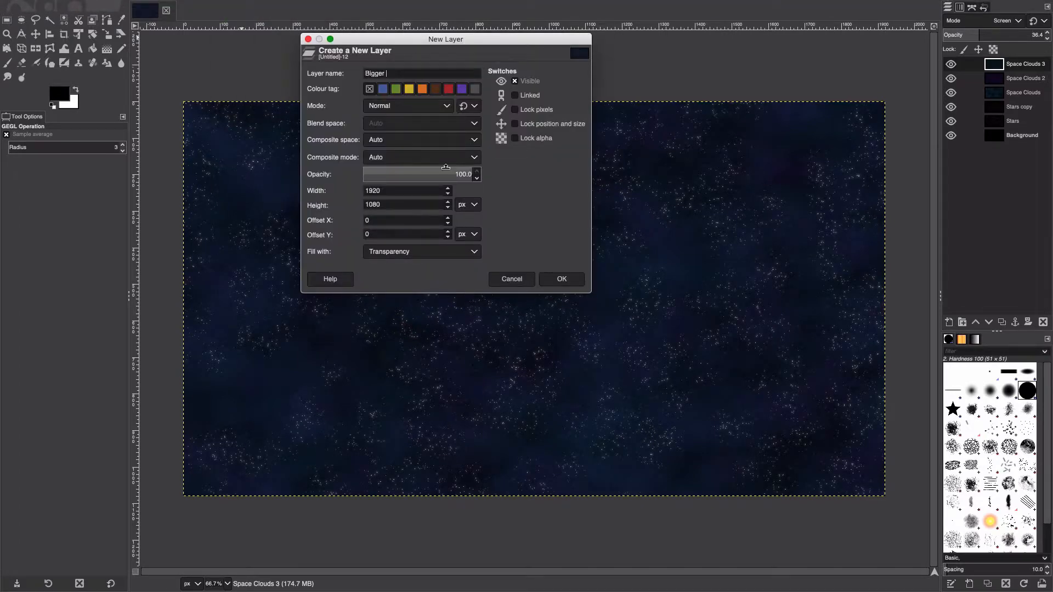
click(560, 279)
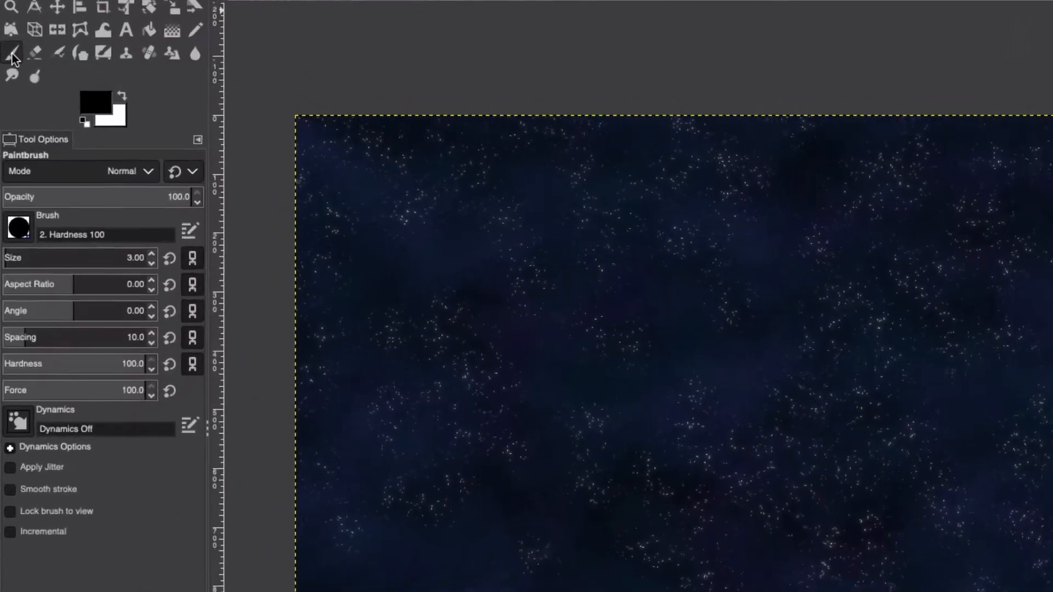
Select the Paintbrush tool with white foreground and a small hard brush
click(88, 97)
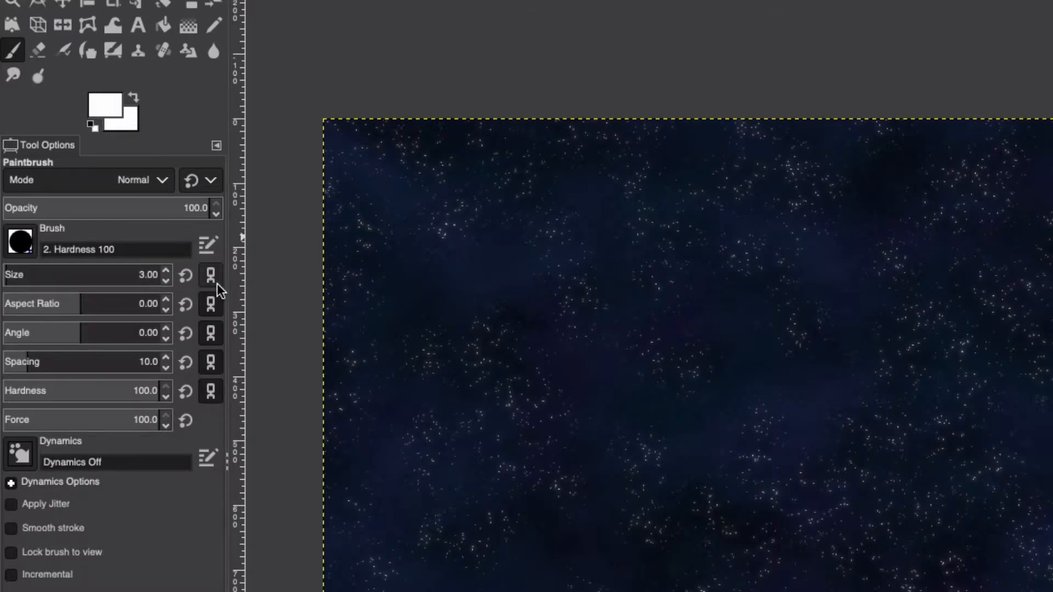
mouse_move(211, 274)
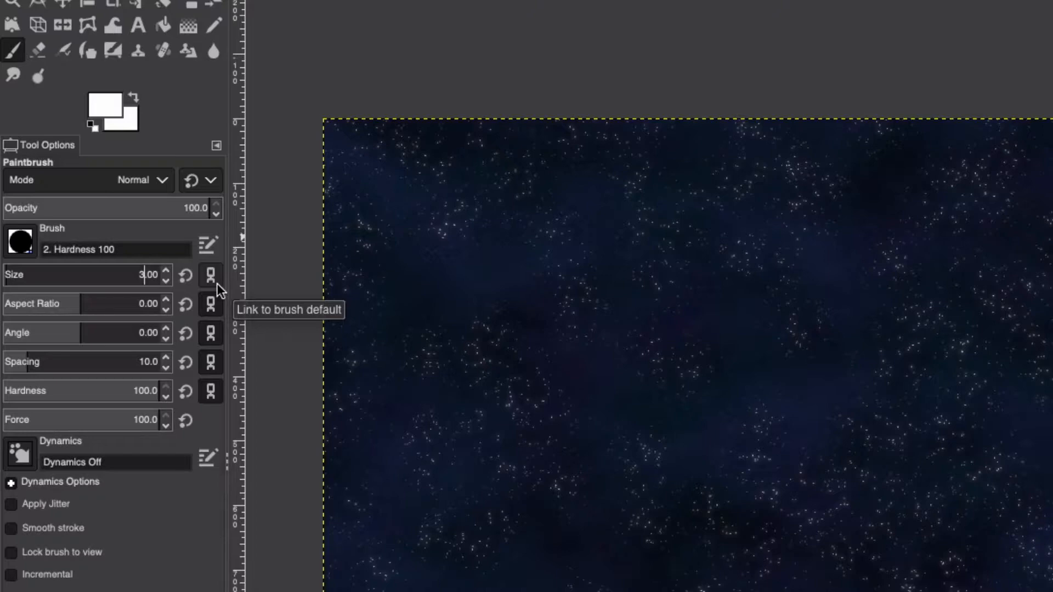
mouse_move(455, 257)
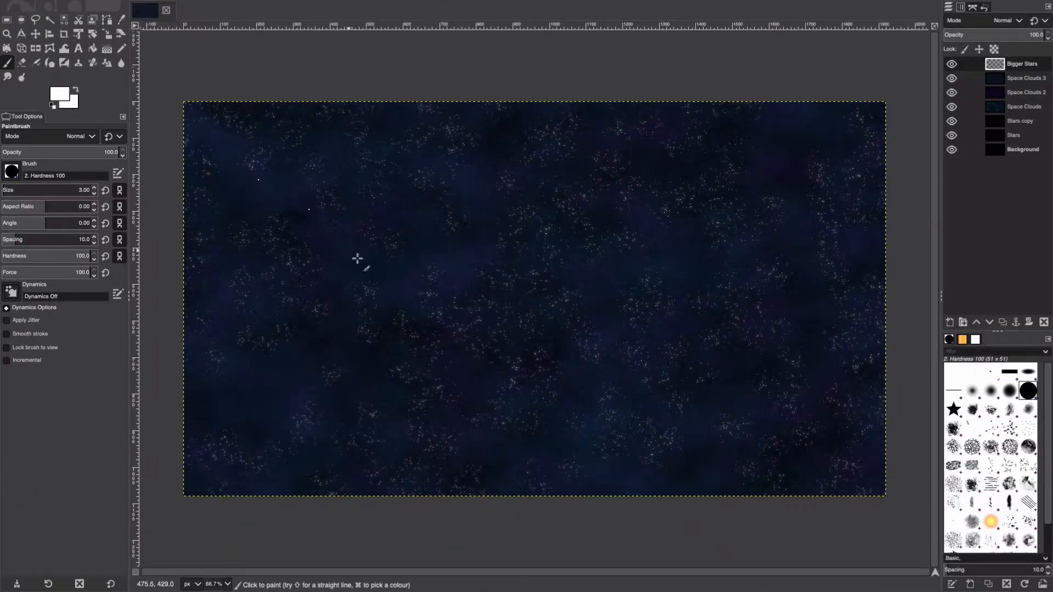
mouse_move(580, 261)
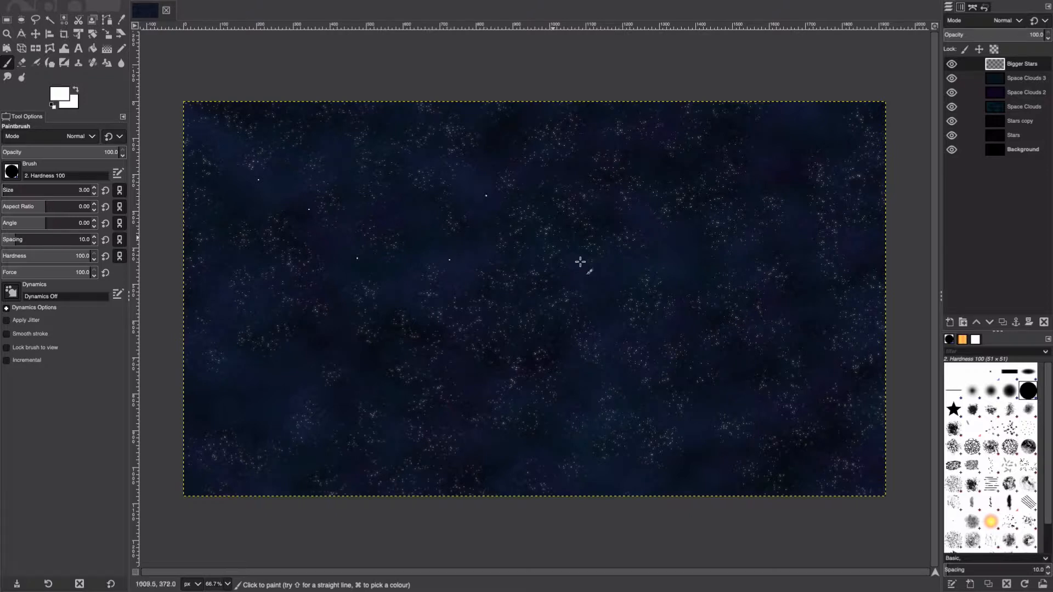
mouse_move(254, 363)
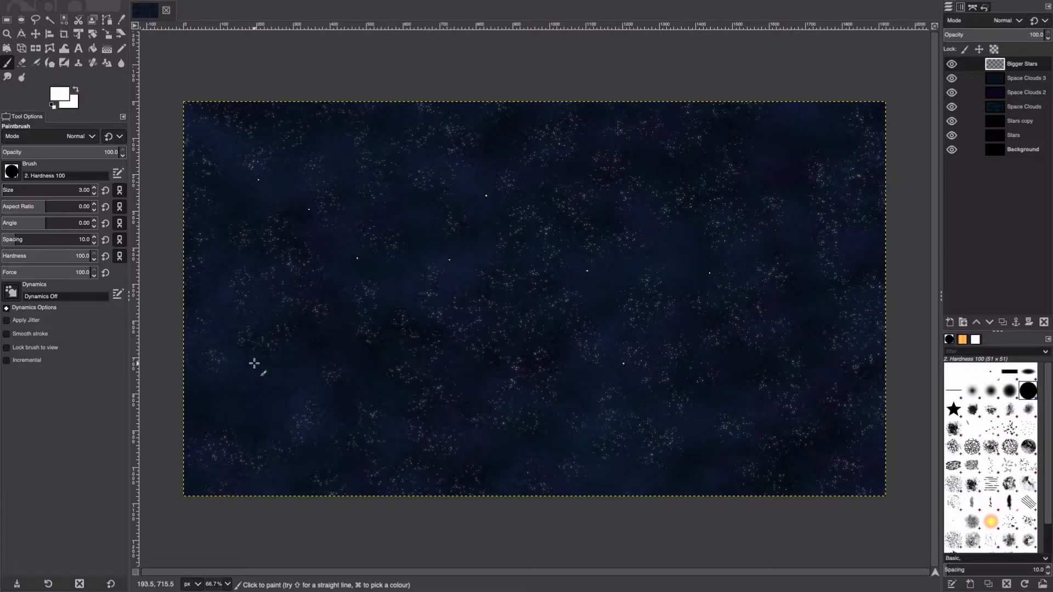
mouse_move(642, 439)
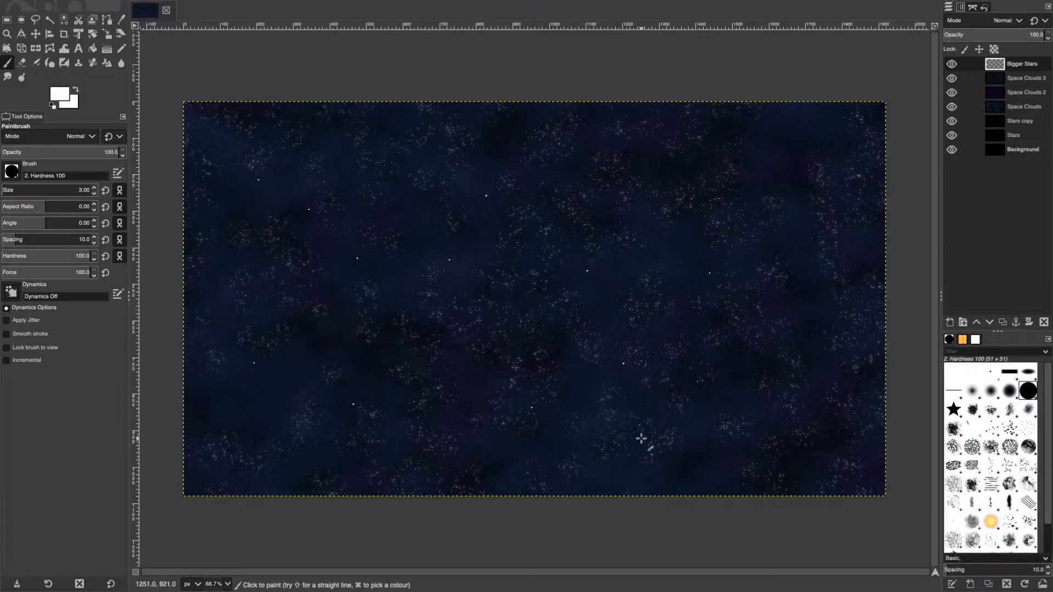
mouse_move(737, 211)
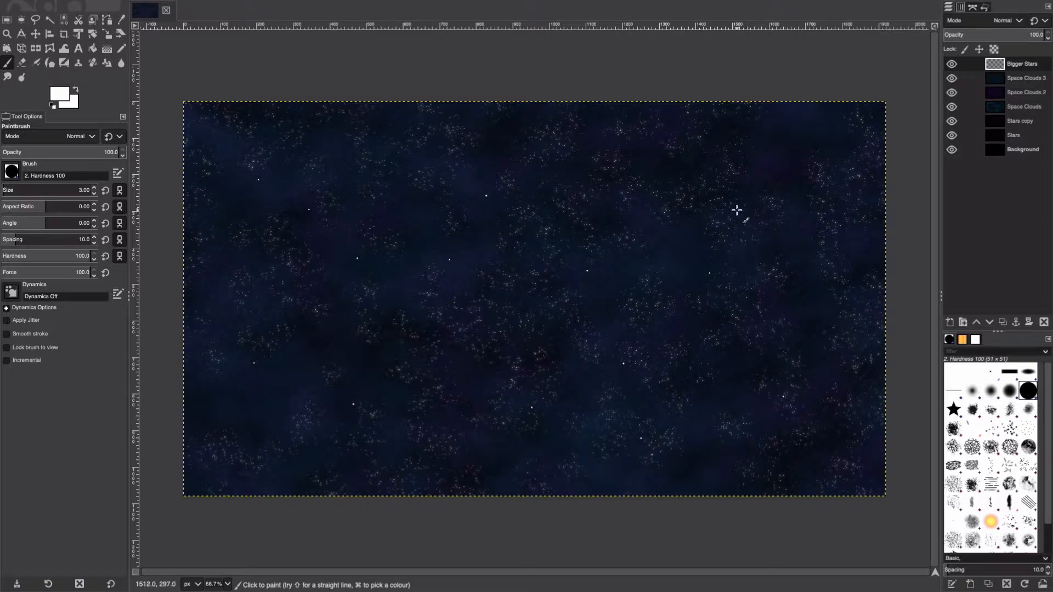
mouse_move(363, 187)
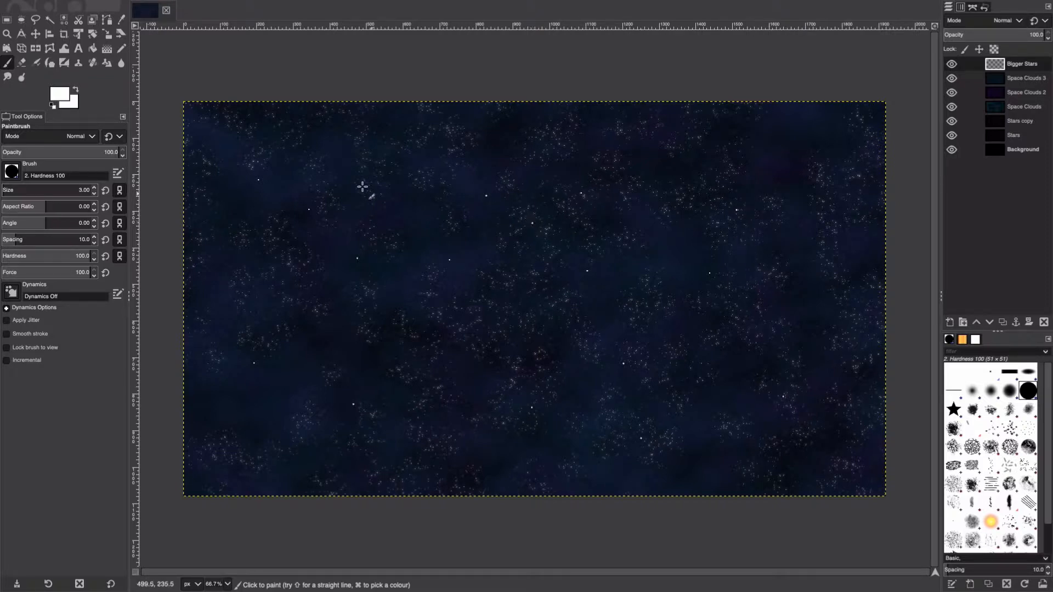
mouse_move(252, 237)
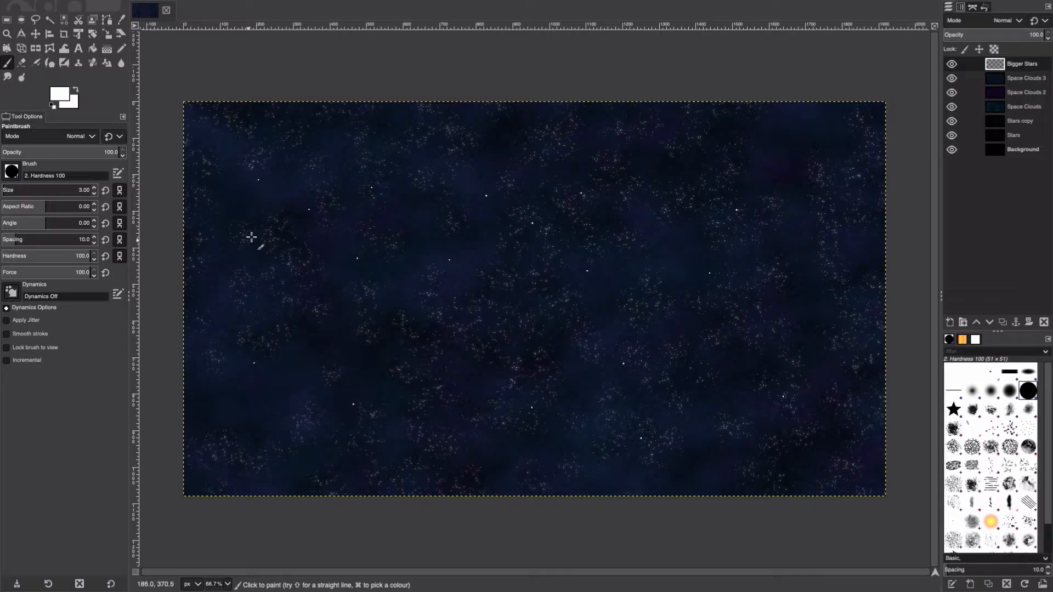
mouse_move(474, 241)
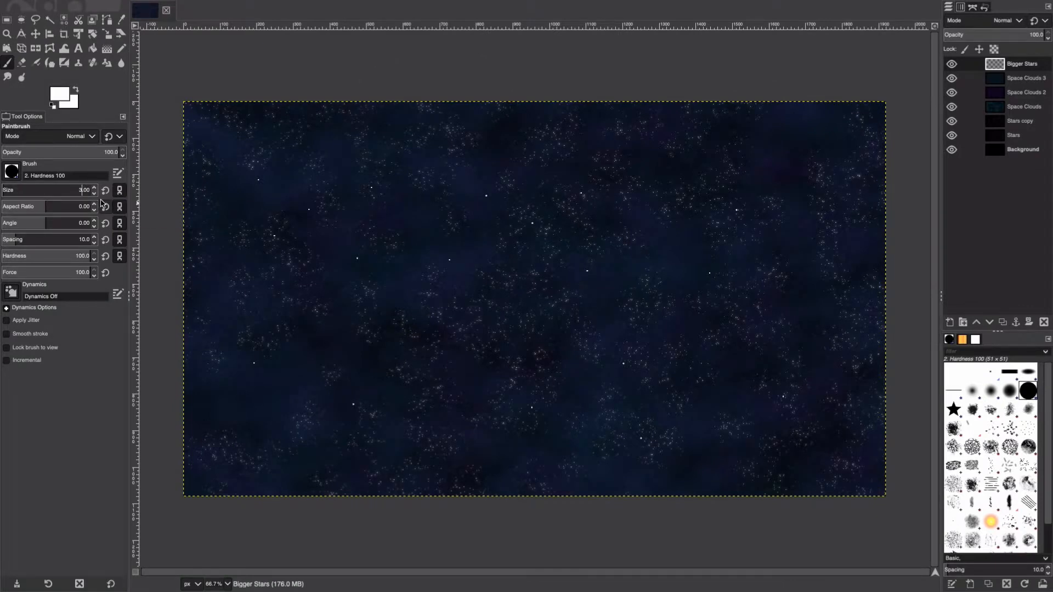
Raise the brush to size 4 and dab bright stars onto the Bigger Stars layer
click(93, 188)
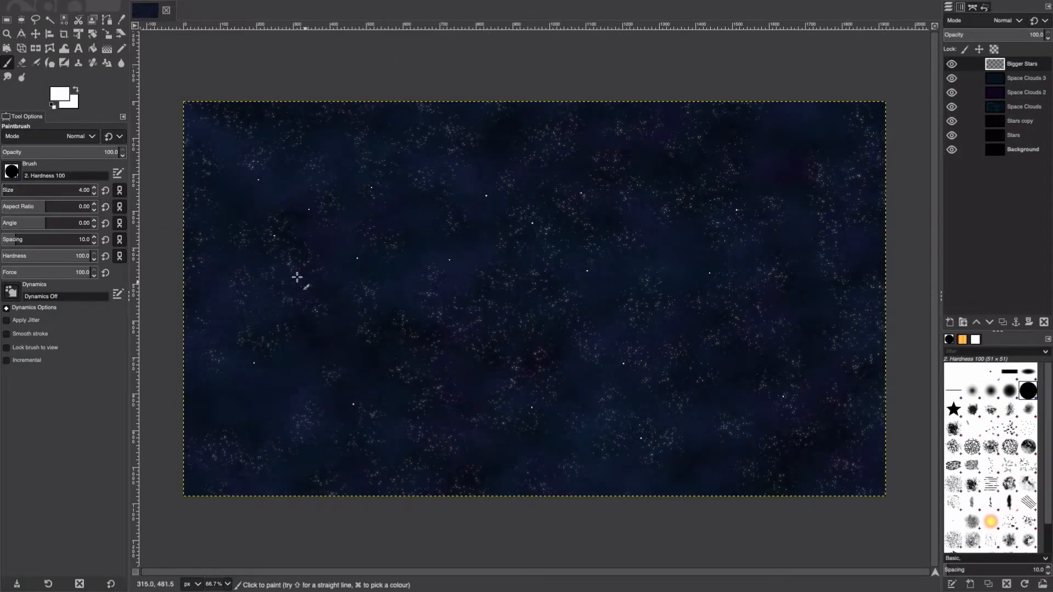
mouse_move(502, 381)
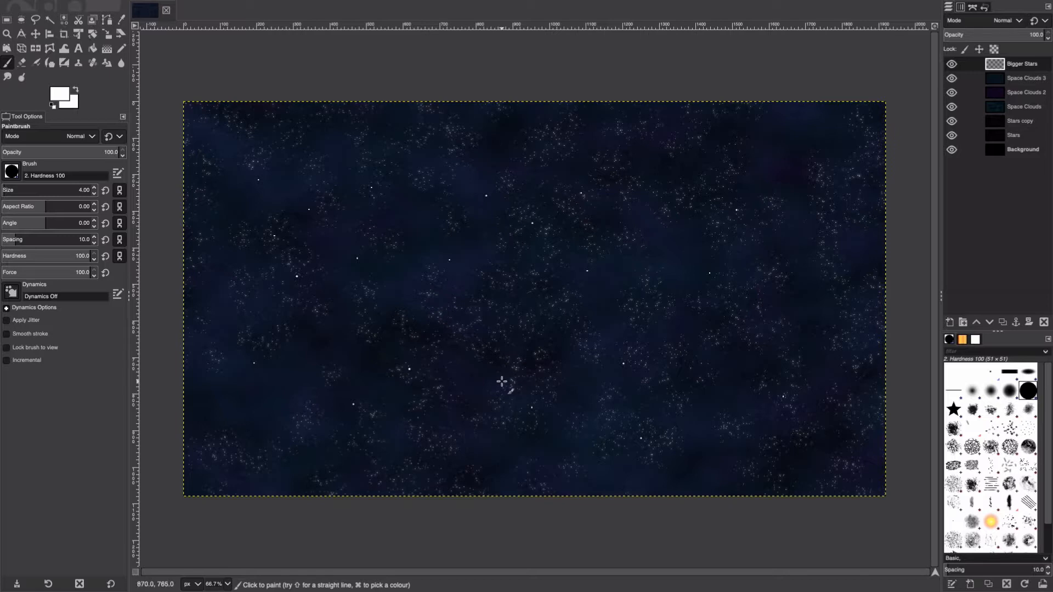
mouse_move(803, 332)
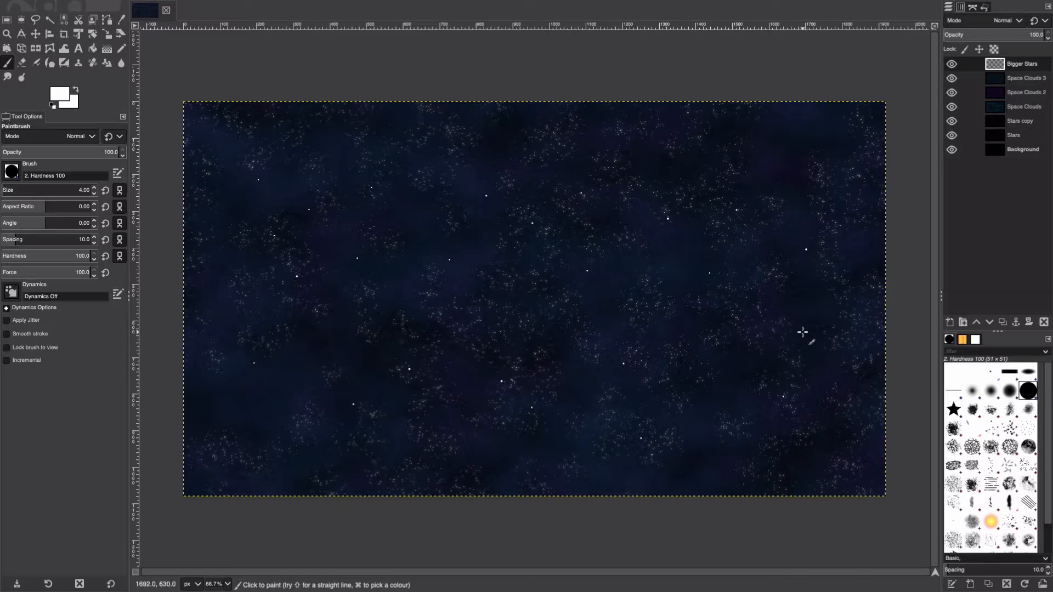
mouse_move(662, 264)
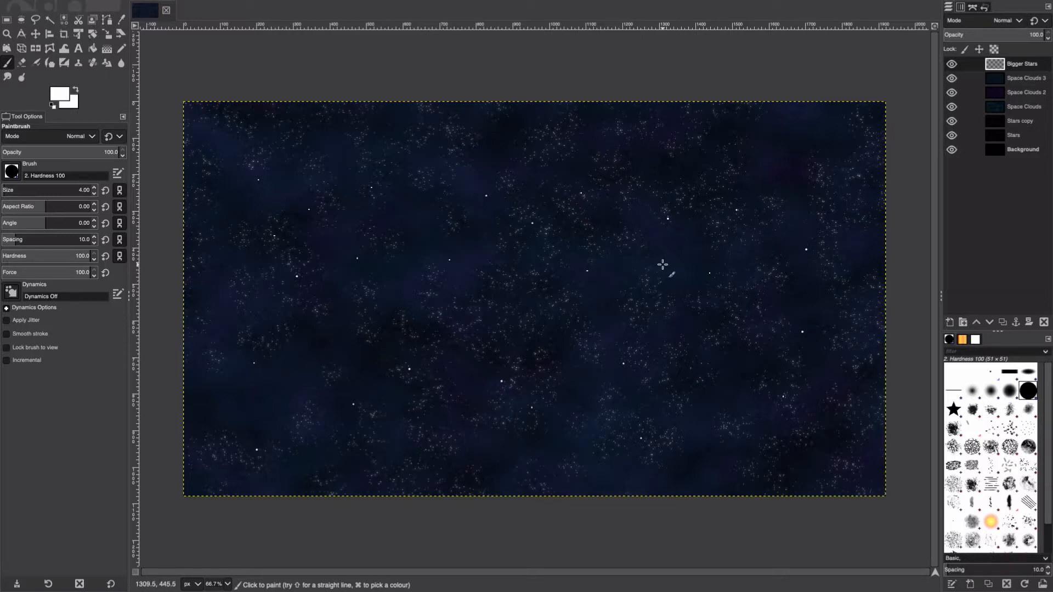
click(1021, 63)
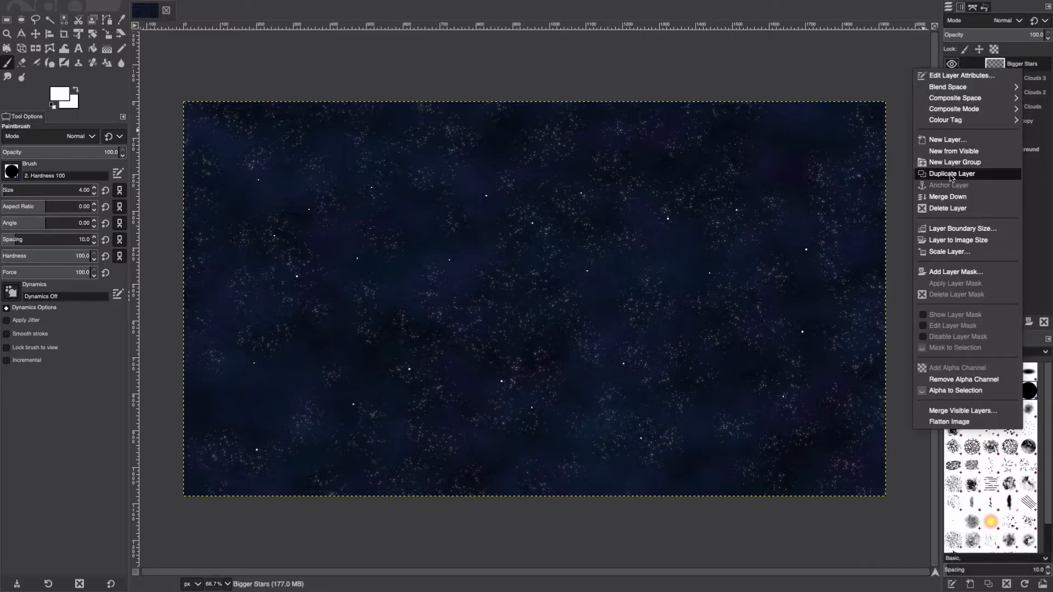
Duplicate Bigger Stars and preview a Gaussian Blur of 7.5 on the copy
click(326, 7)
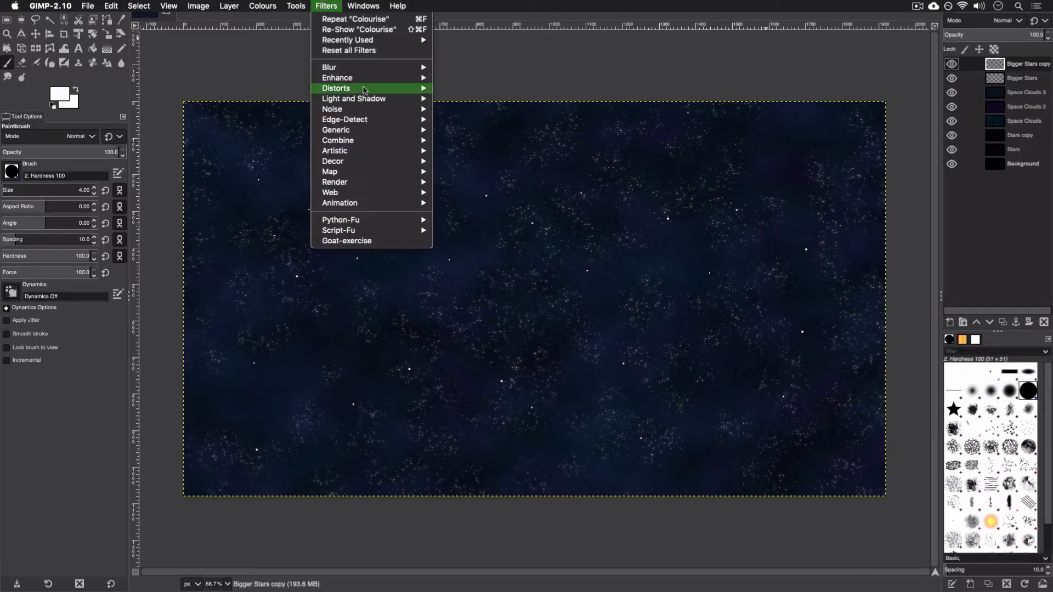
click(329, 67)
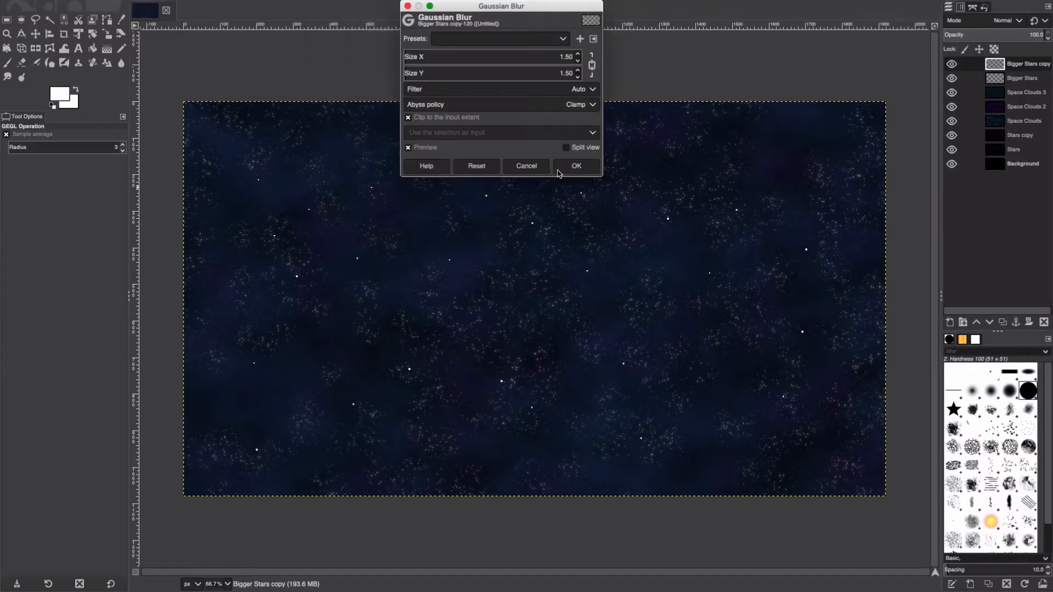
click(577, 53)
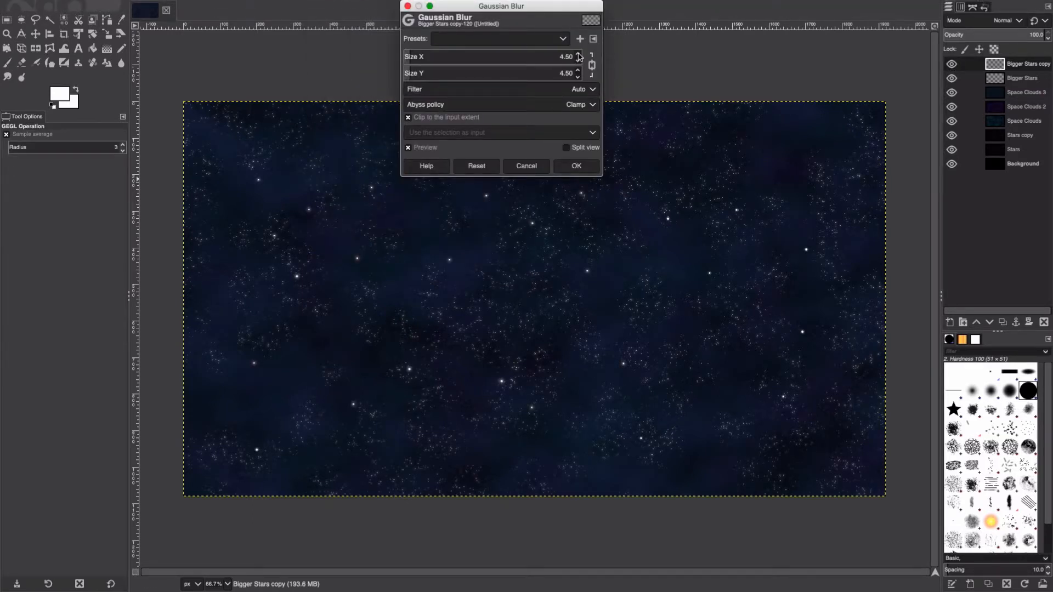
click(577, 55)
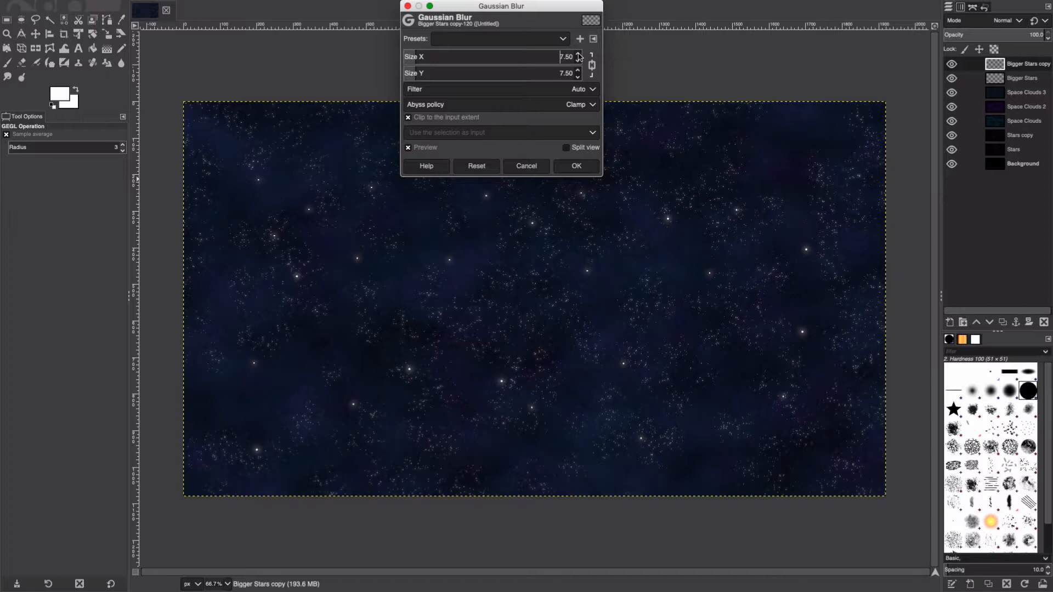
Apply the blur and blend the star copy in Screen mode at reduced opacity
click(1006, 19)
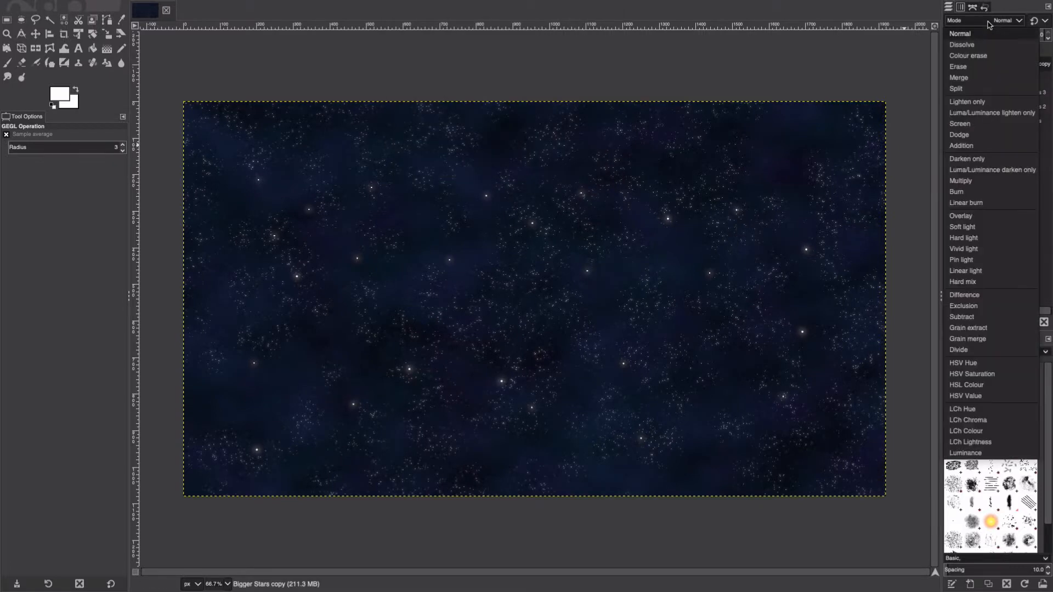
click(959, 124)
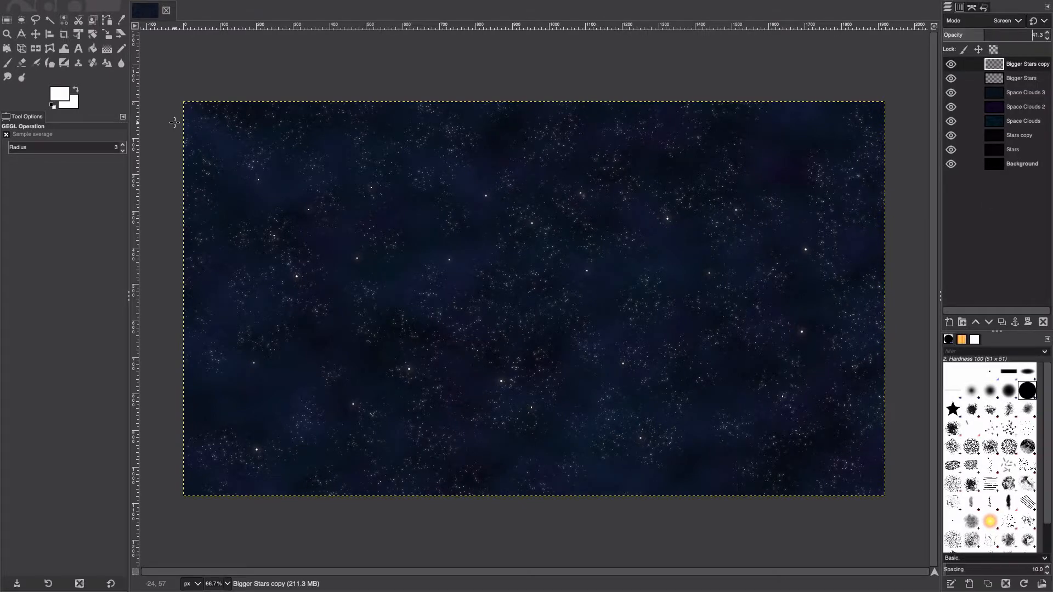
mouse_move(169, 110)
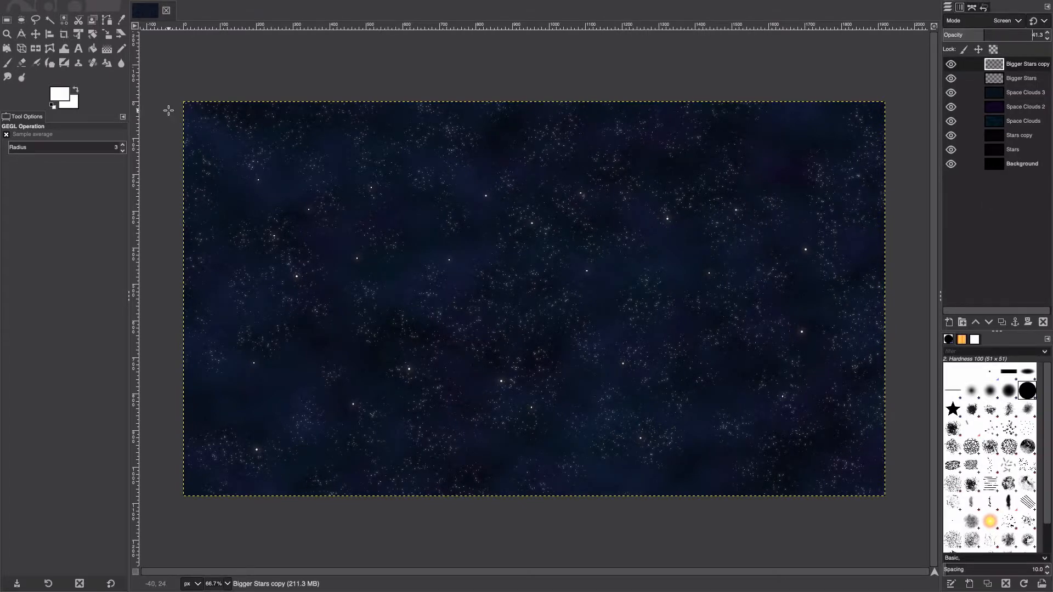
mouse_move(414, 273)
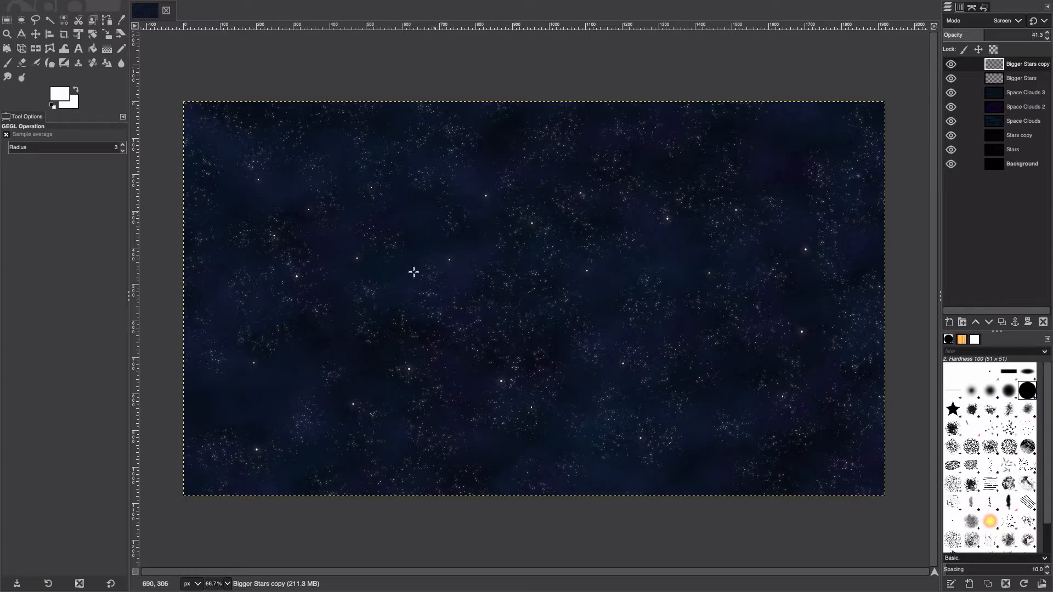
mouse_move(557, 165)
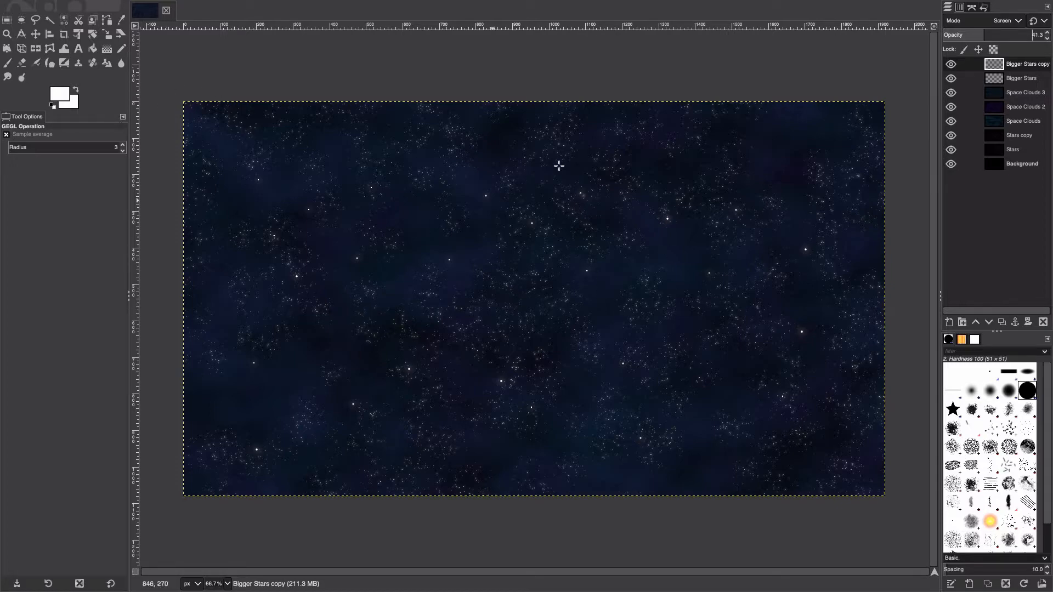
mouse_move(541, 263)
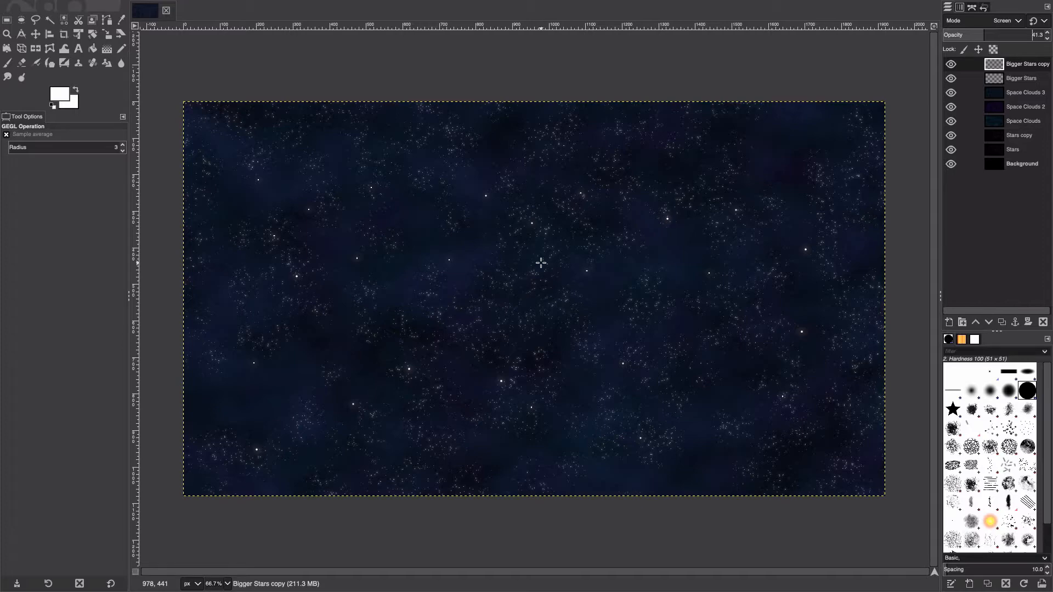
Create a new transparent layer named Star / sun
click(229, 7)
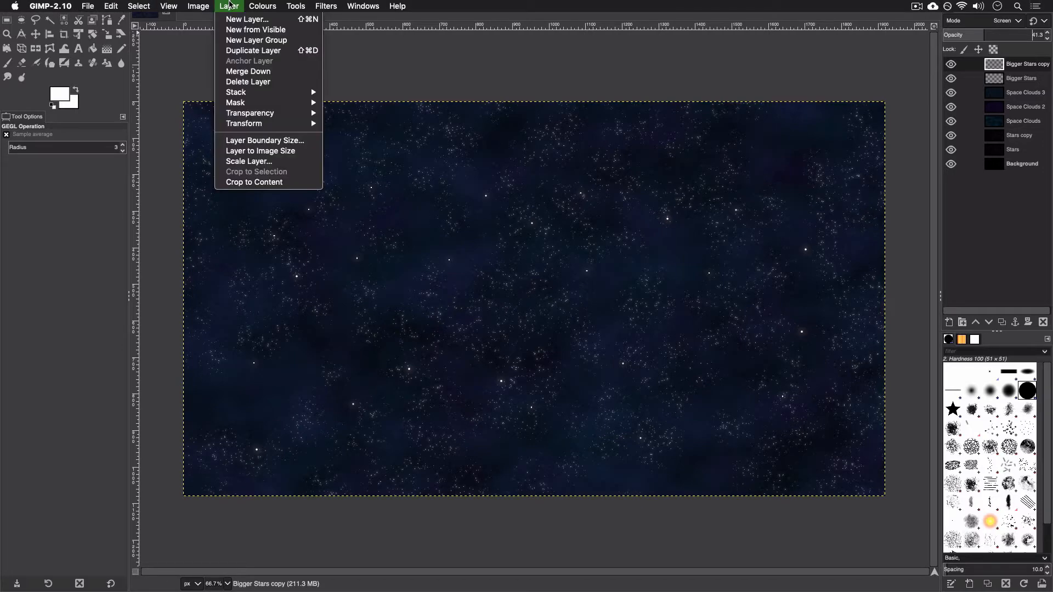
click(246, 19)
text(Star)
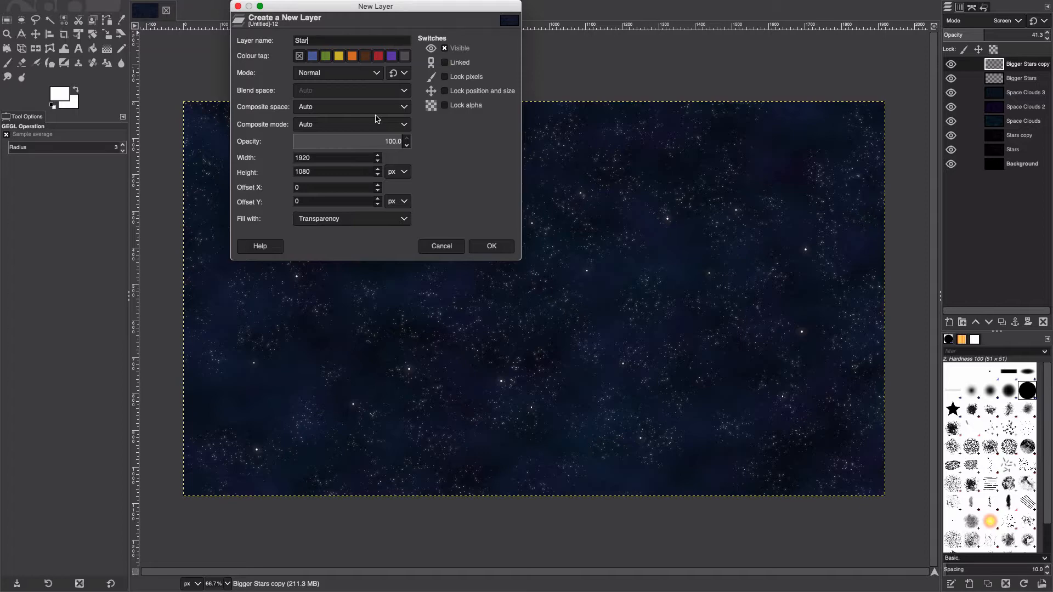
text(/ sun)
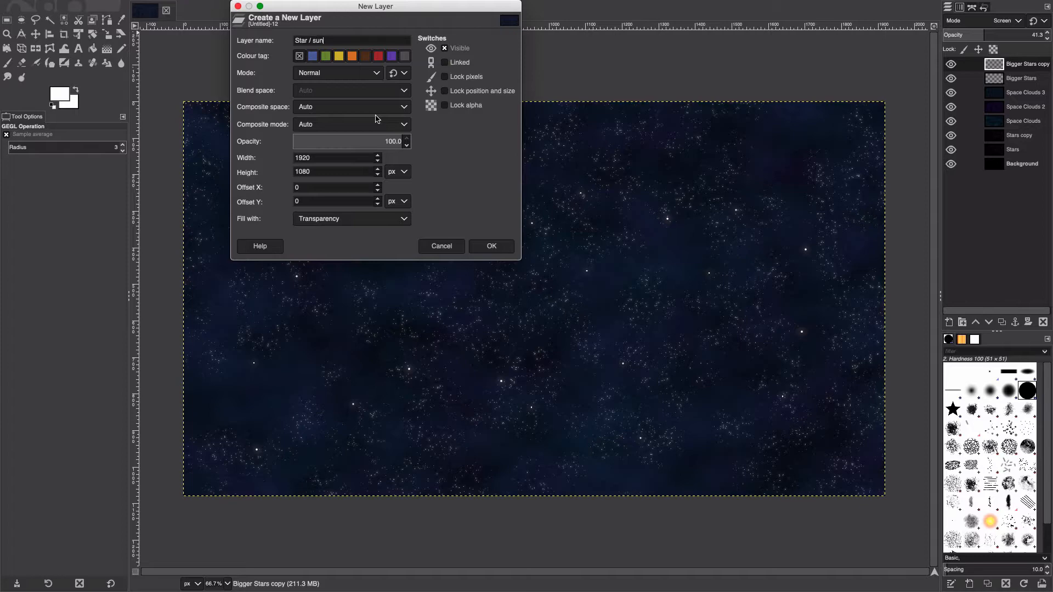
click(490, 246)
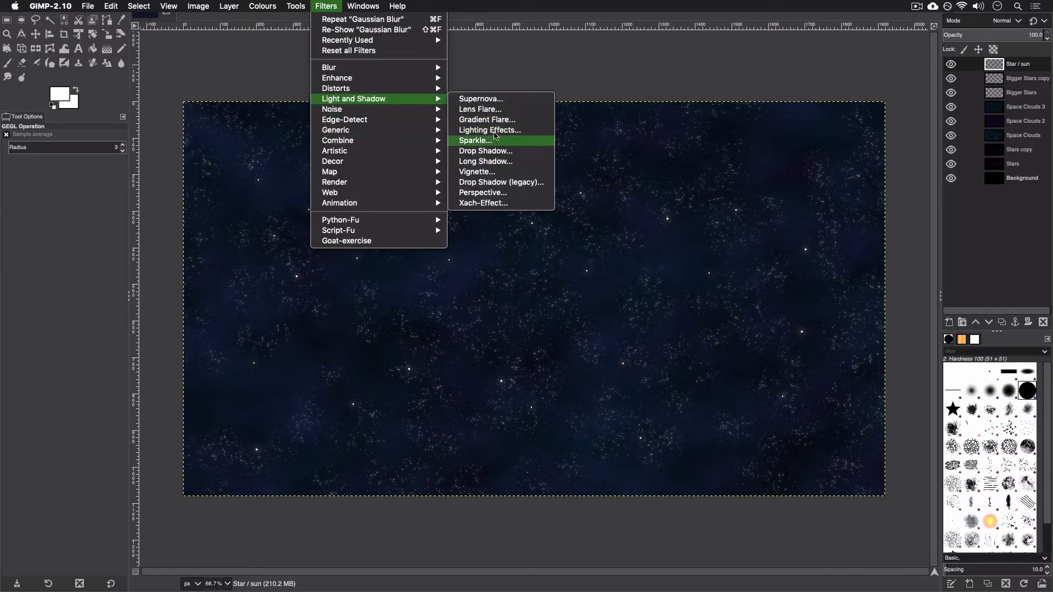
Set up a Supernova in orange ff6b00 with 9 spokes and radius 27
click(479, 99)
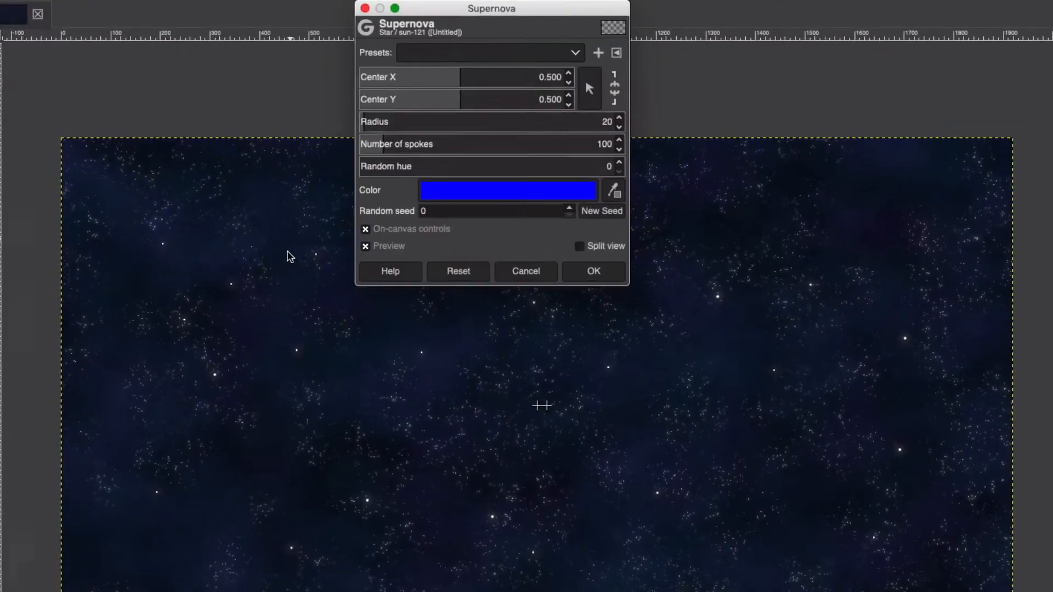
click(507, 189)
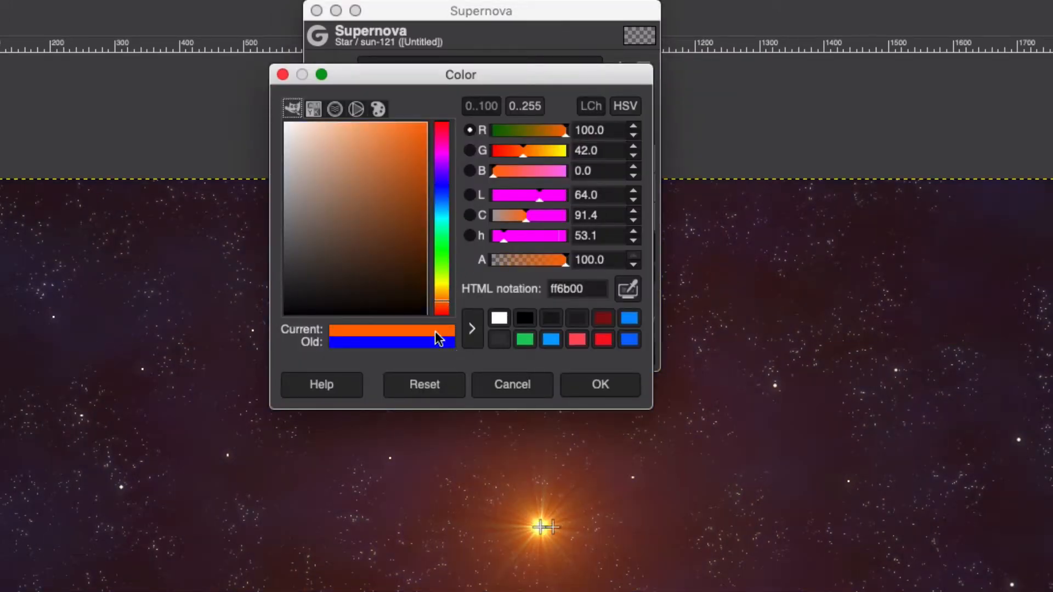
click(599, 384)
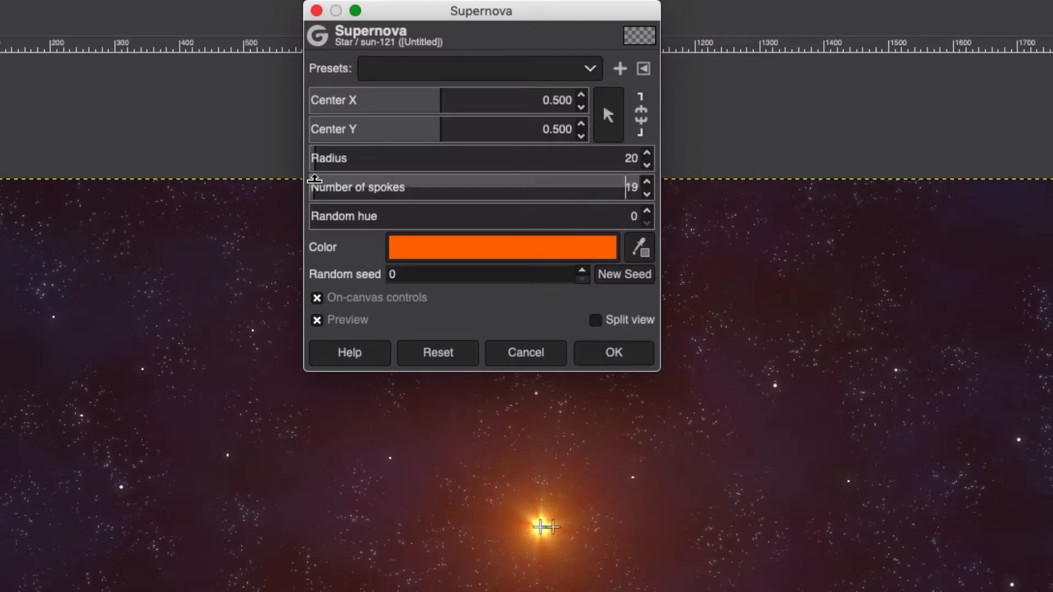
click(646, 192)
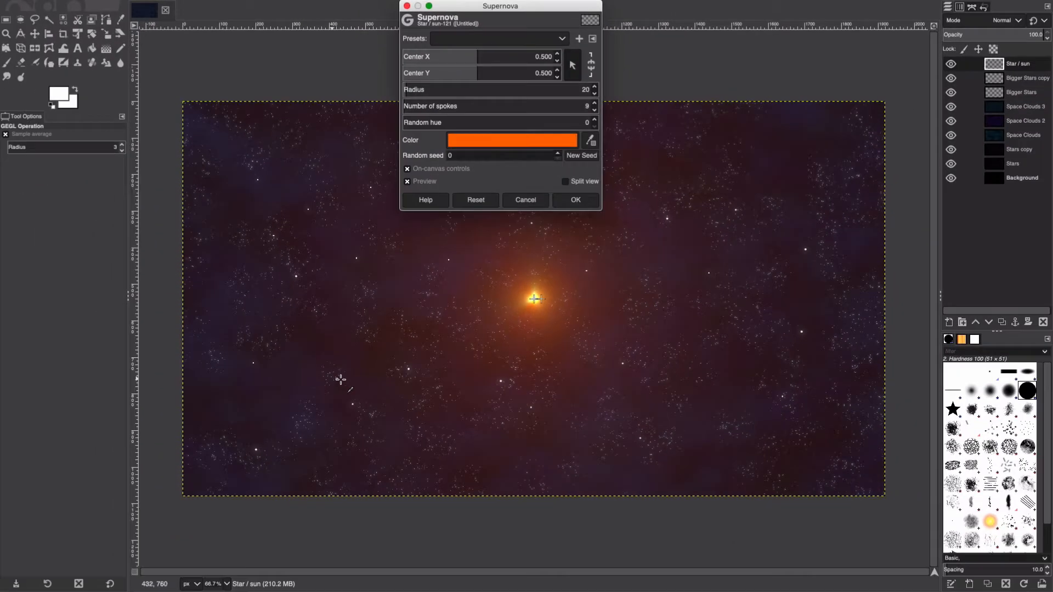
mouse_move(367, 360)
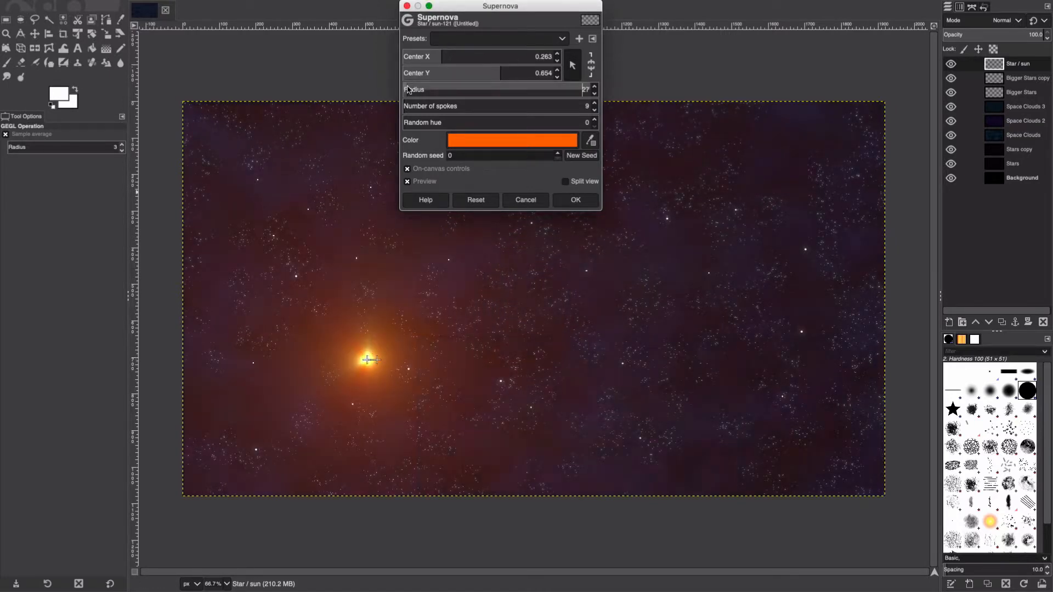
mouse_move(569, 202)
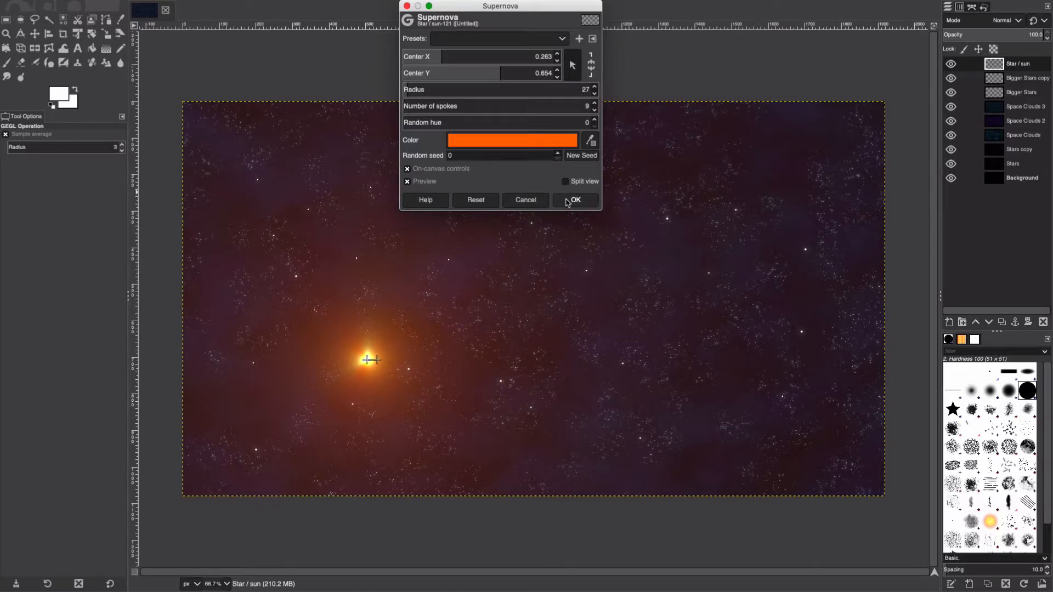
Apply the orange Supernova to the Star / sun layer, glowing lower-left
click(573, 200)
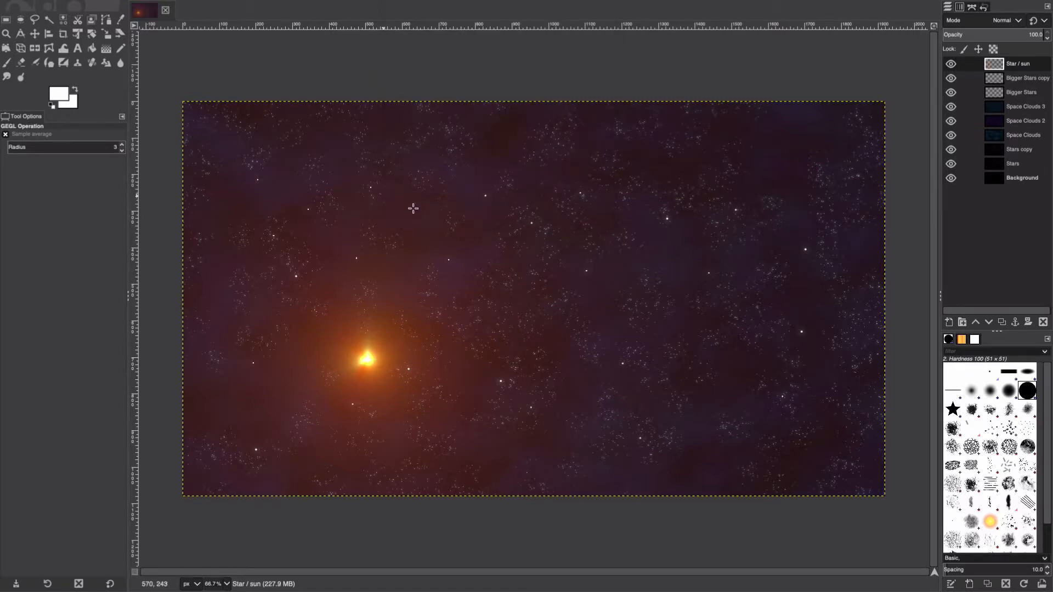
mouse_move(619, 357)
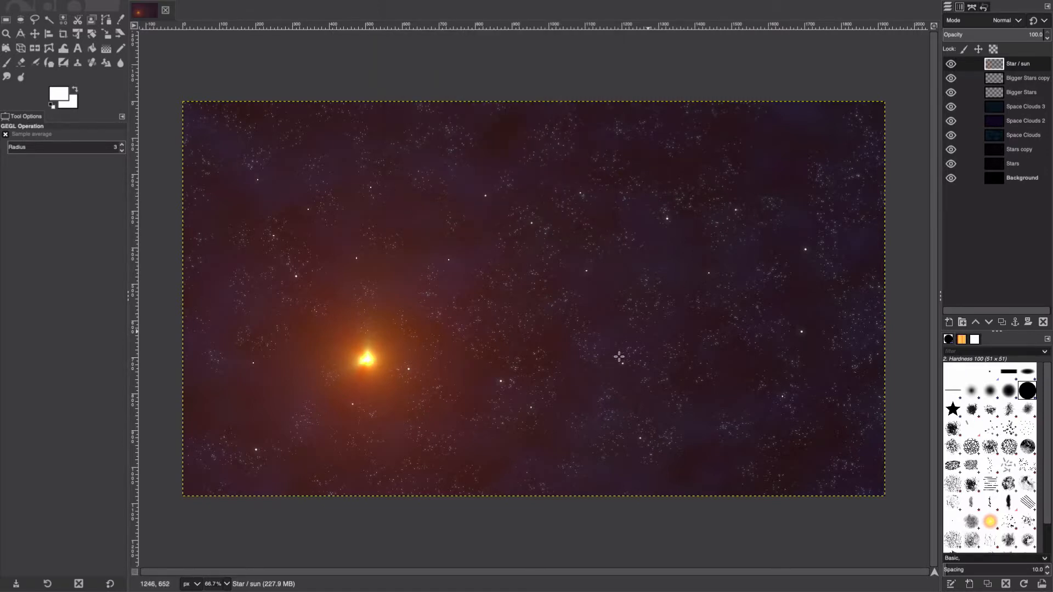
mouse_move(174, 147)
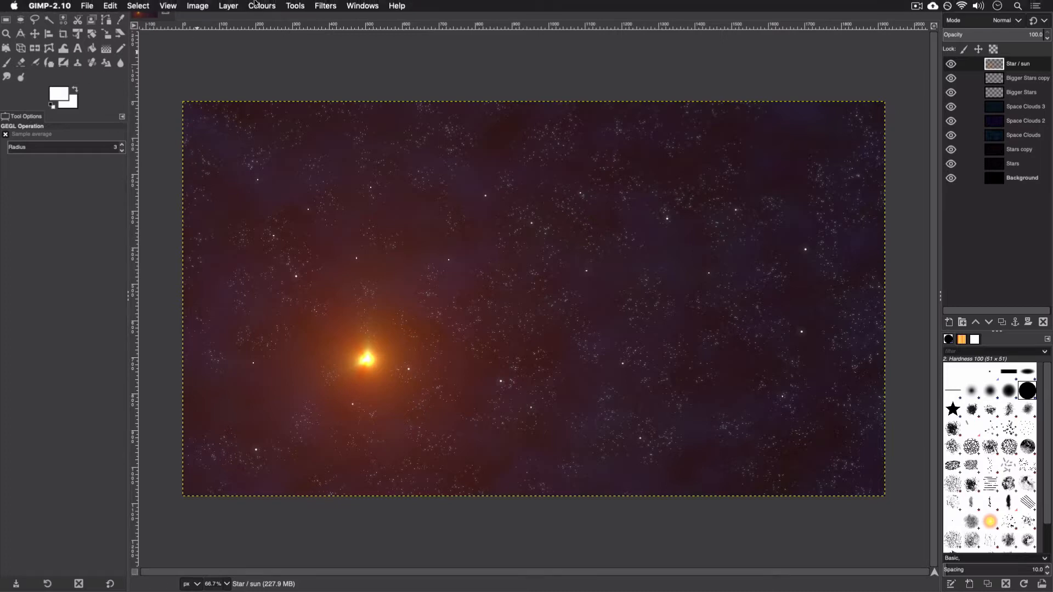
Create a new transparent full-size layer named 'Colour' above Star / sun
click(228, 5)
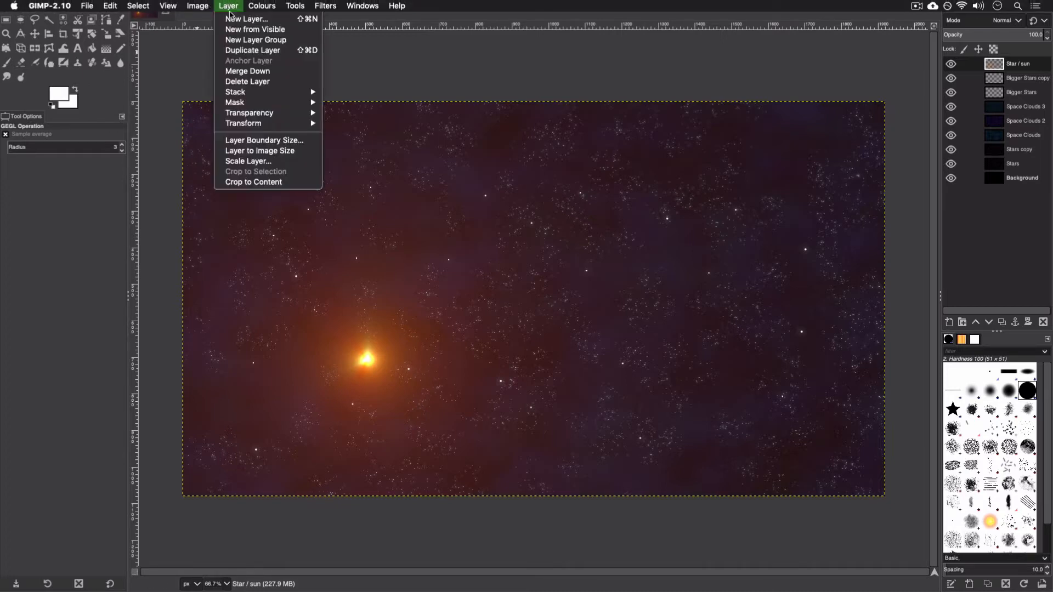
click(247, 18)
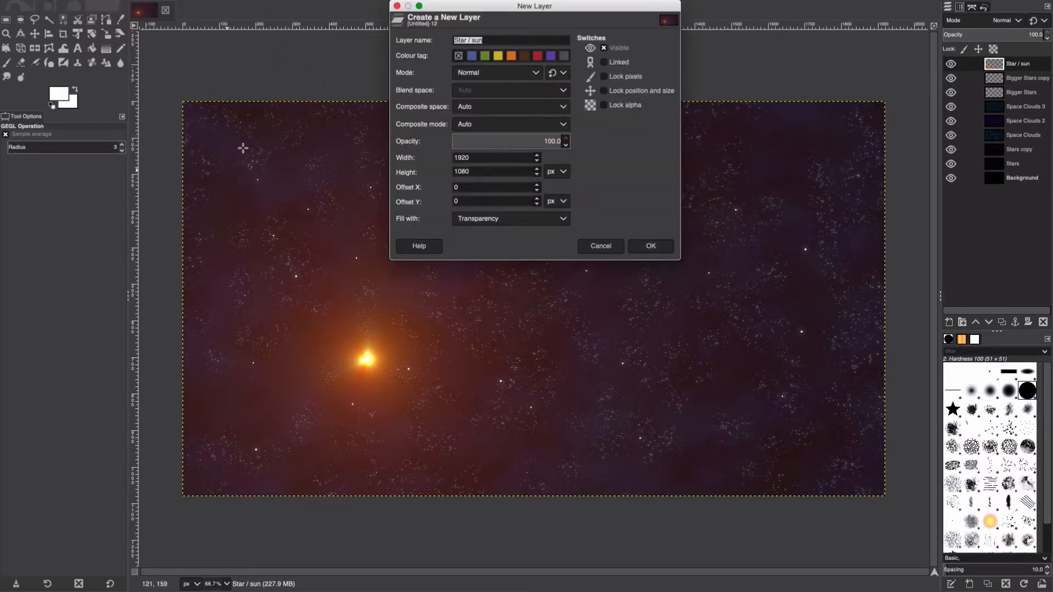
mouse_move(797, 263)
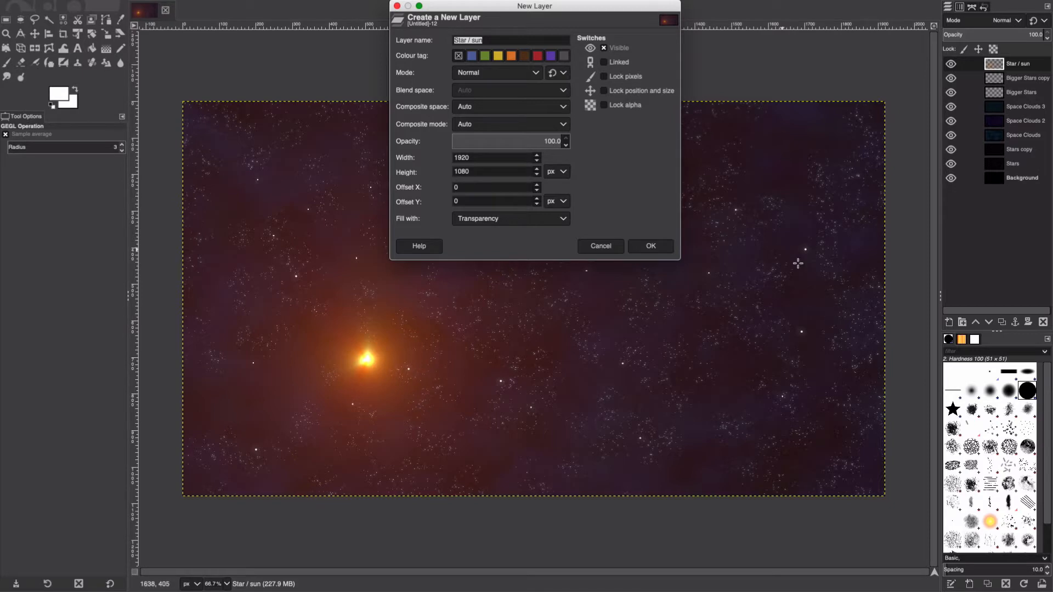
mouse_move(505, 366)
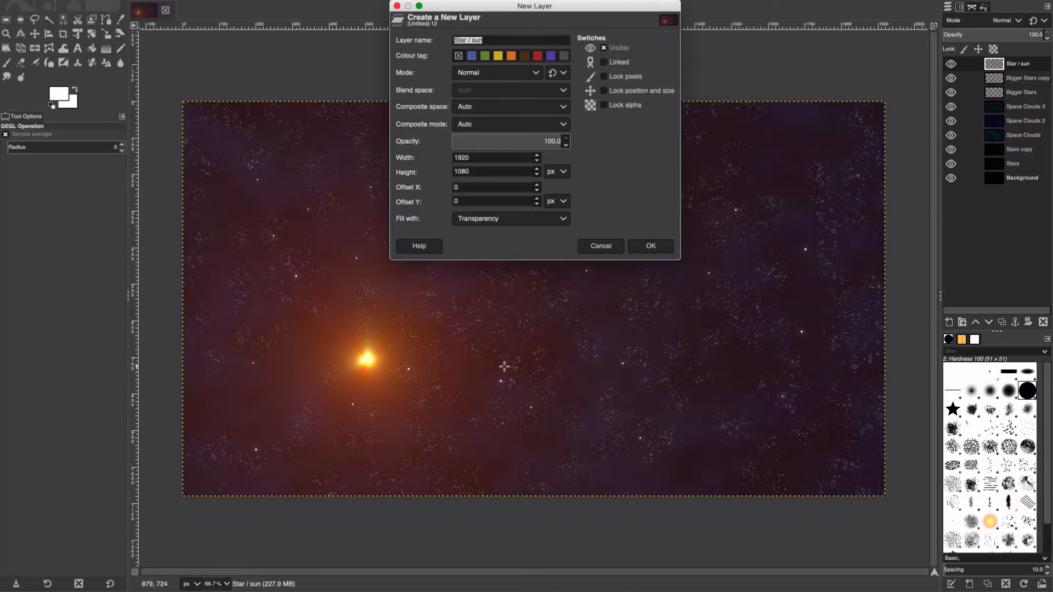
click(510, 39)
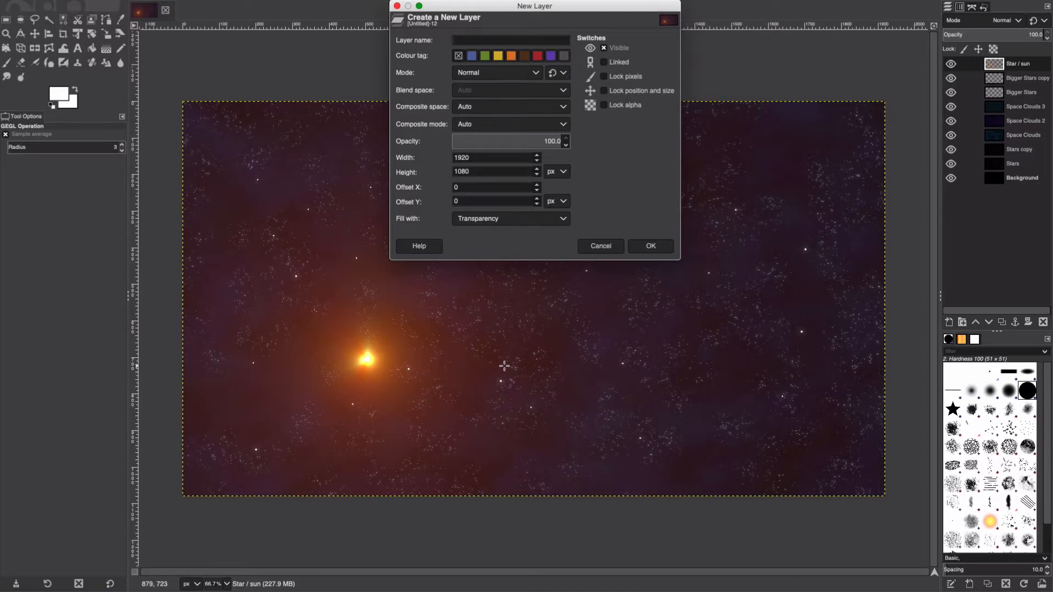
text(Colour)
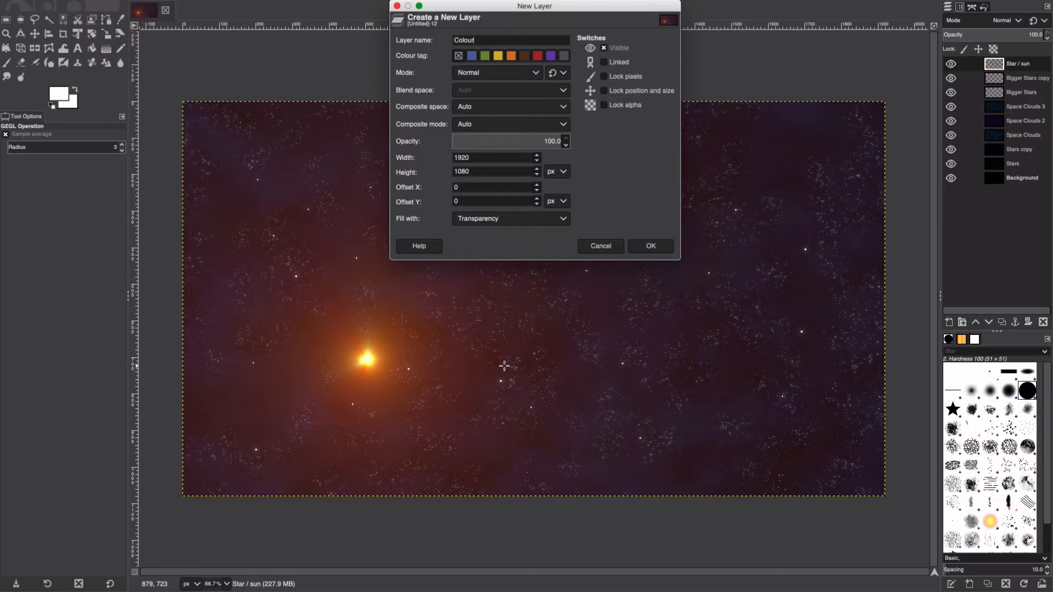
click(648, 245)
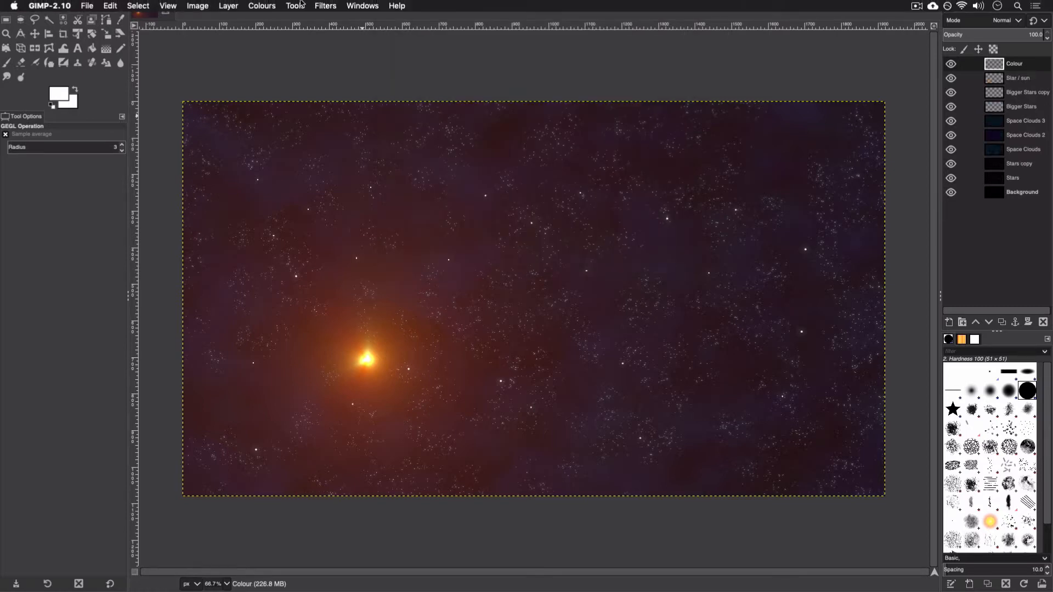
Render Plasma on the Colour layer, trying several new seeds before keeping a blue-purple-pink pattern
click(325, 6)
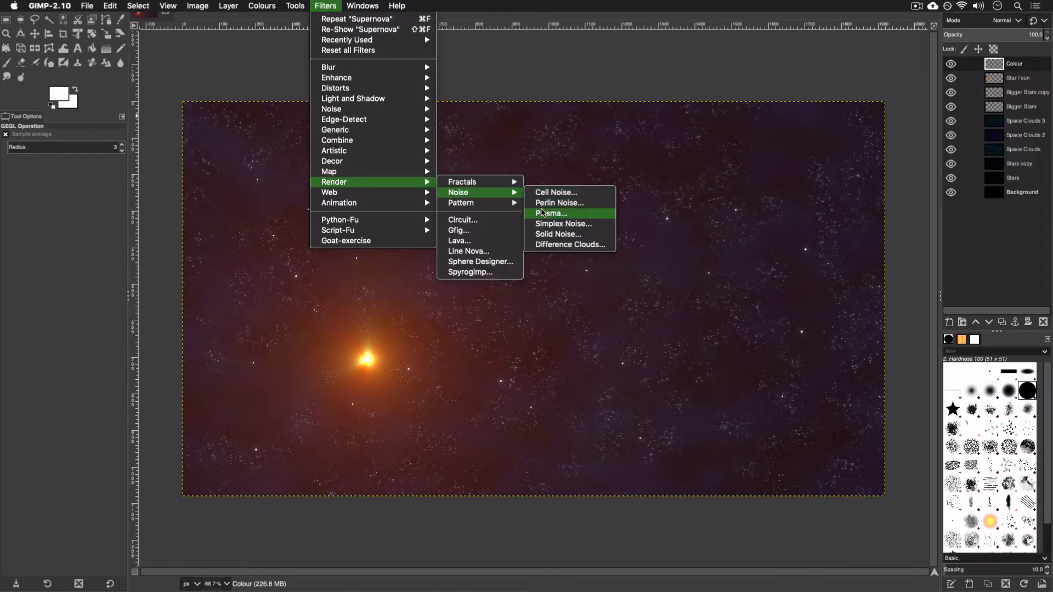
click(551, 213)
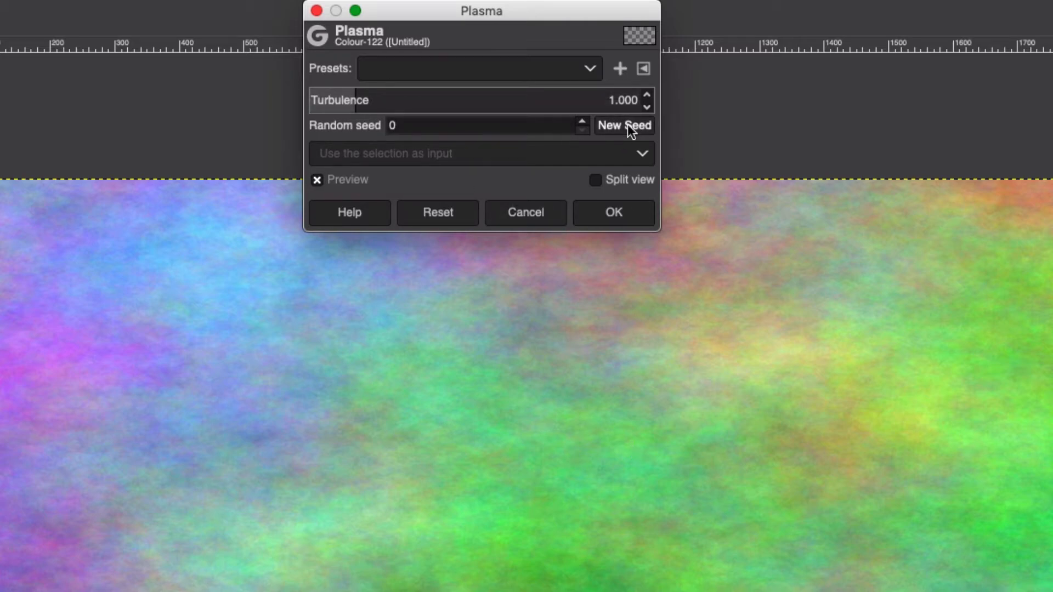
click(623, 125)
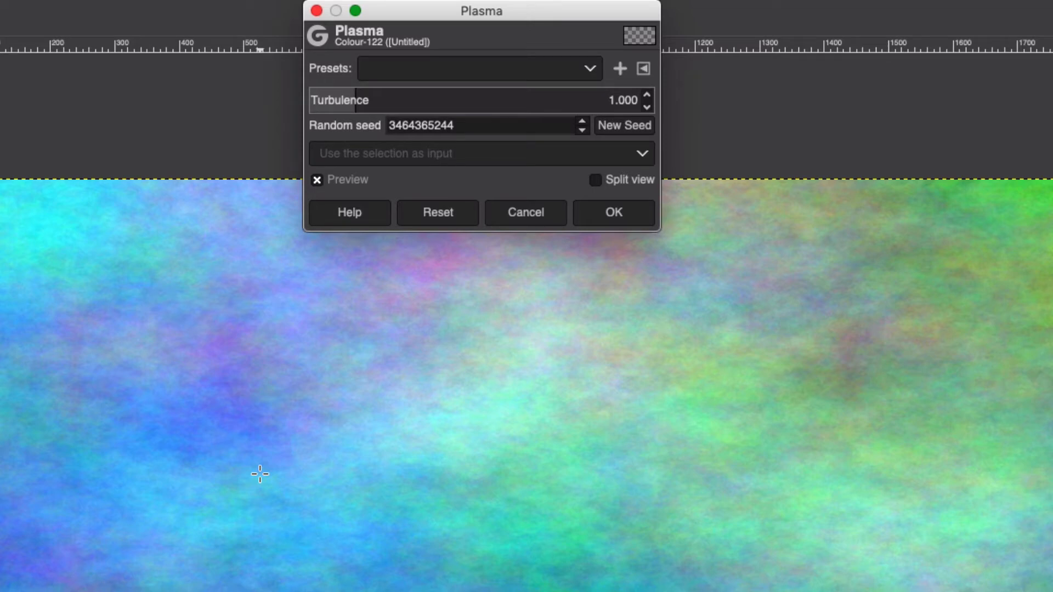
mouse_move(424, 475)
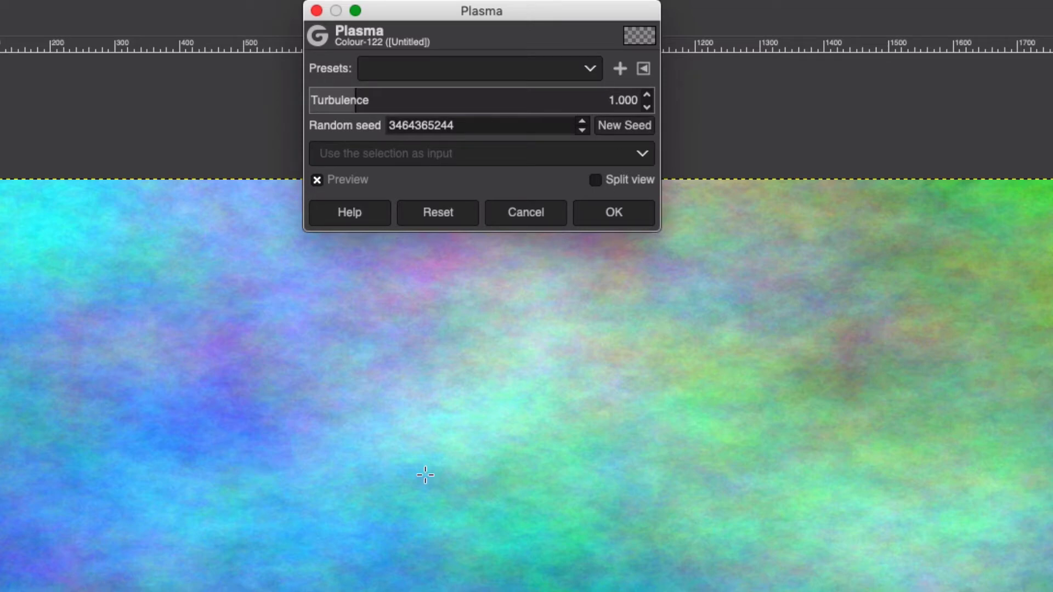
mouse_move(582, 166)
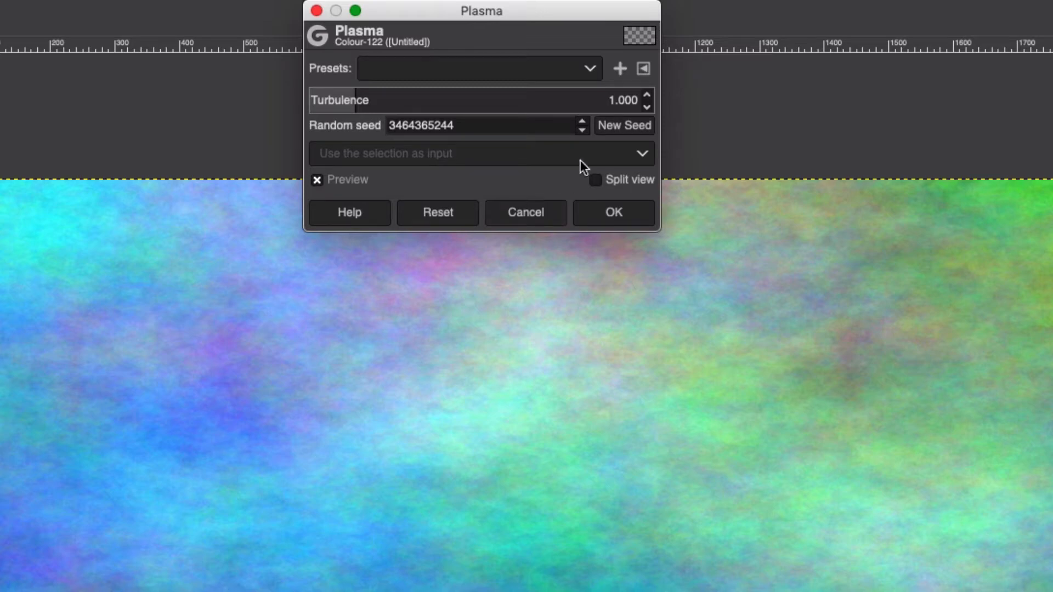
click(623, 125)
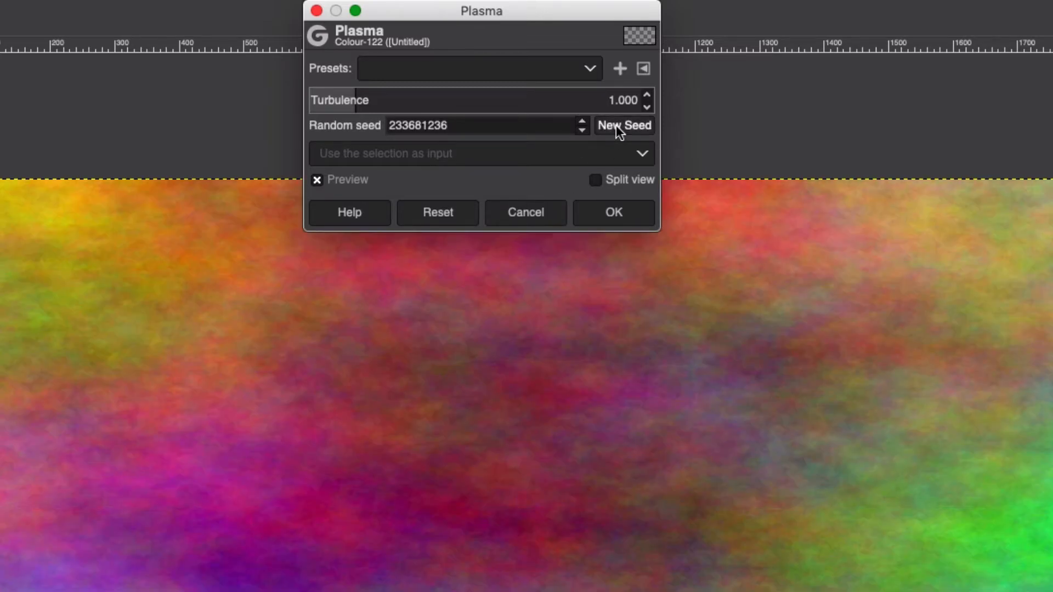
click(623, 125)
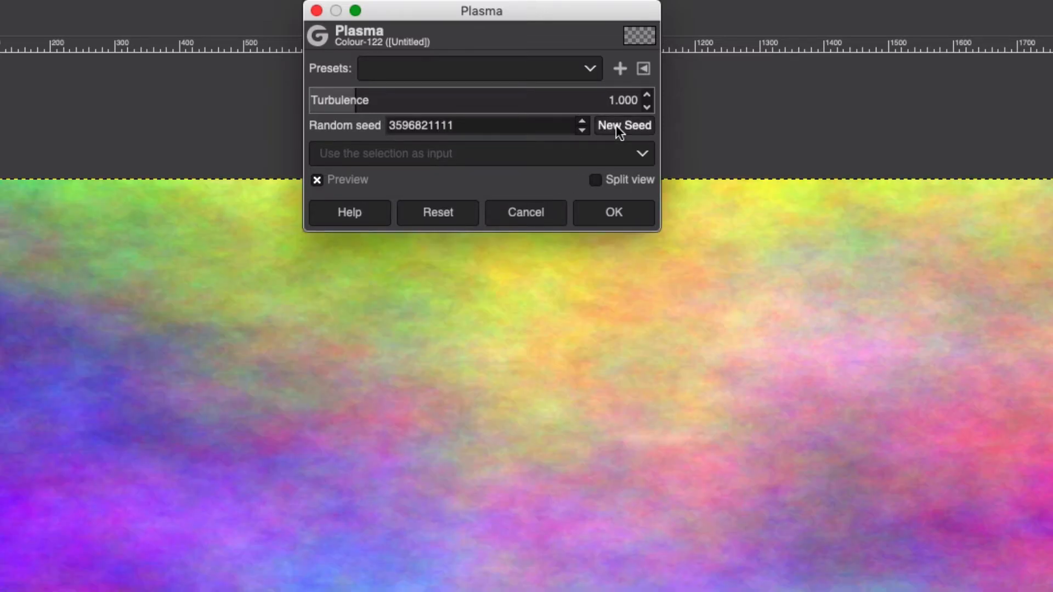
click(624, 125)
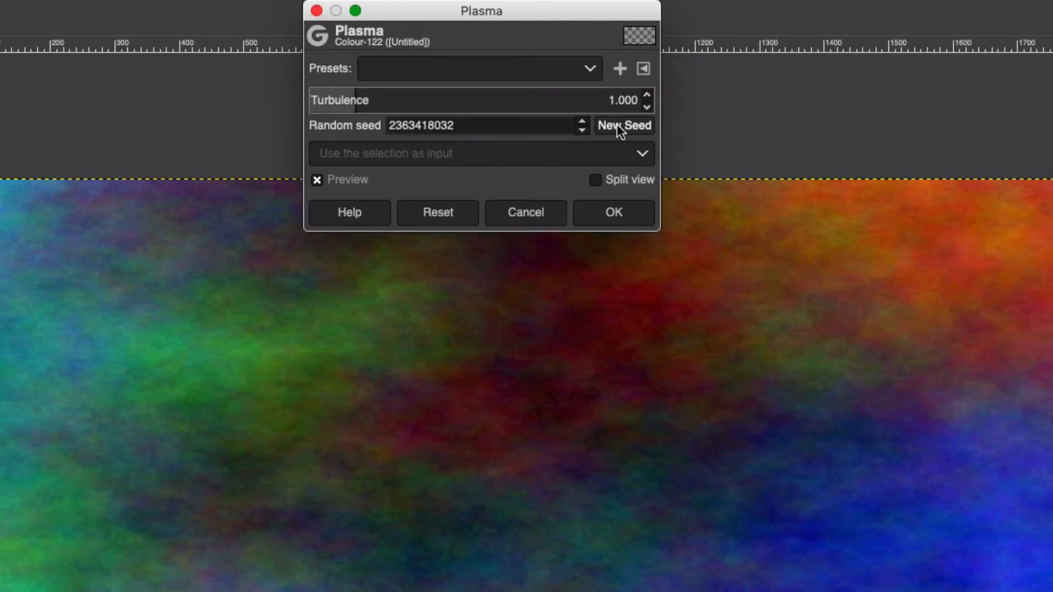
click(621, 125)
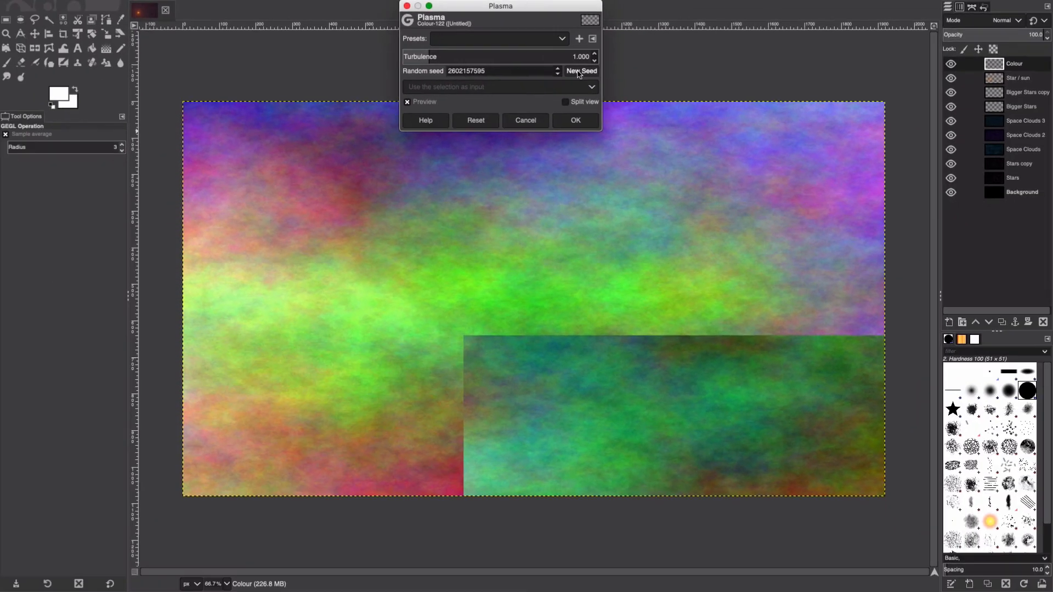
click(582, 71)
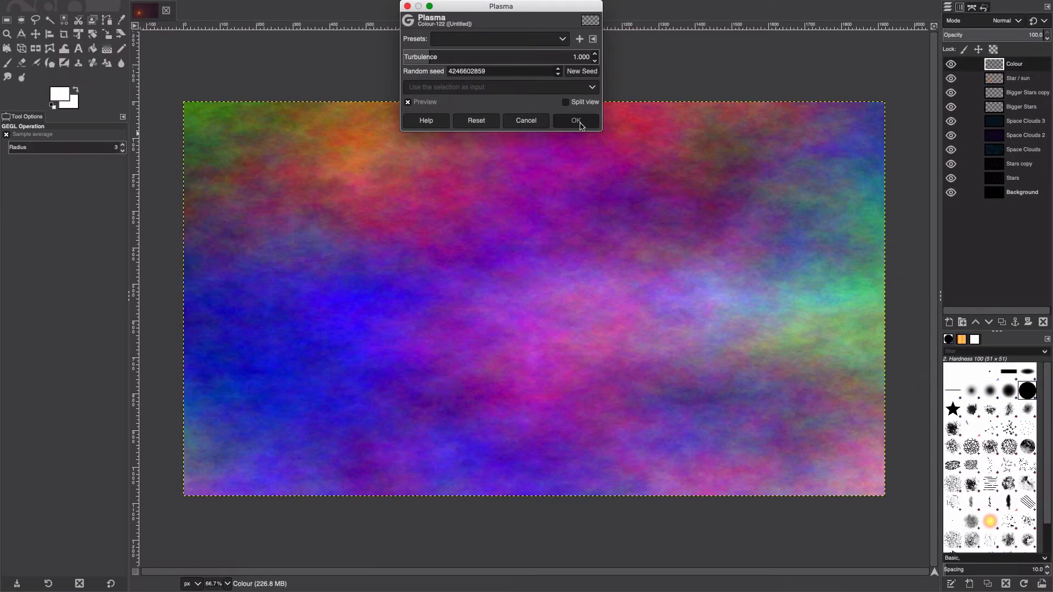
click(574, 121)
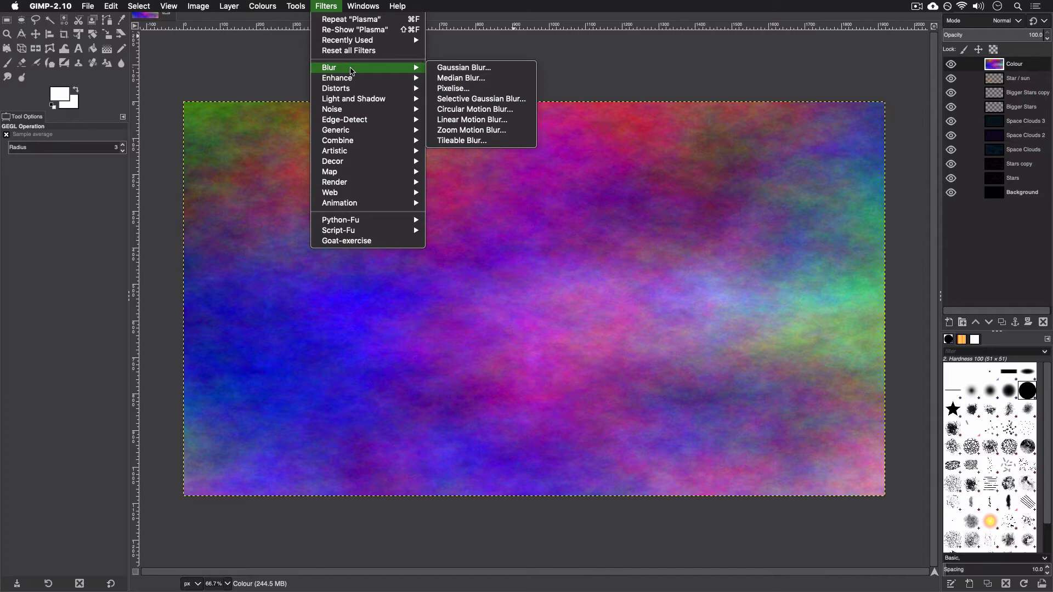
mouse_move(357, 69)
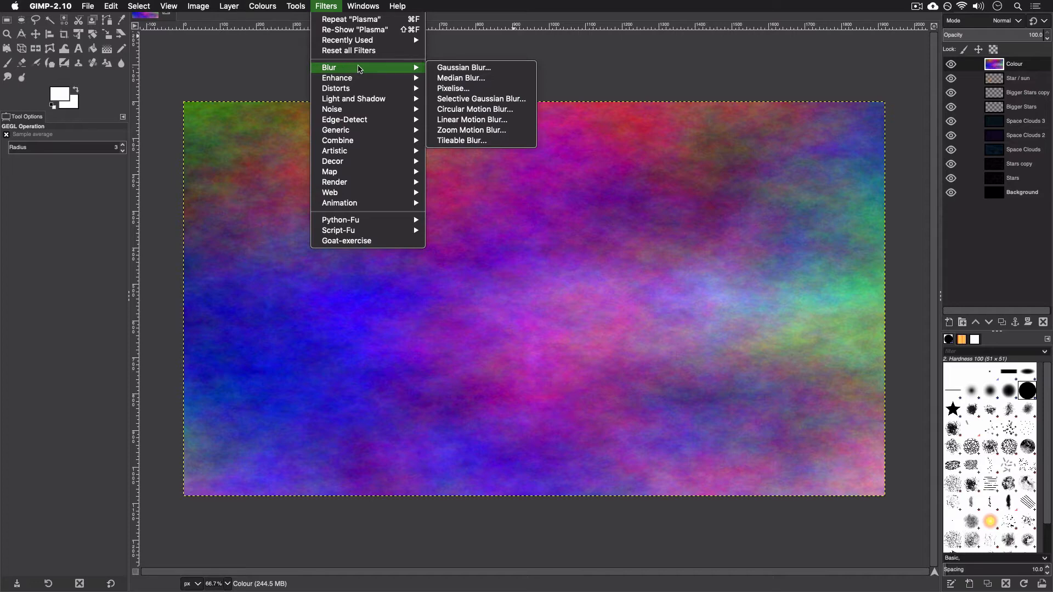
mouse_move(463, 67)
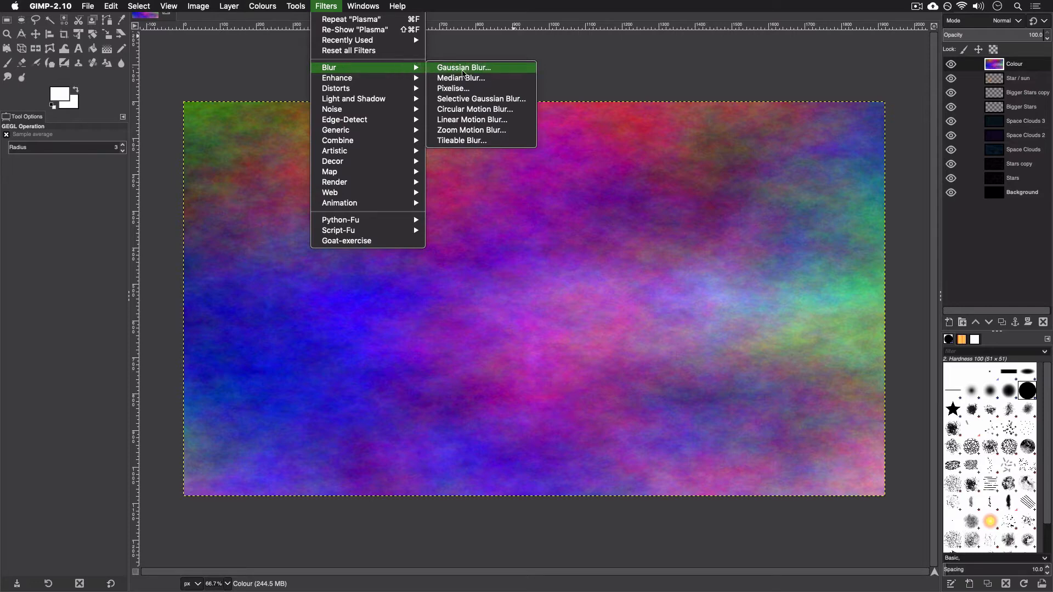
Apply a horizontal Linear Motion Blur (angle 0, long length) to the plasma
click(472, 120)
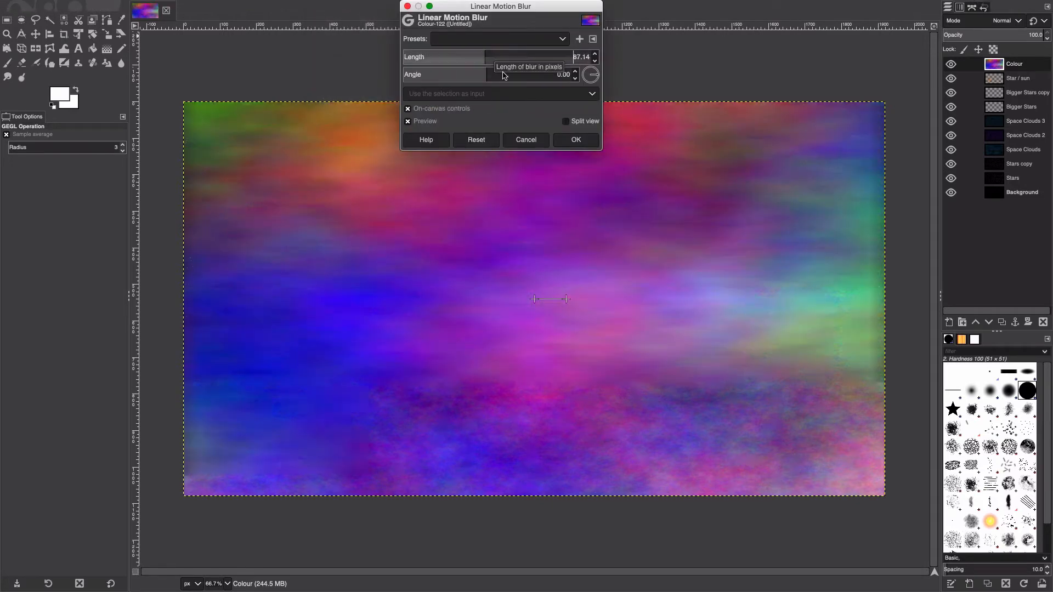
click(573, 140)
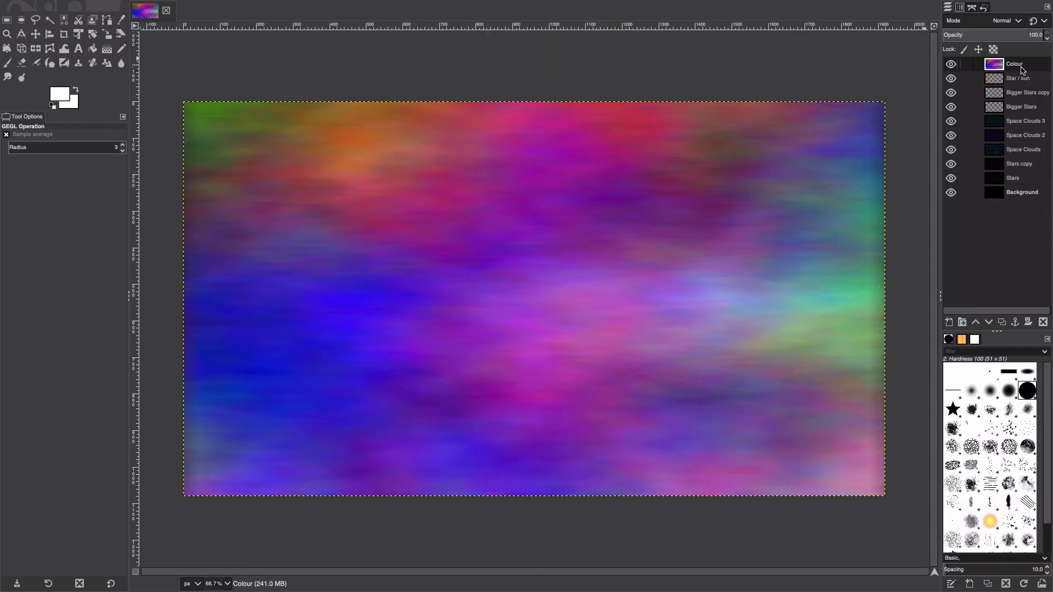
Set the Colour layer's blend mode to Overlay so the plasma tints the scene
click(1020, 20)
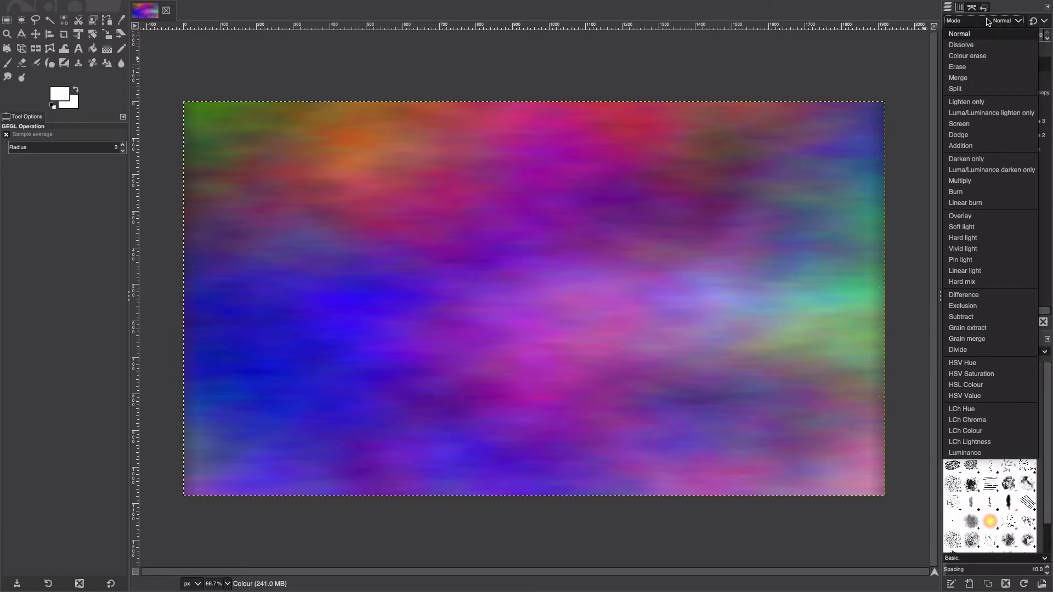
click(960, 216)
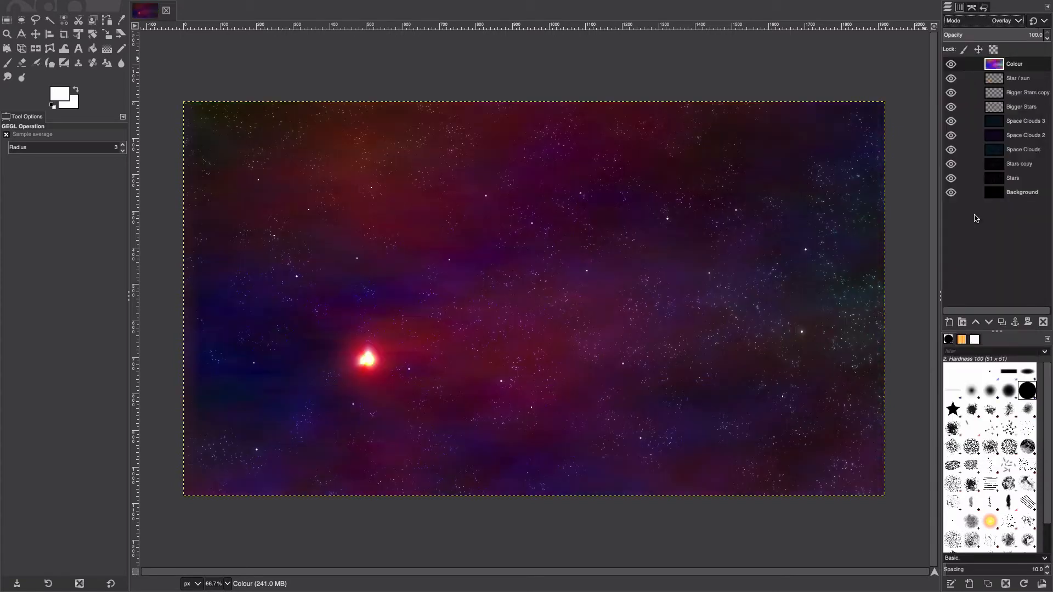
mouse_move(232, 181)
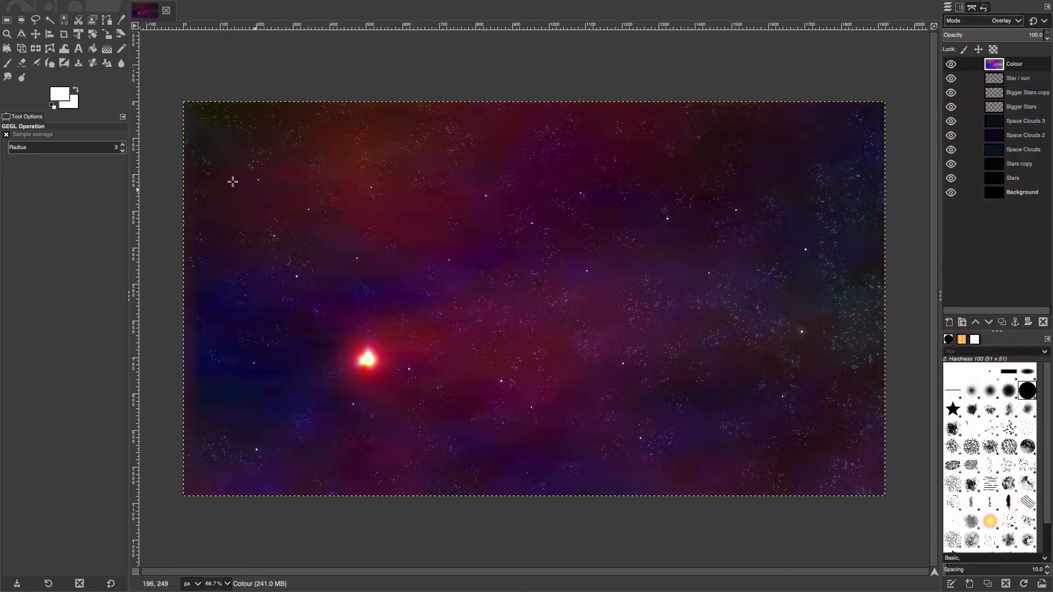
mouse_move(226, 331)
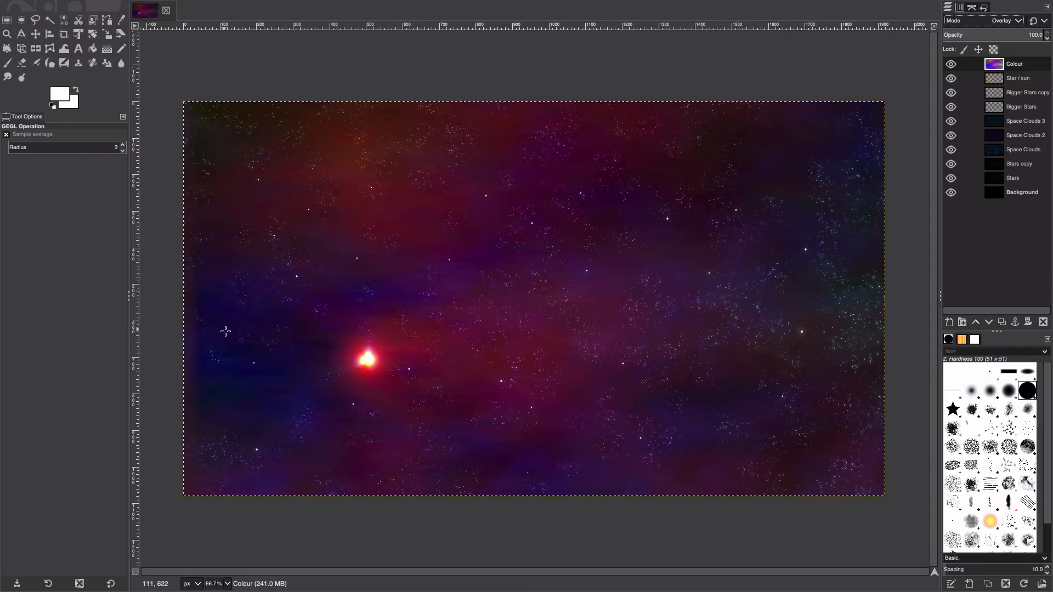
mouse_move(334, 113)
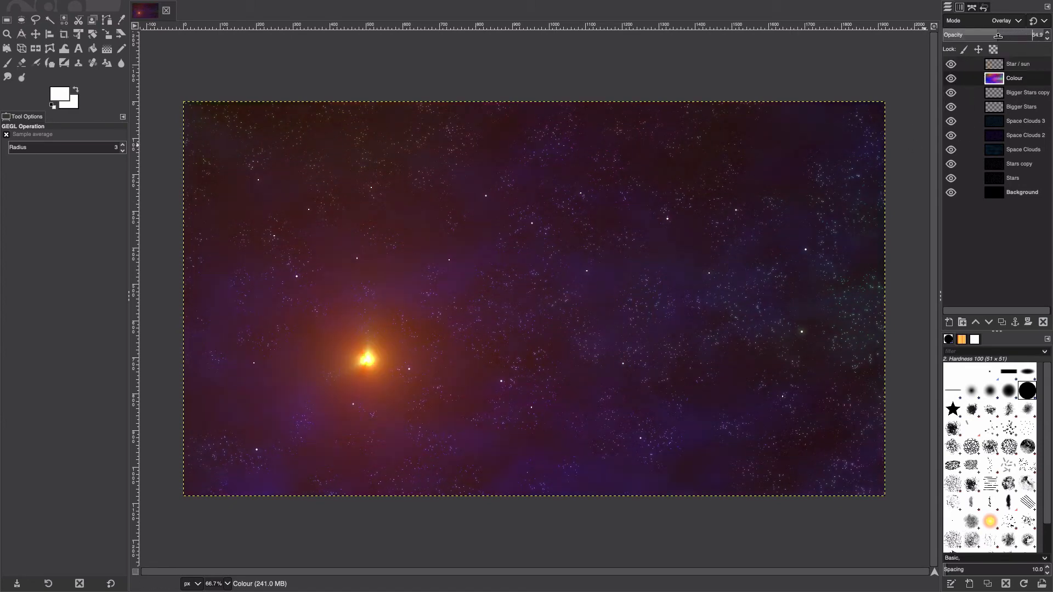
Lower the Colour layer's opacity to about 85%, below Star / sun
click(951, 79)
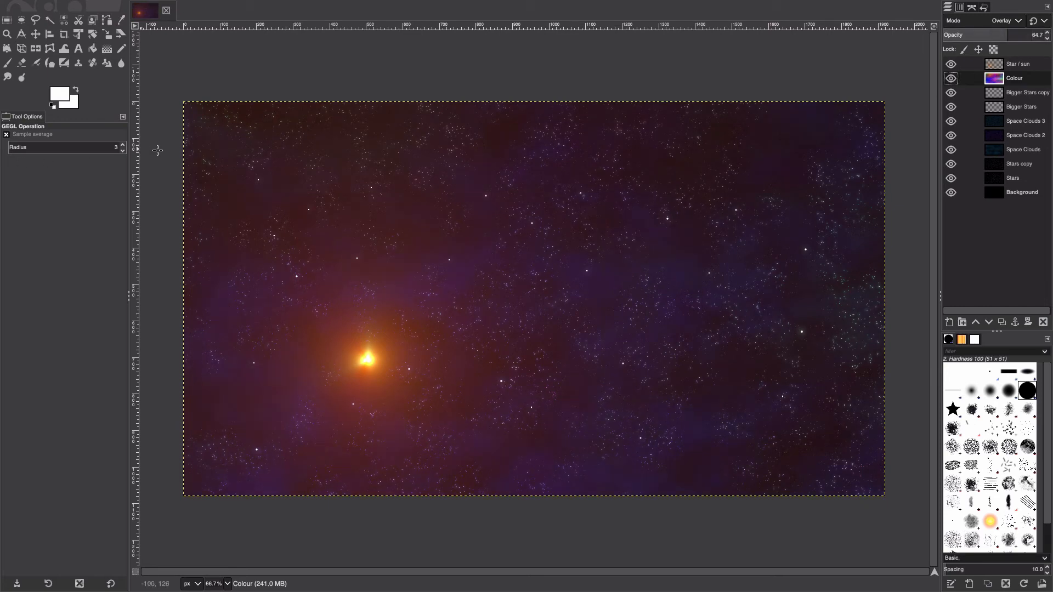
mouse_move(198, 150)
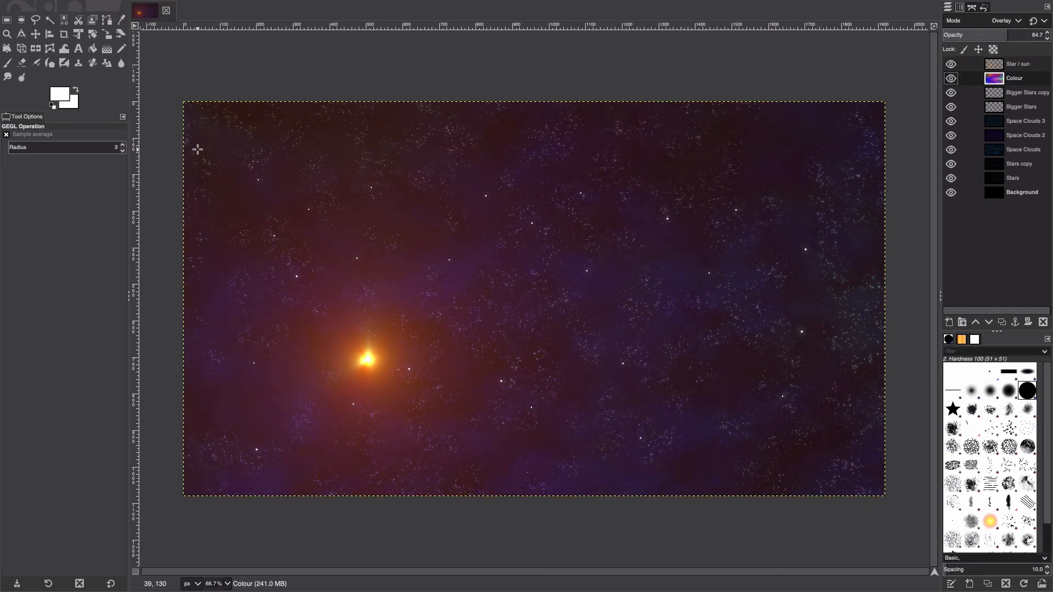